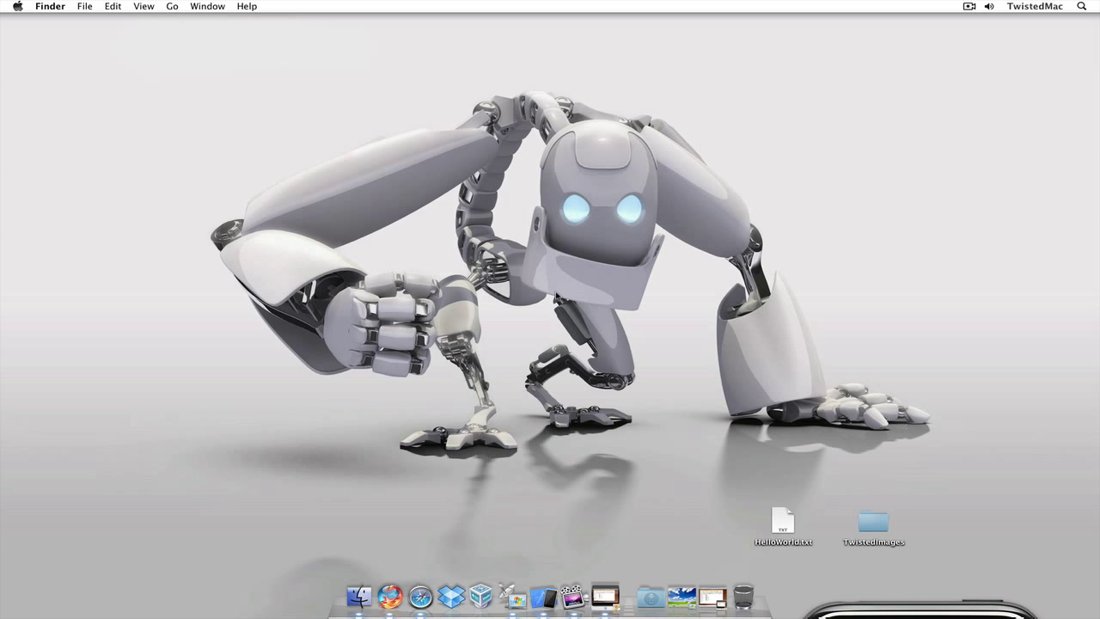
mouse_move(519, 310)
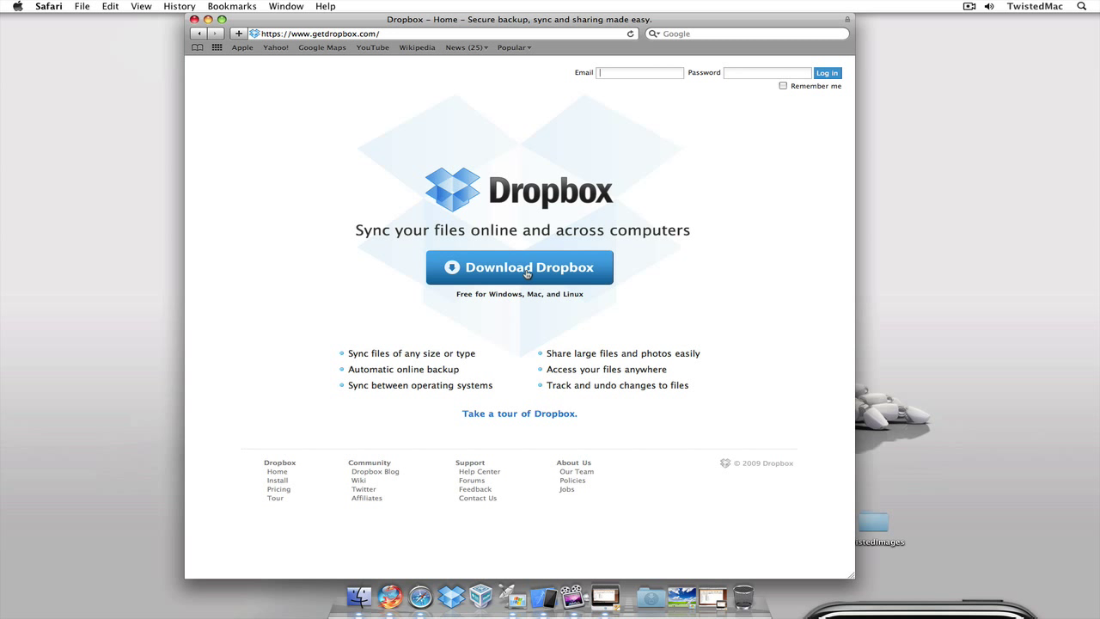
- Download the Dropbox Mac installer from getdropbox.com and open the .dmg from the Downloads stack
click(519, 268)
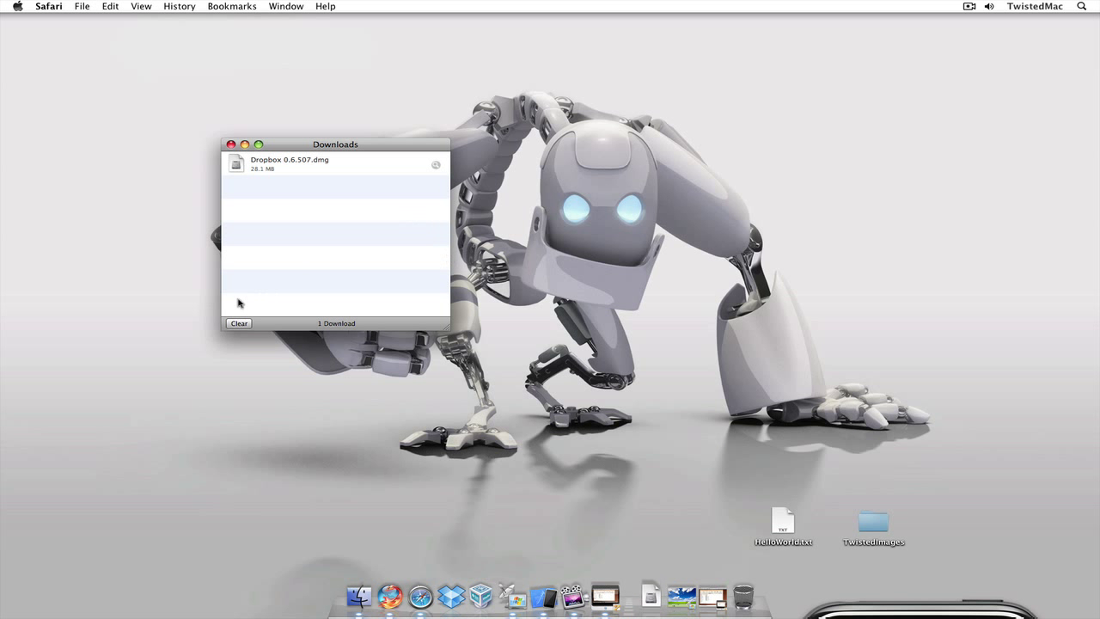
click(231, 144)
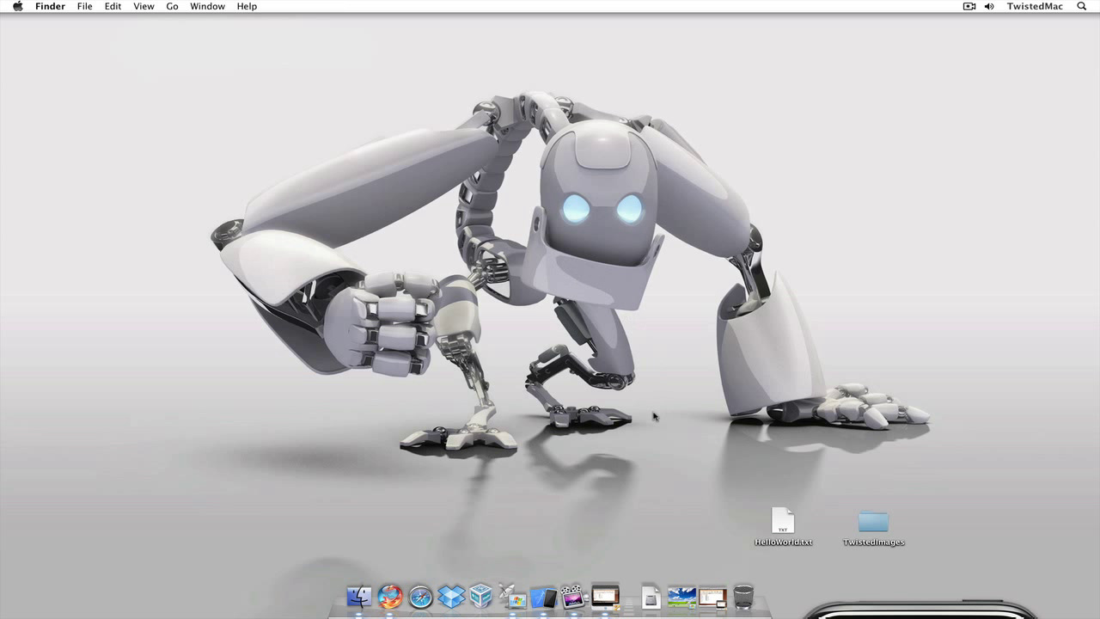
click(649, 595)
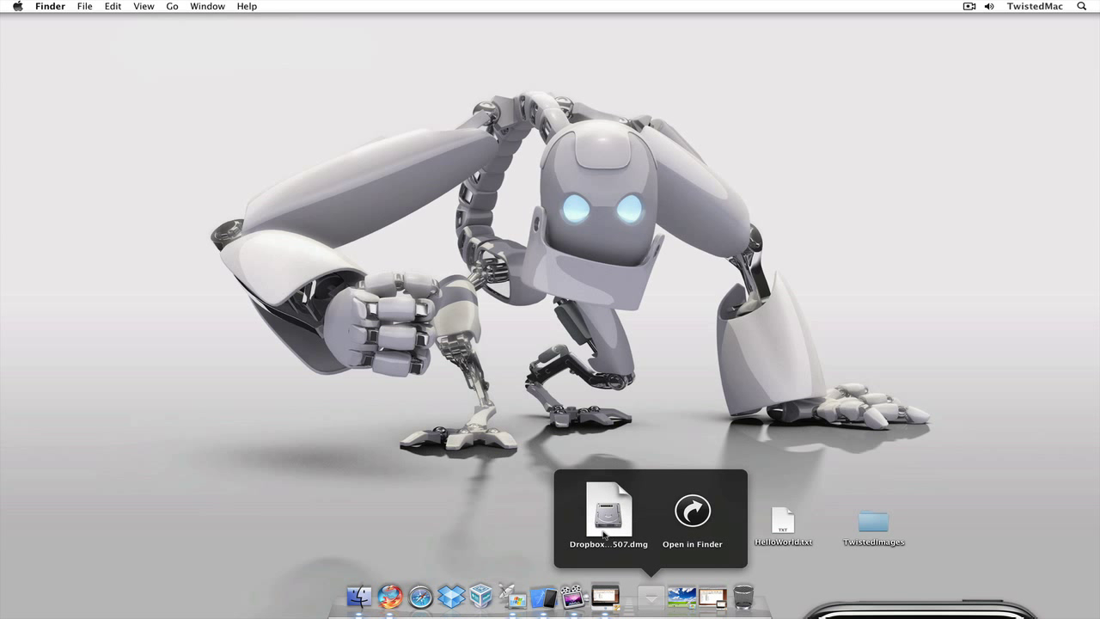
click(608, 512)
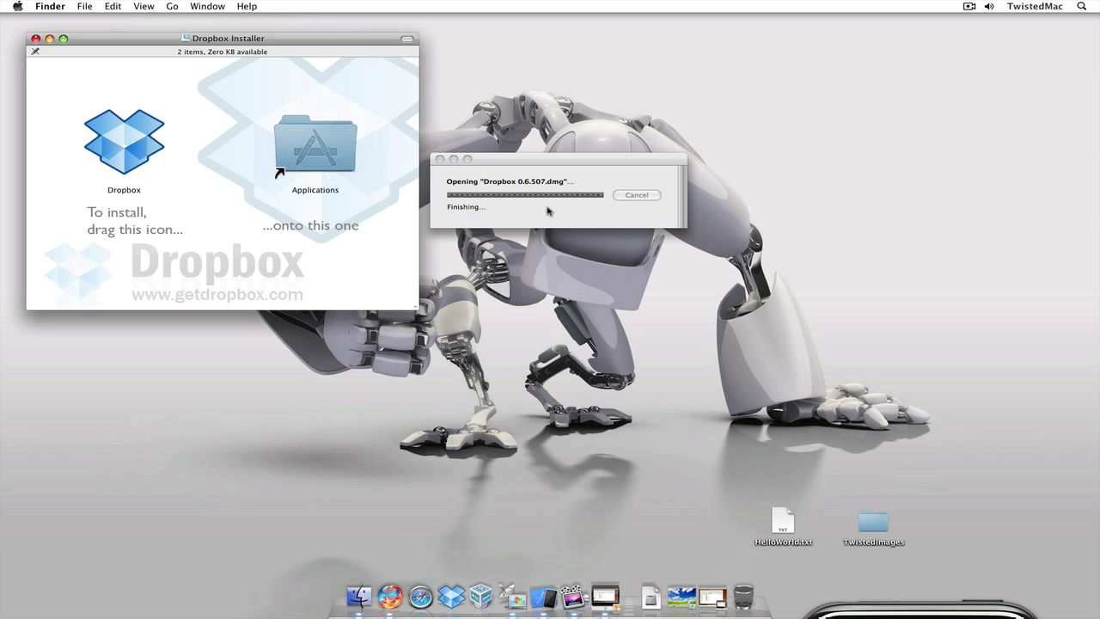
- Drag Dropbox into Applications from the disk image and launch it from the Dock
click(124, 140)
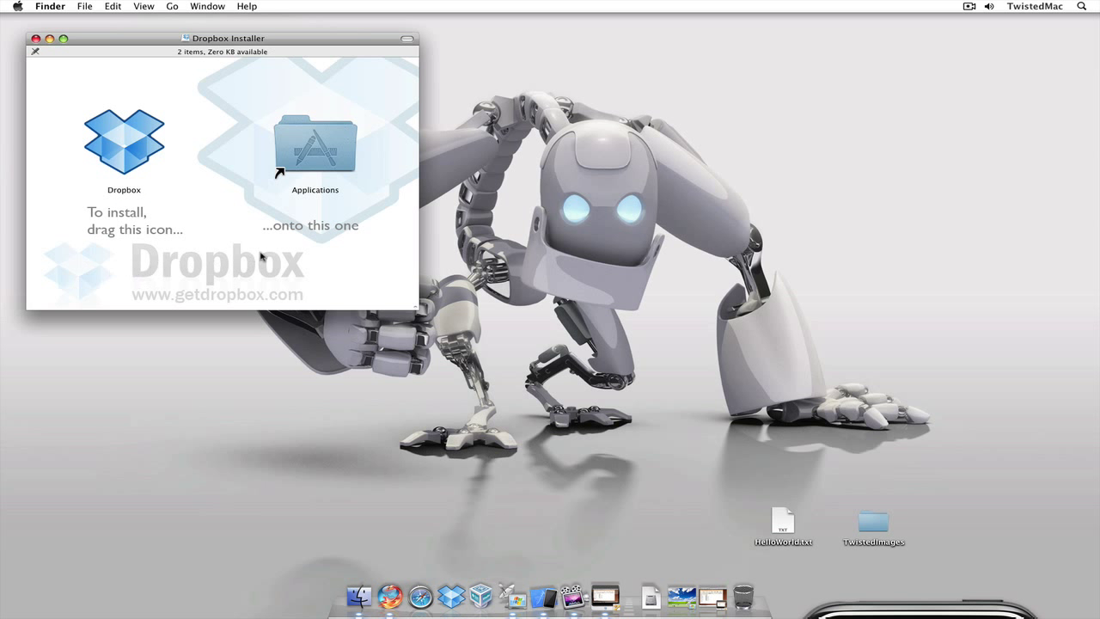
click(34, 38)
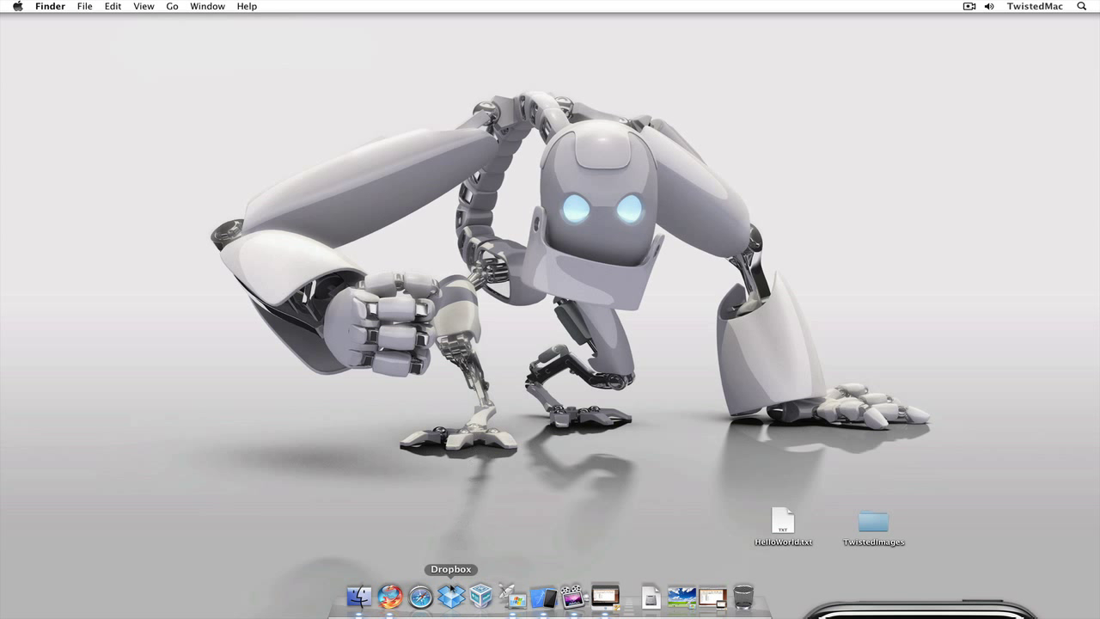
mouse_move(491, 334)
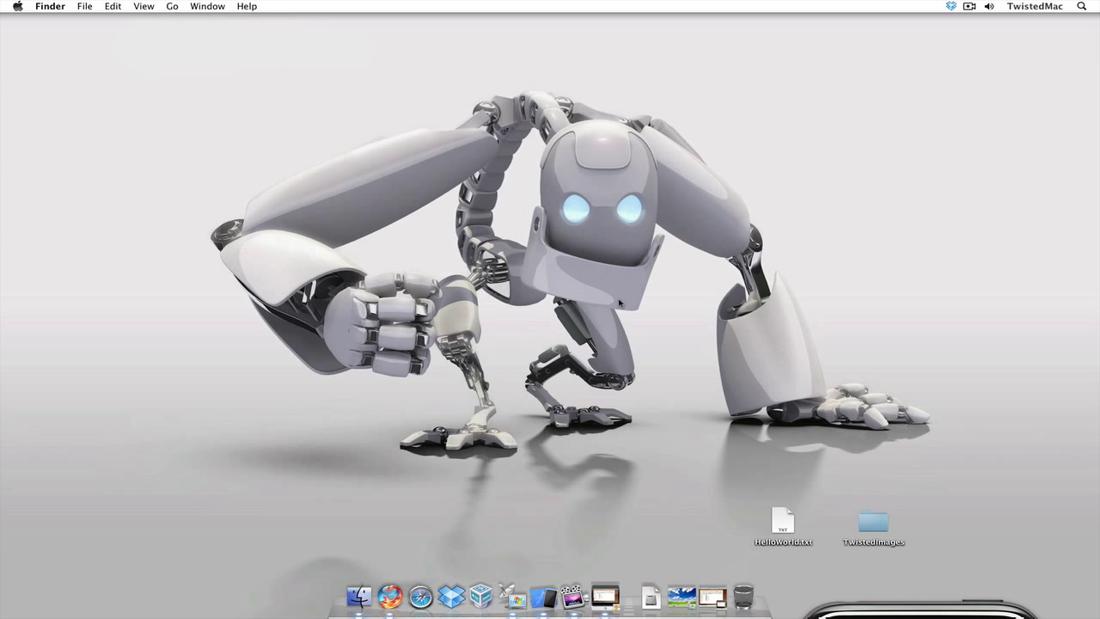
- Start Dropbox Setup and log in with an existing account, naming this computer iMac
click(951, 7)
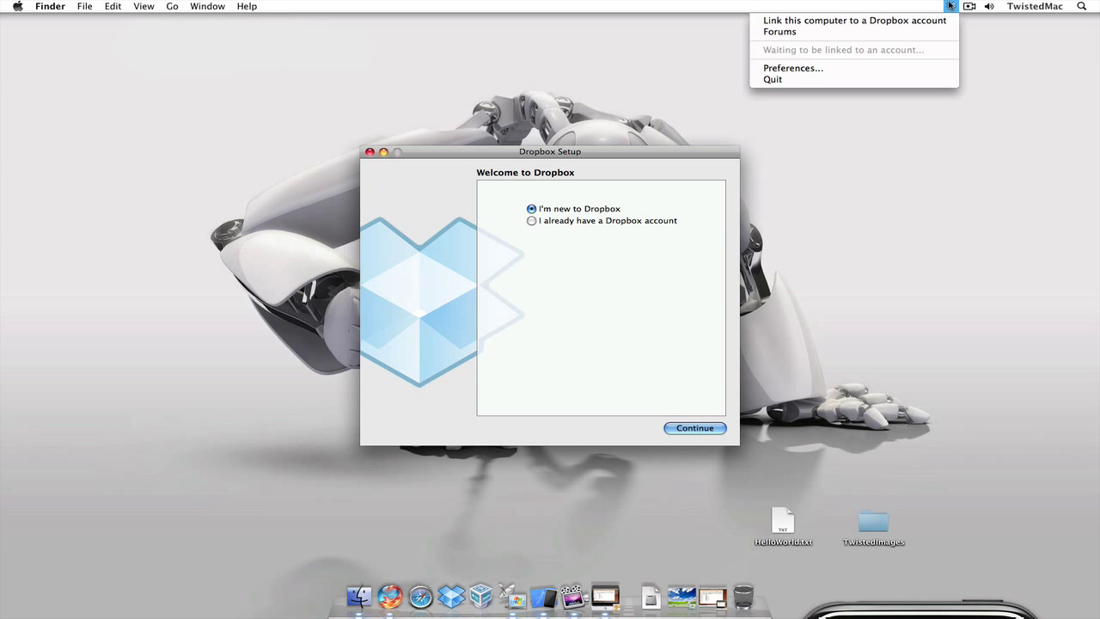
mouse_move(890, 7)
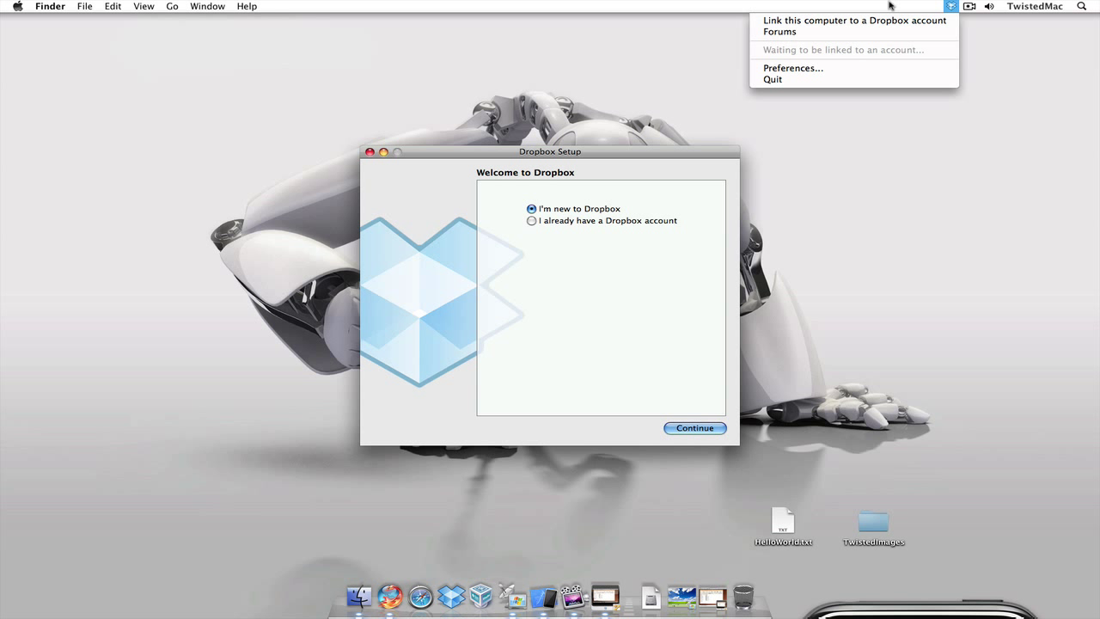
click(630, 273)
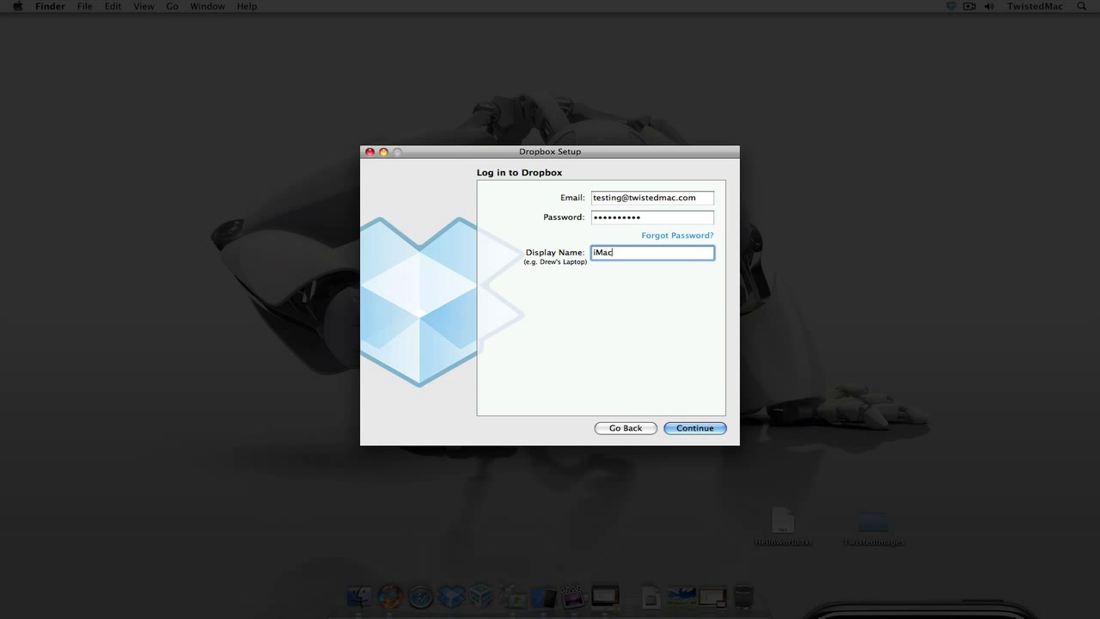
click(695, 428)
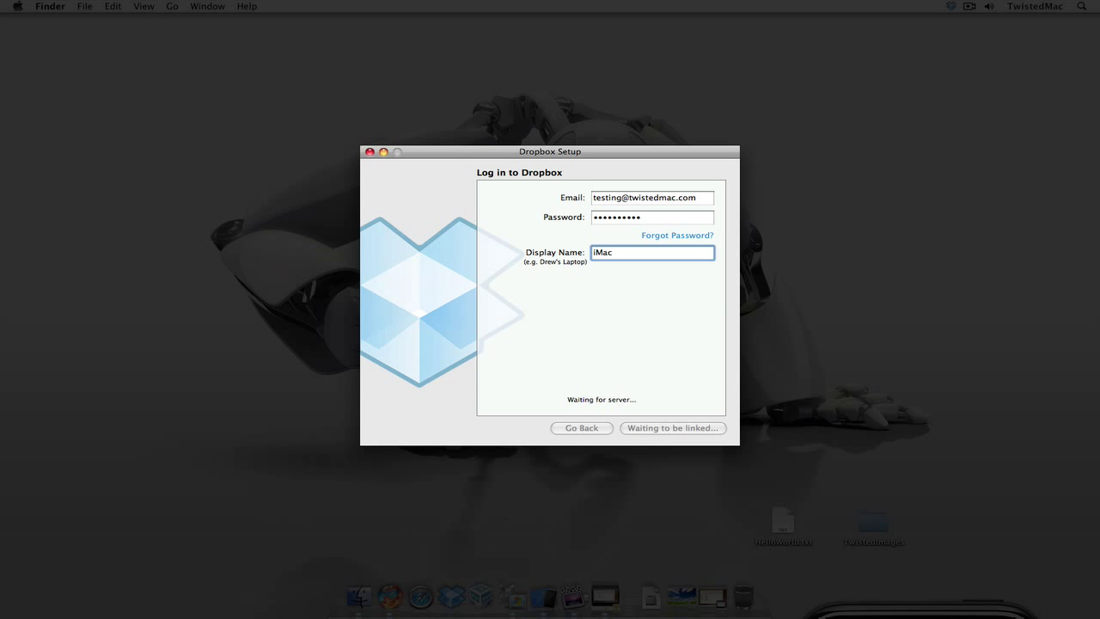
click(674, 428)
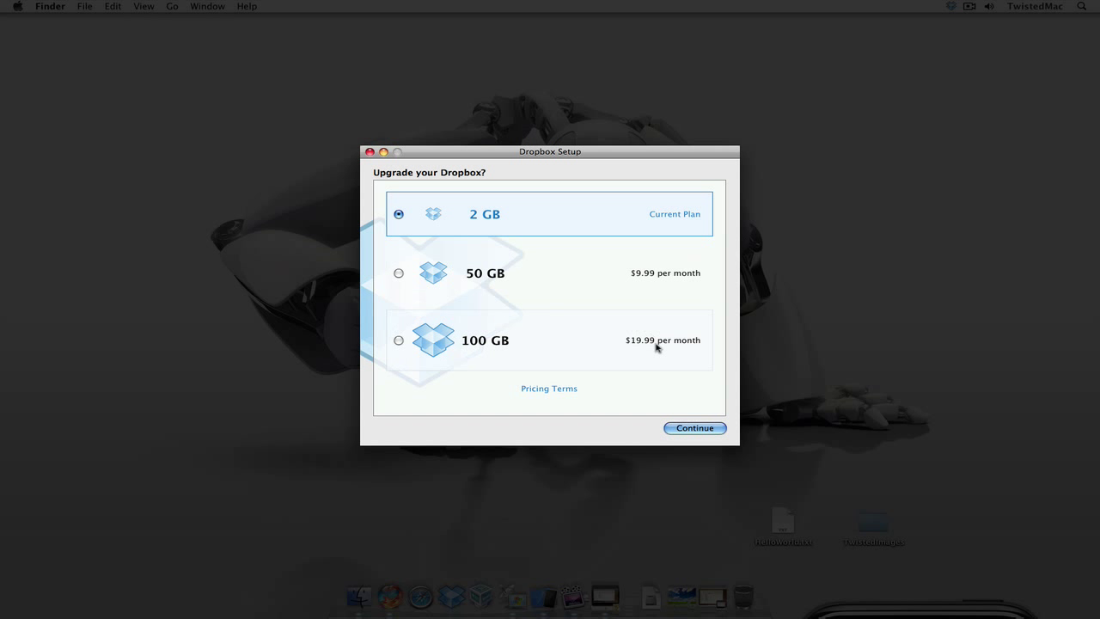
- Keep the free 2 GB plan, finish the tour and choose a custom Dropbox folder location on the Desktop
click(694, 428)
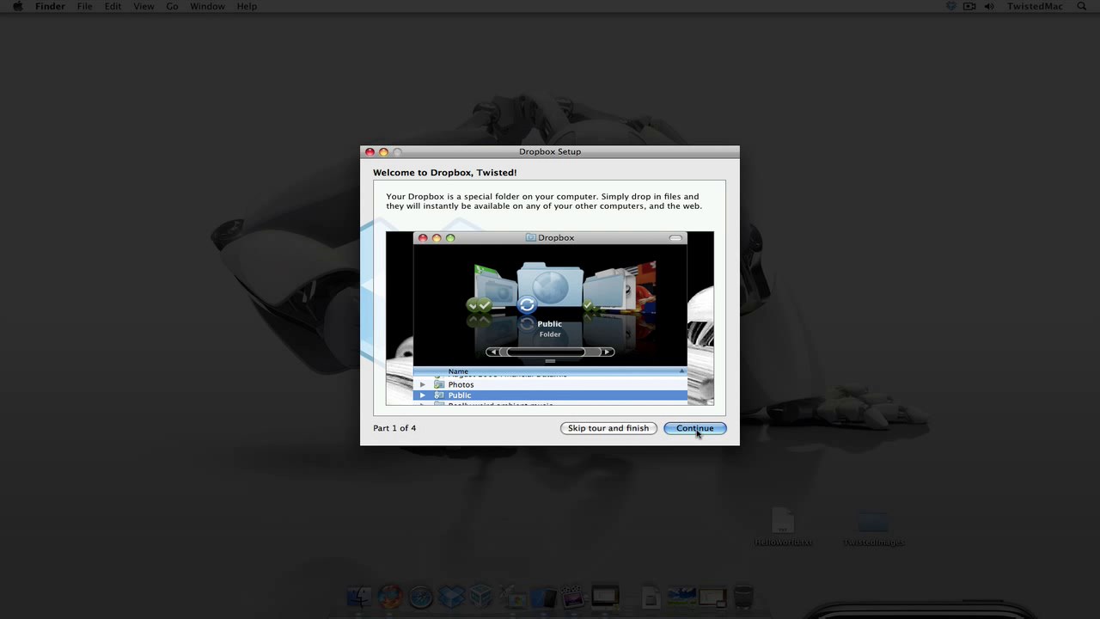
click(695, 428)
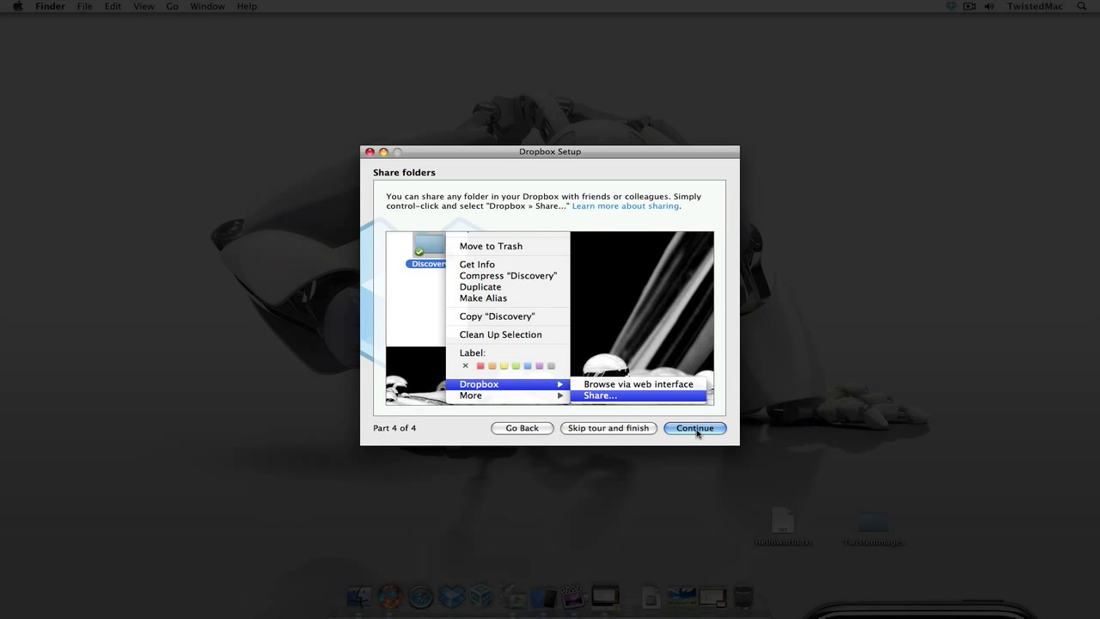
click(694, 428)
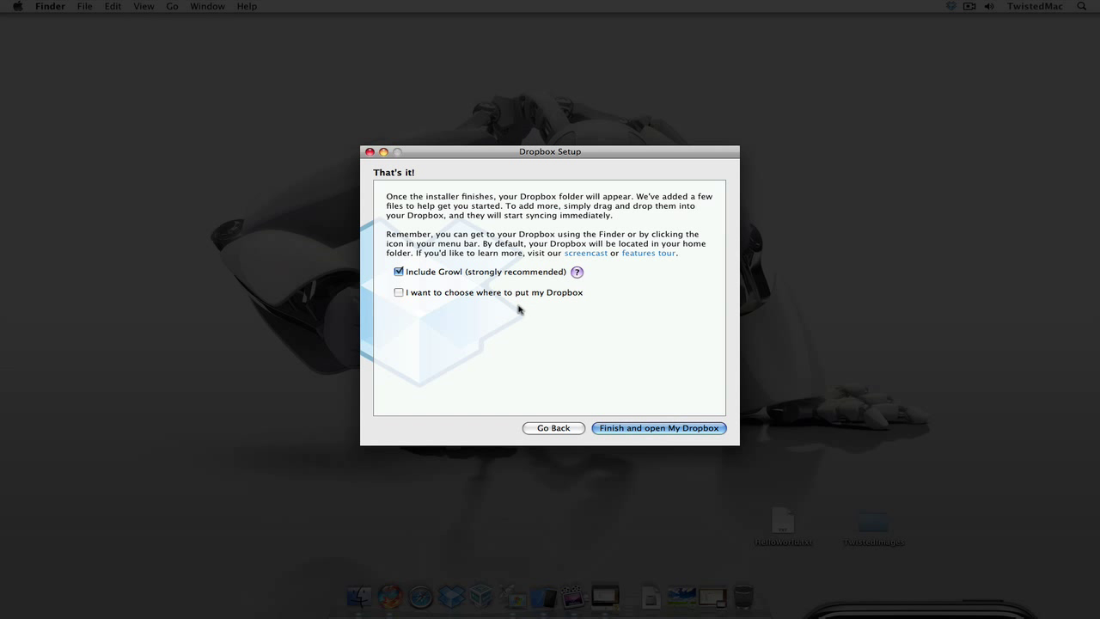
click(398, 292)
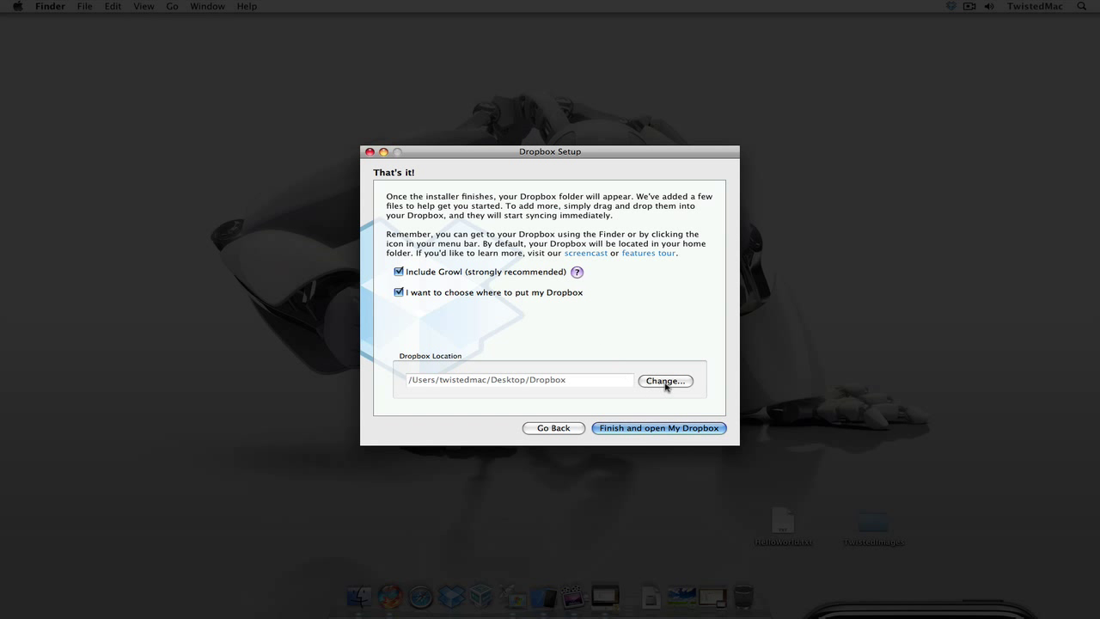
click(665, 381)
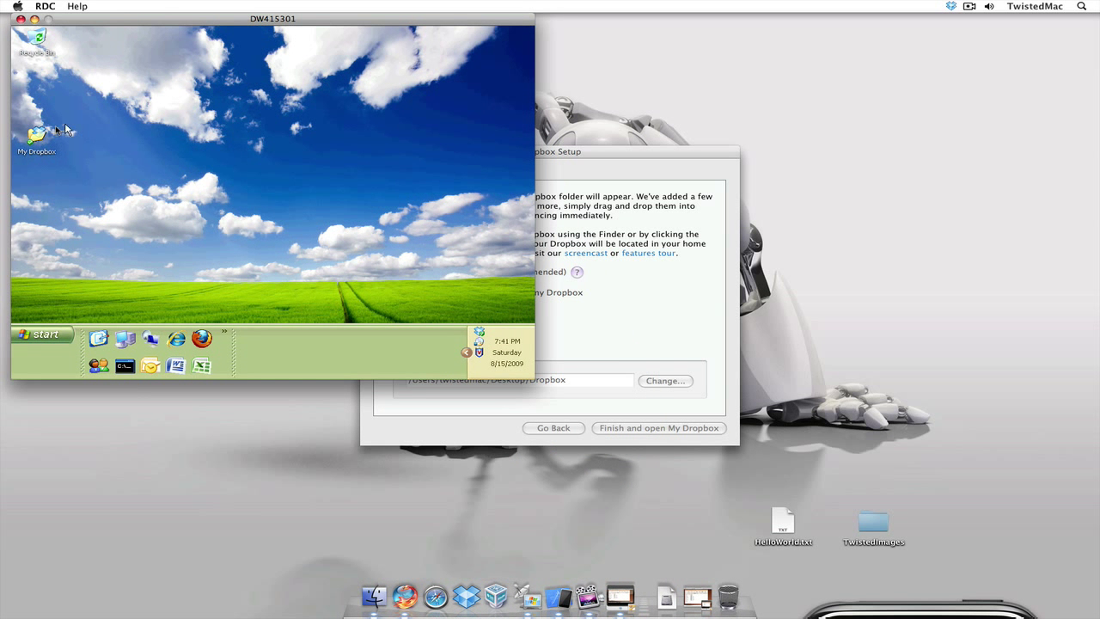
- Show My Dropbox on Windows XP and finish Mac setup so all three Dropbox folders are visible
double_click(38, 138)
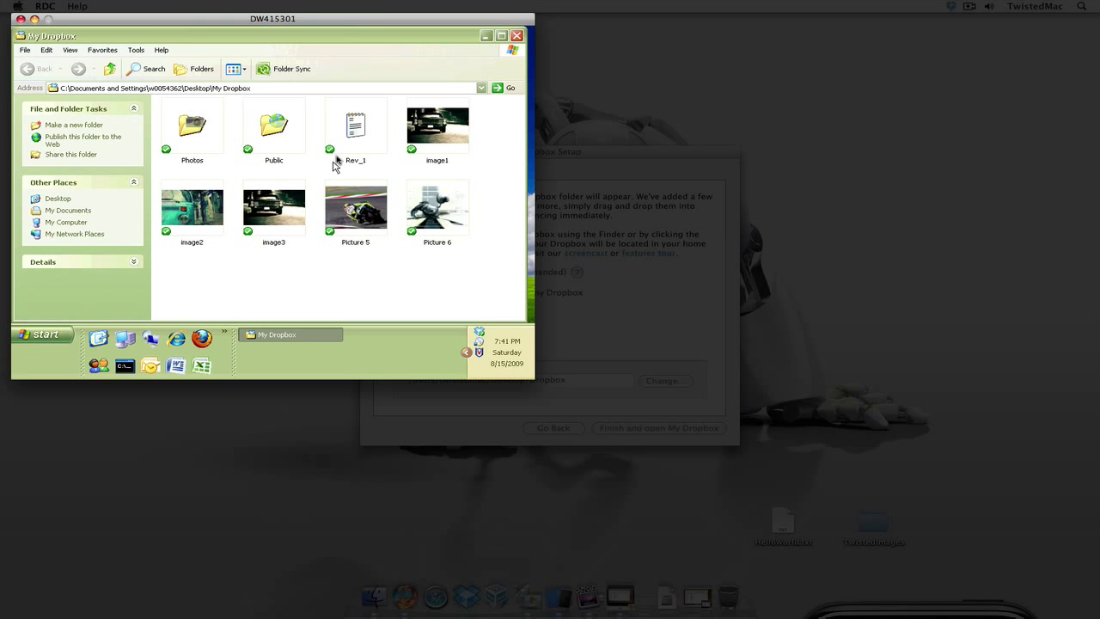
mouse_move(421, 76)
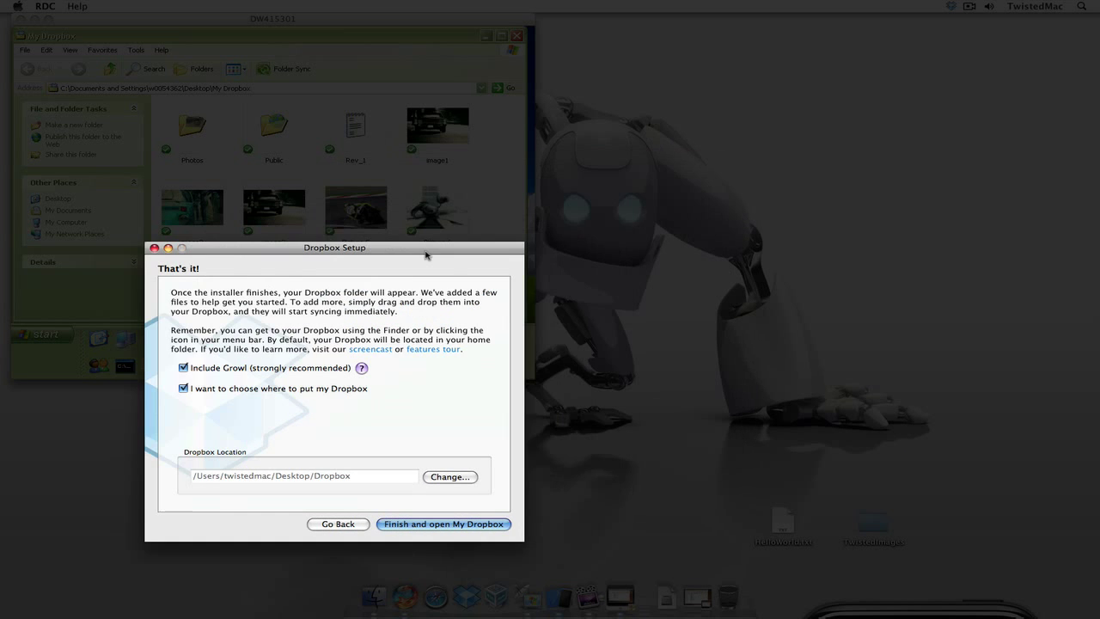
click(443, 523)
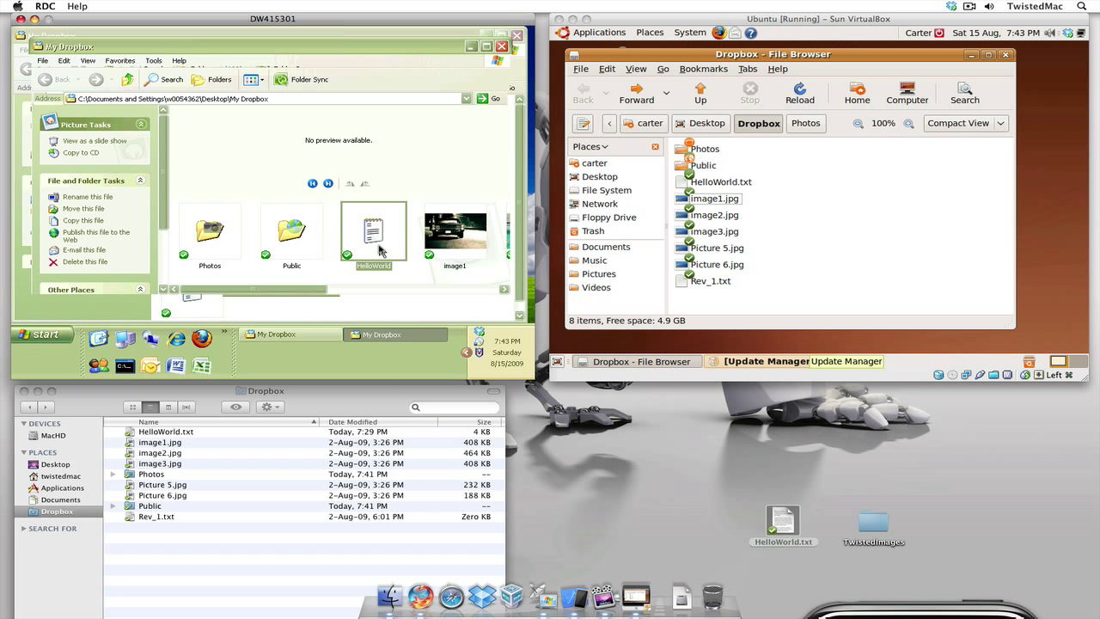
- Switch to the Ubuntu VM and open the synced HelloWorld.txt there
click(251, 79)
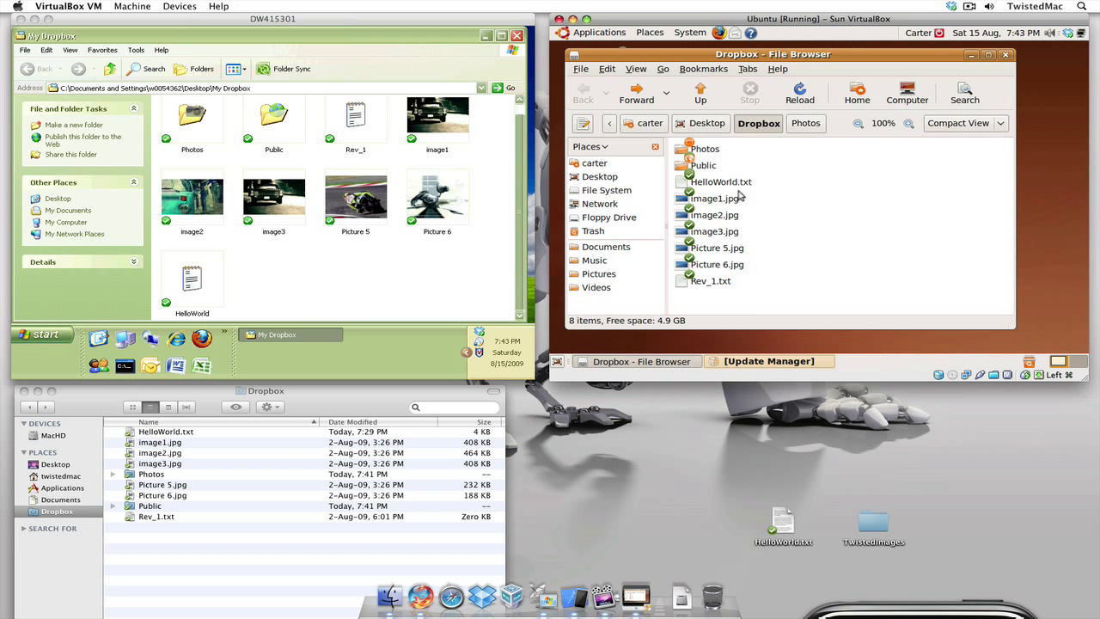
double_click(719, 182)
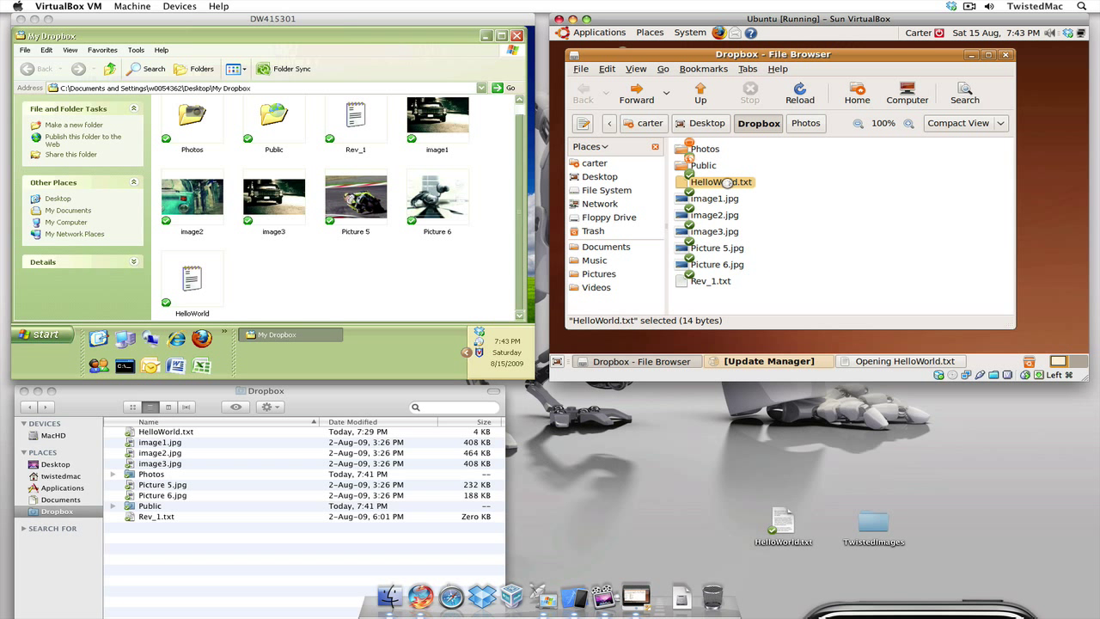
double_click(719, 182)
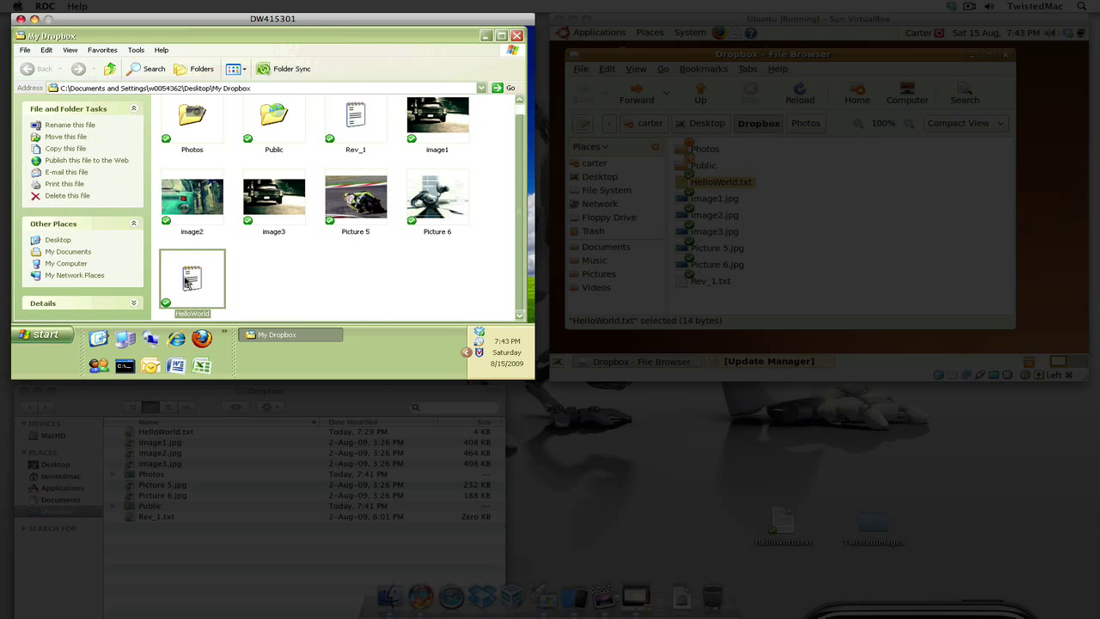
- On Windows XP, add 'Hello from TwistedMac.com !!' to HelloWorld in Notepad and save it
double_click(192, 277)
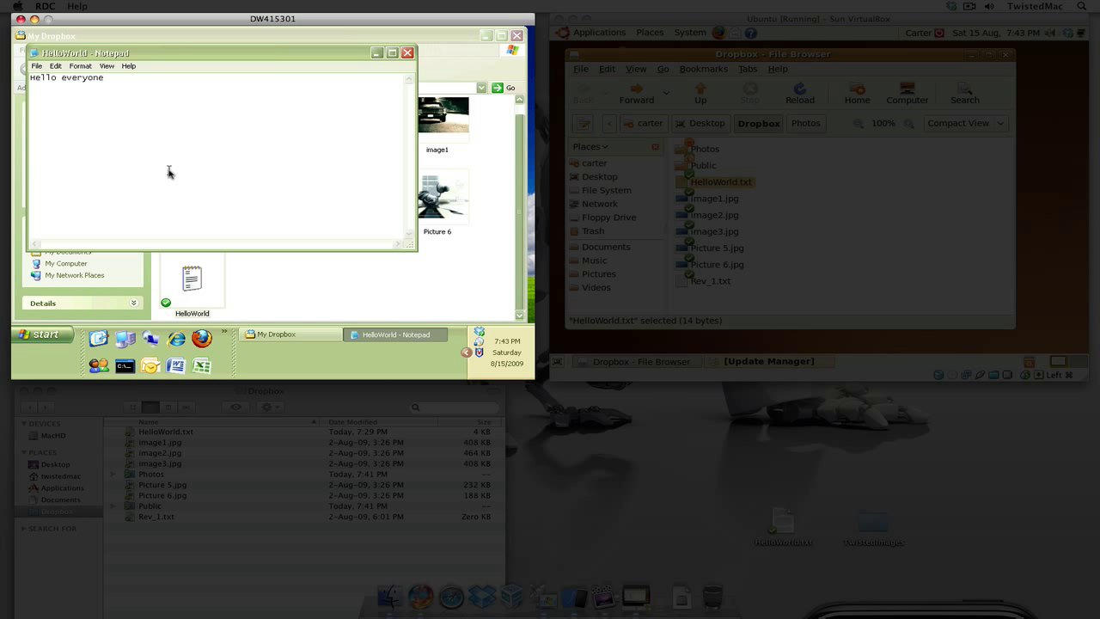
text(H)
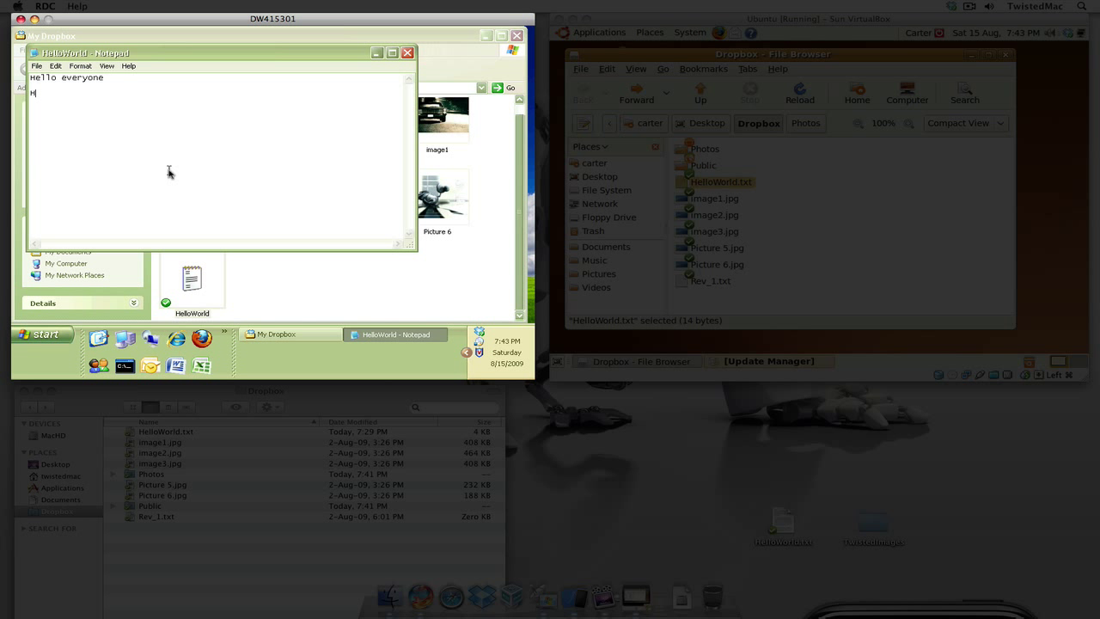
text(ello)
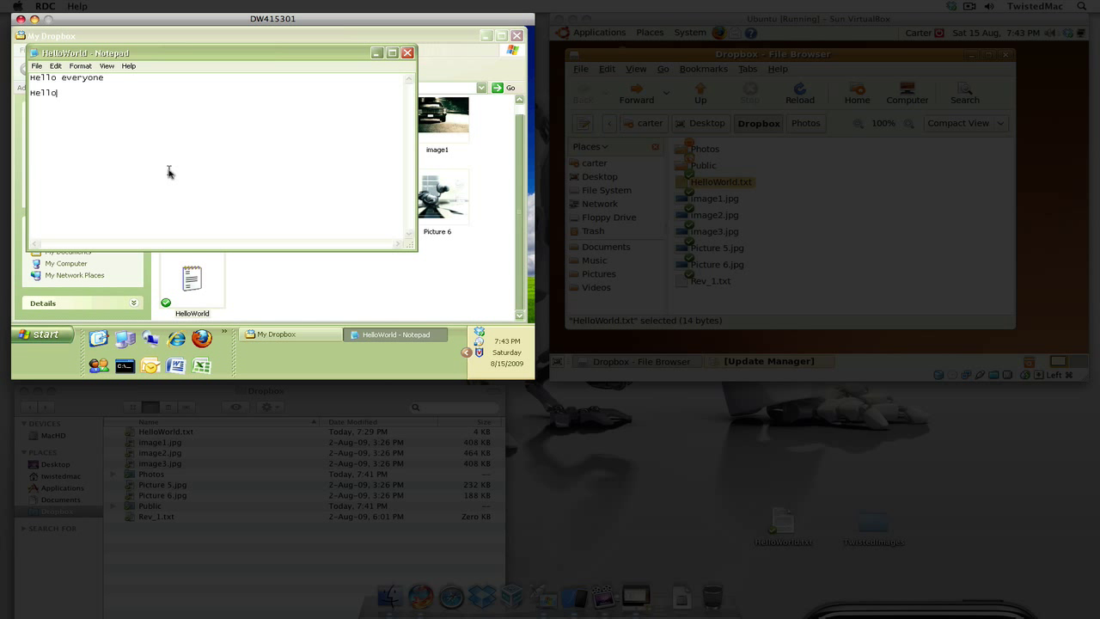
text(from TwistedMac.com)
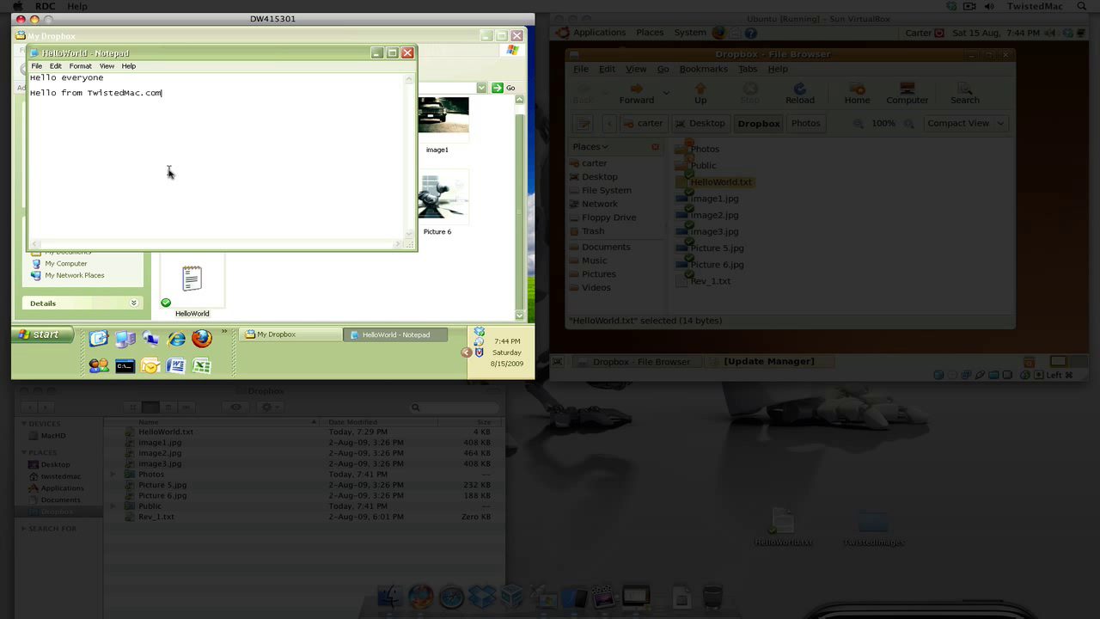
text(!!)
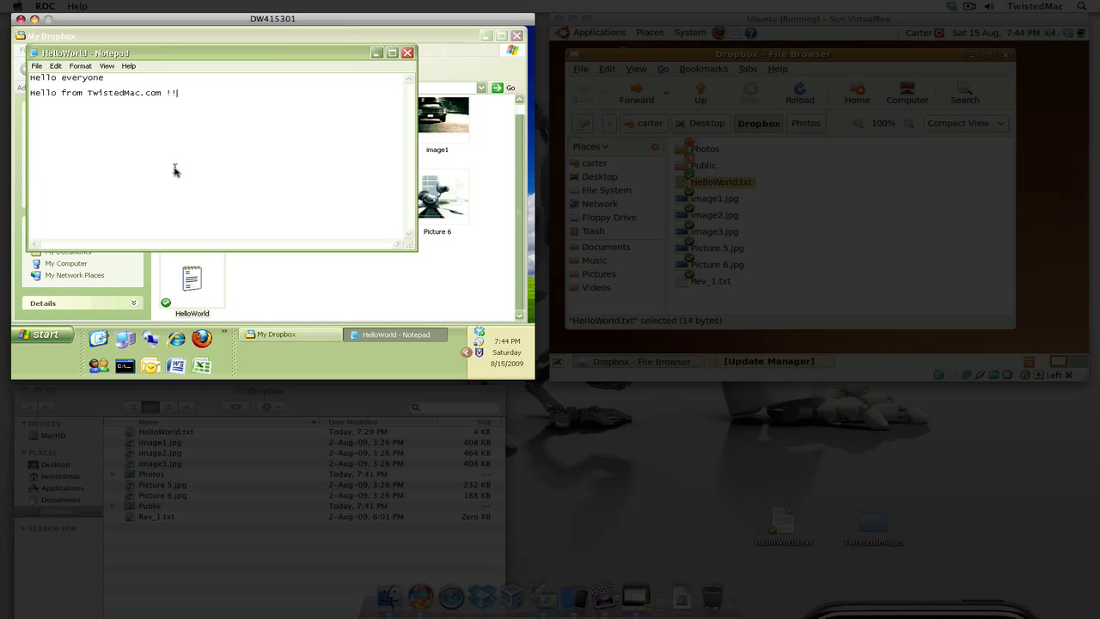
click(38, 65)
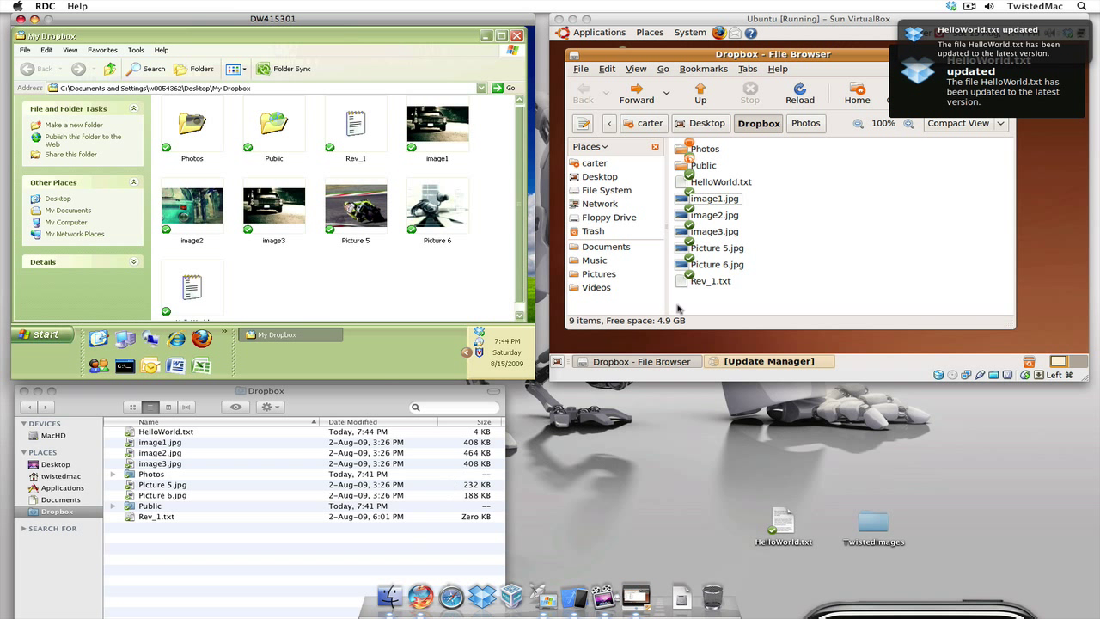
click(720, 183)
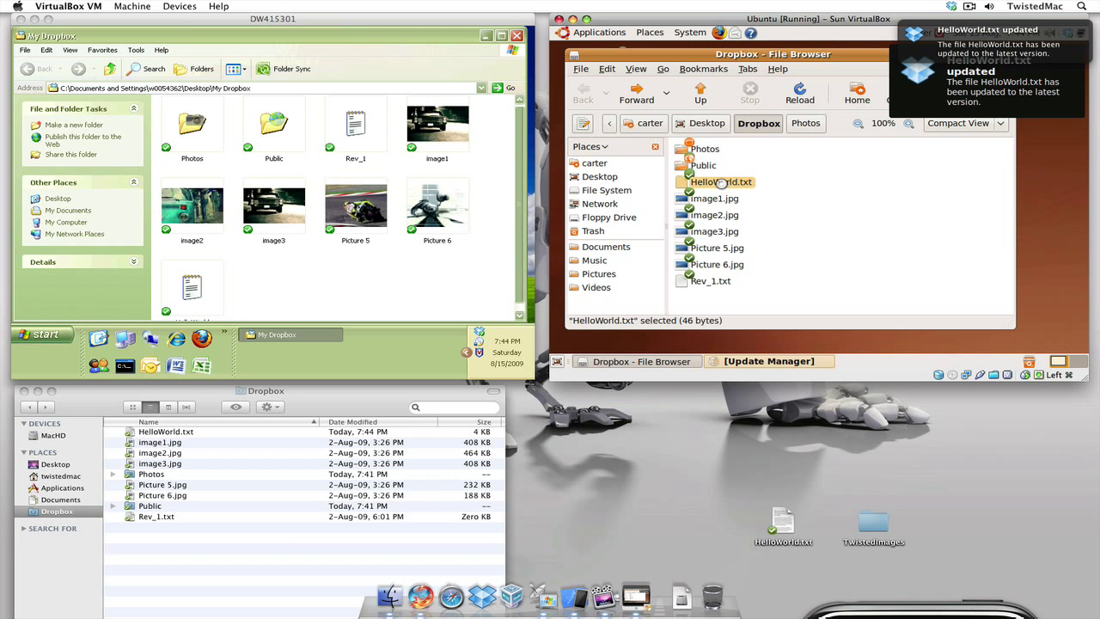
double_click(719, 183)
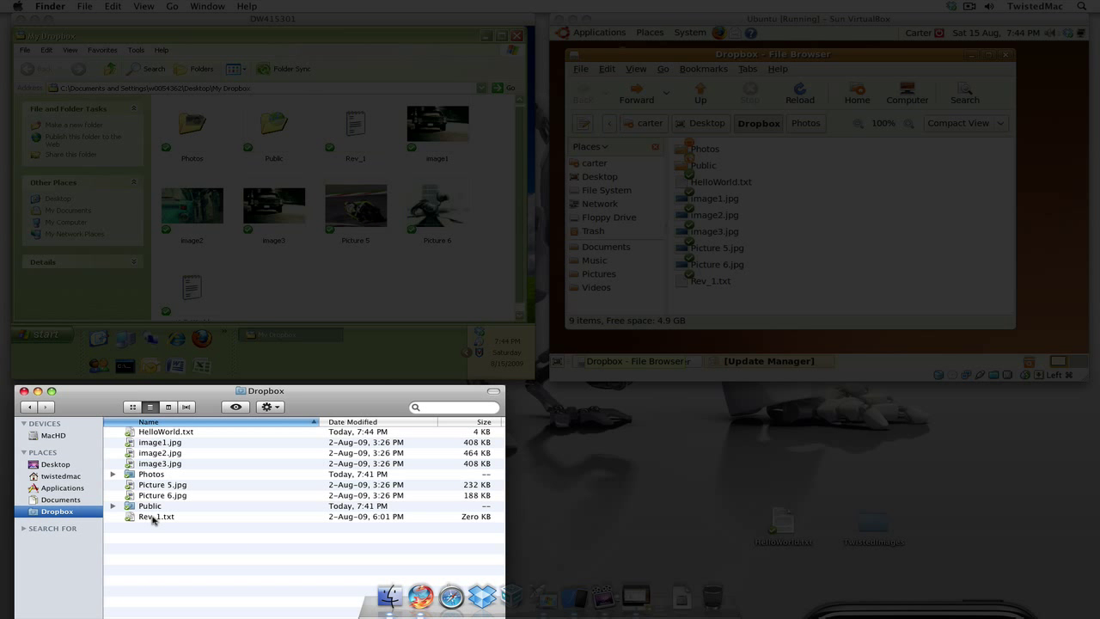
- Write 'Add some text.' into Rev_1.txt in TextEdit, save it and check it synced
double_click(156, 516)
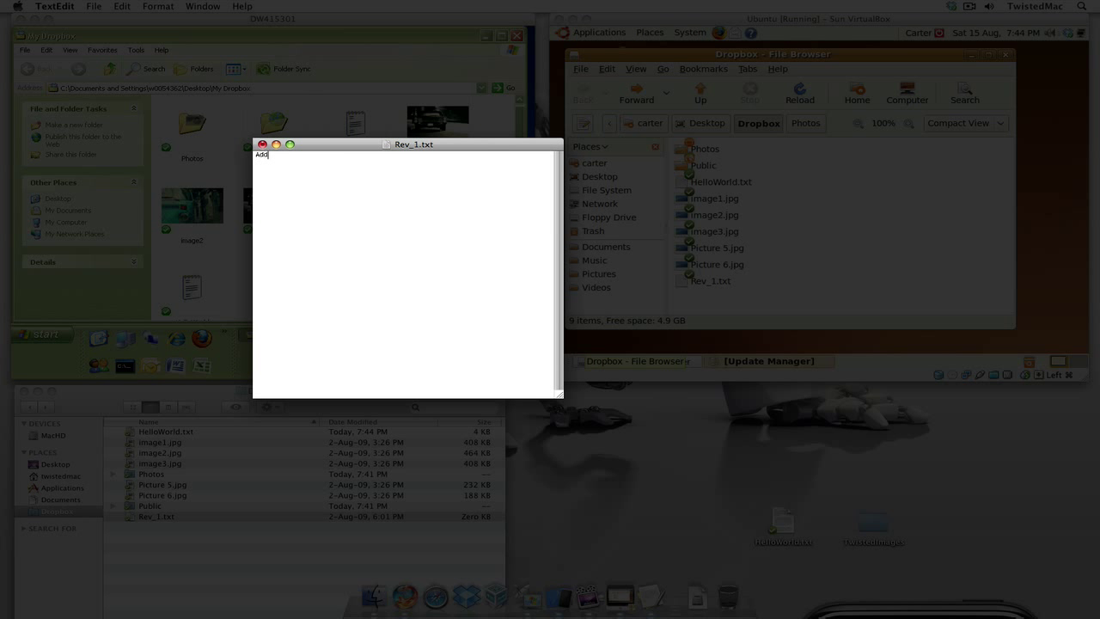
text(some text)
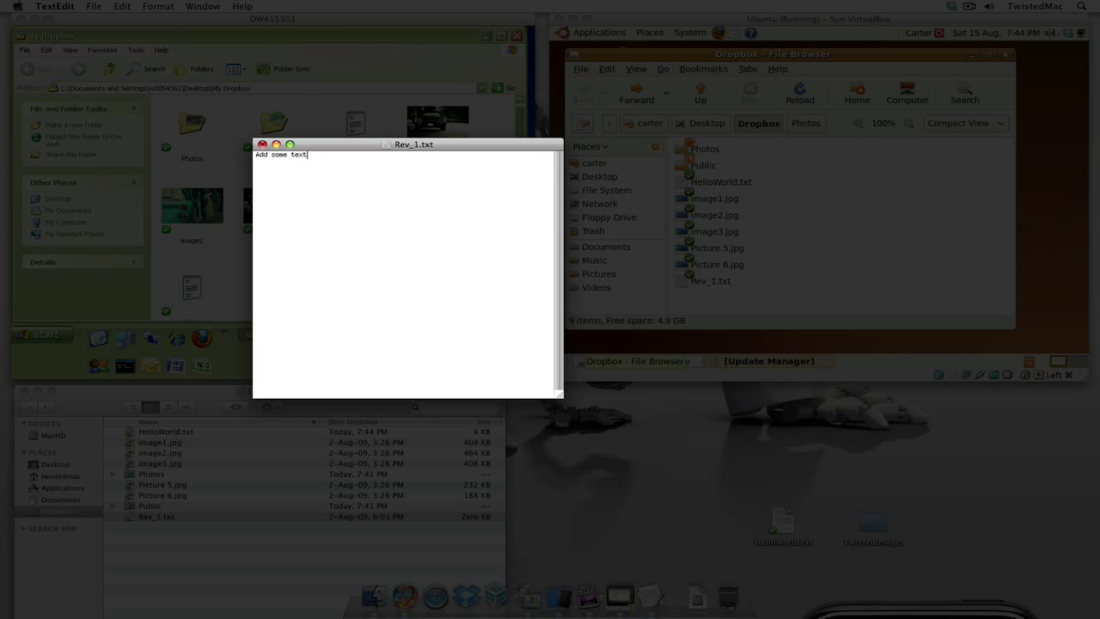
text(.)
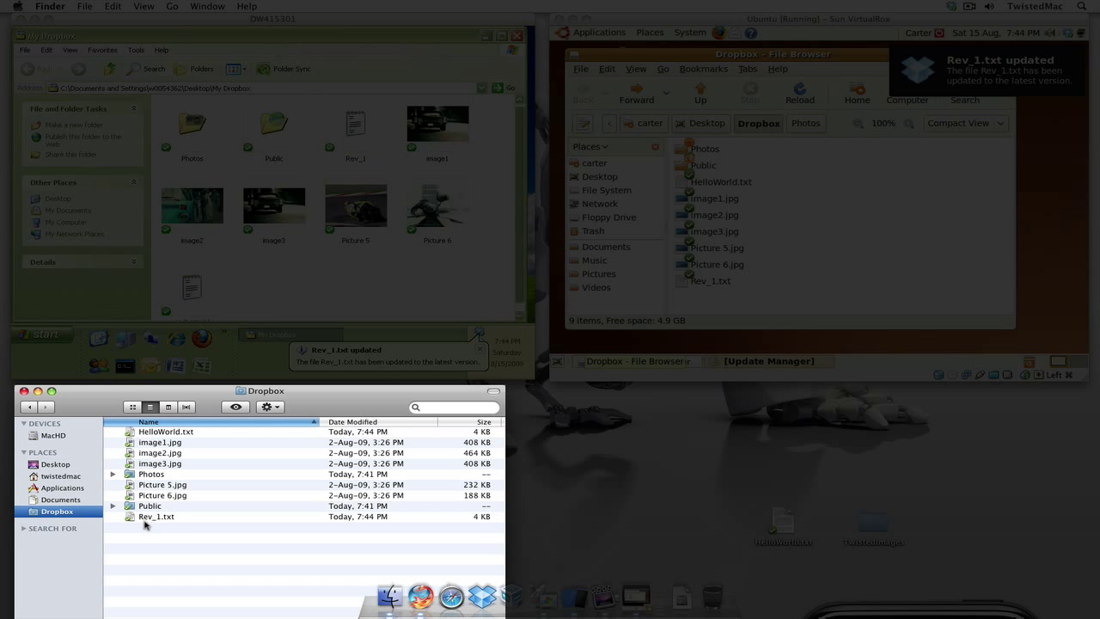
click(159, 516)
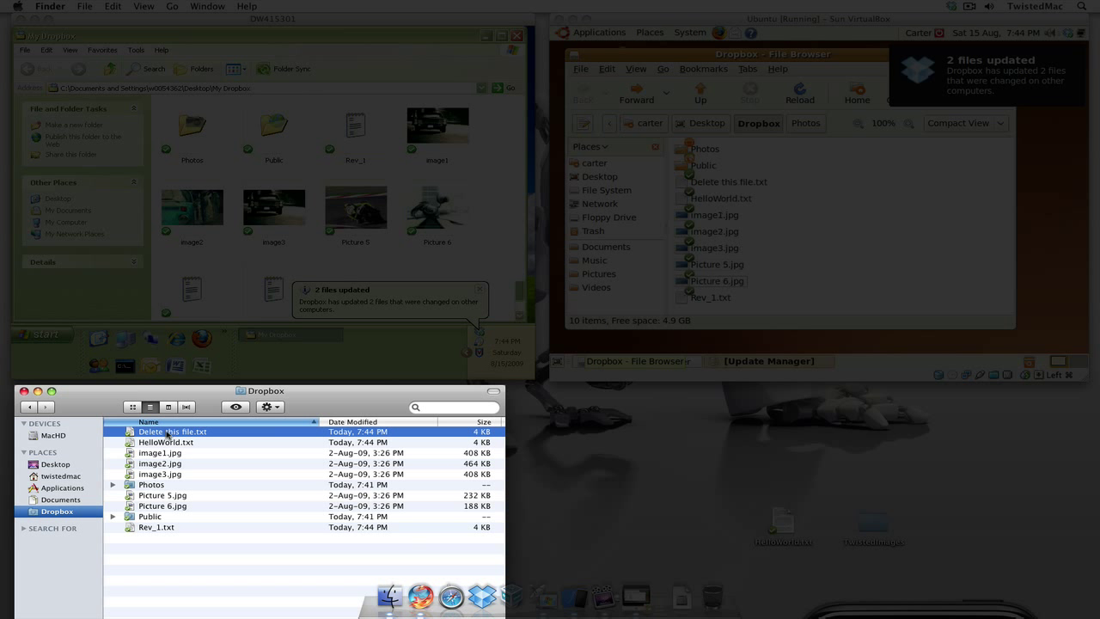
- Inspect the newly synced 'Delete this file.txt' and bring up its Finder actions
double_click(172, 432)
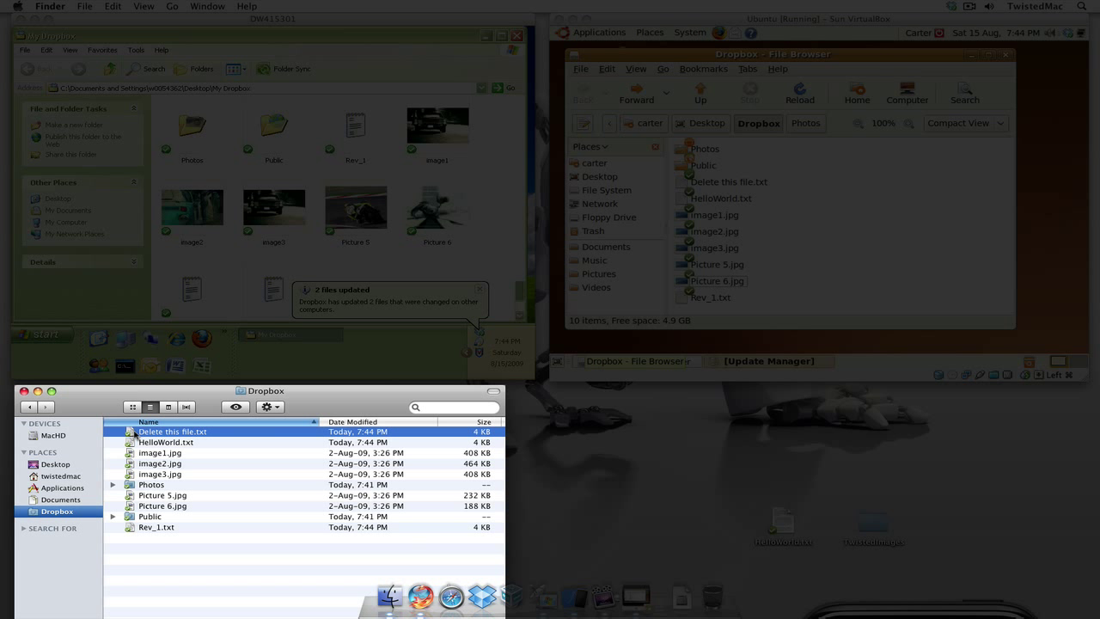
right_click(172, 432)
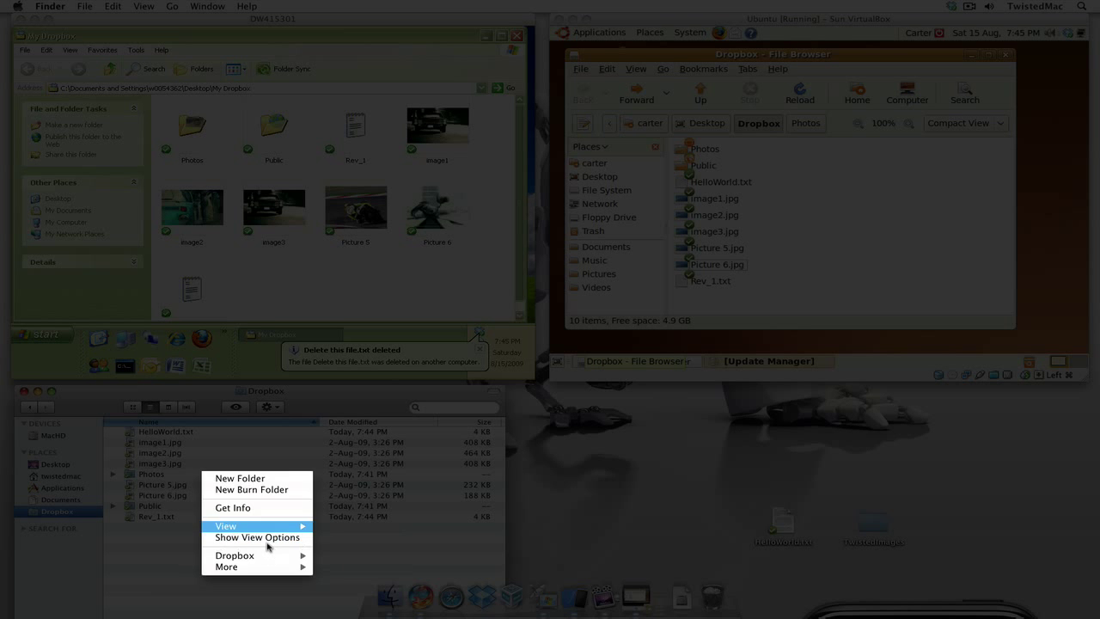
mouse_move(234, 554)
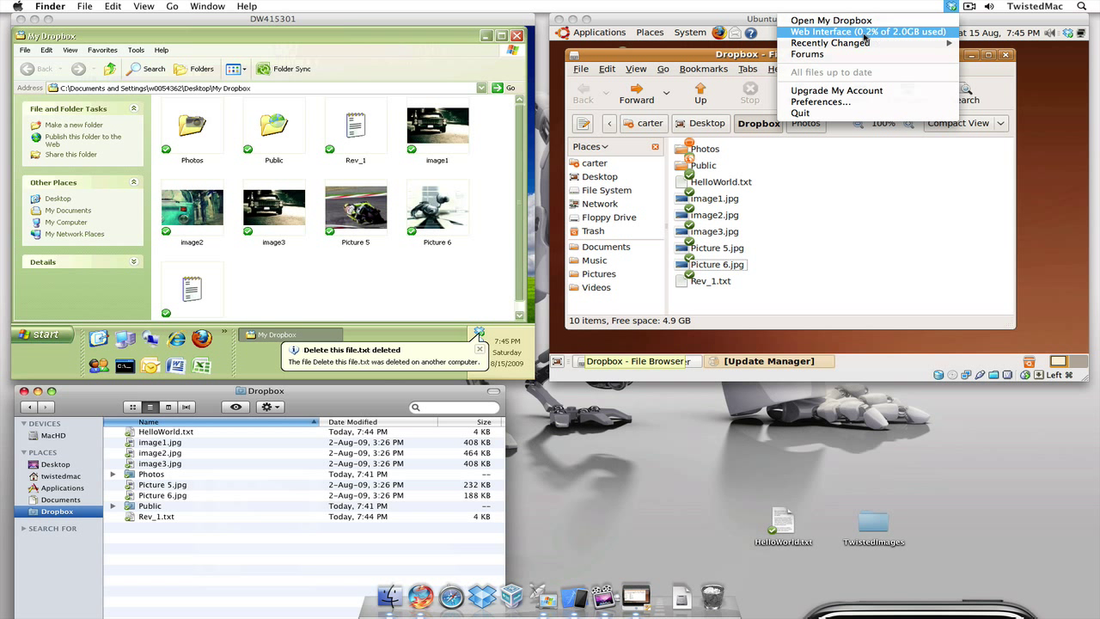
mouse_move(859, 37)
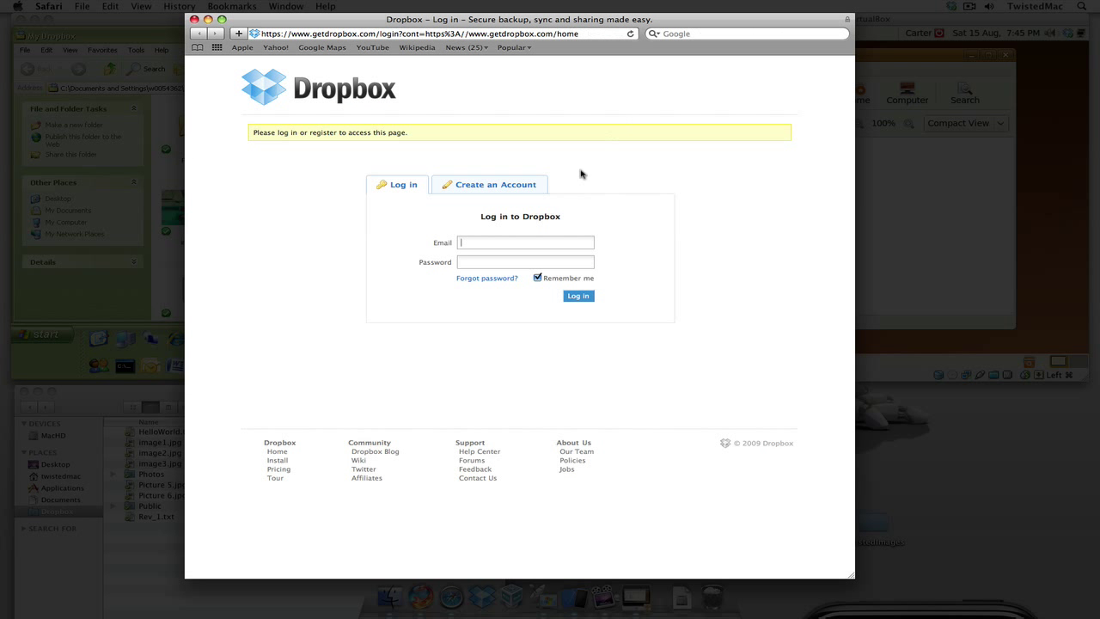
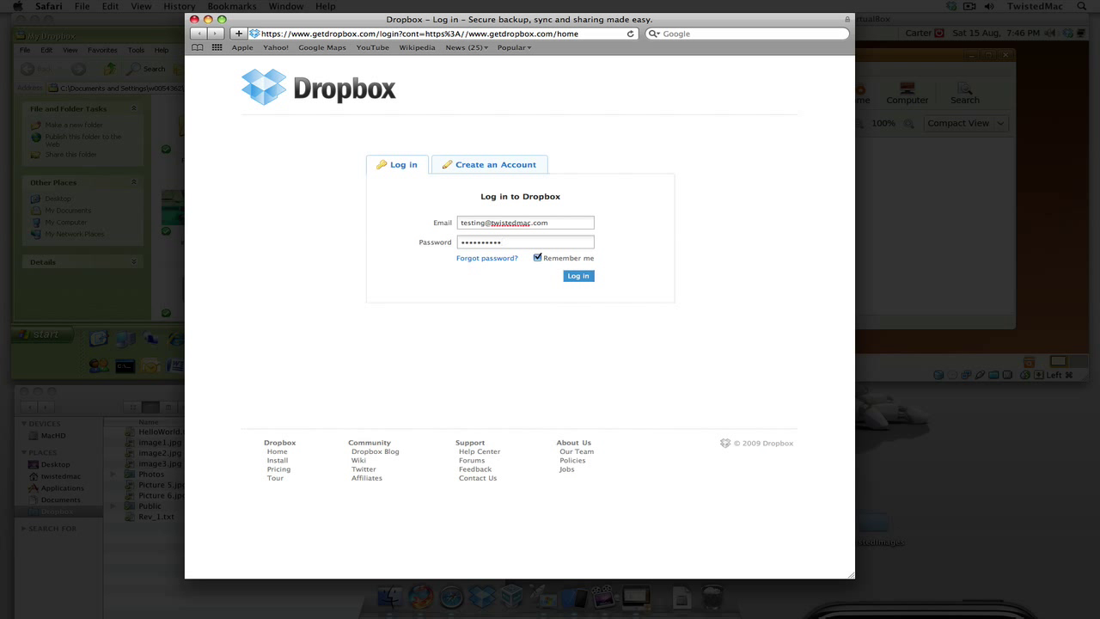
click(577, 275)
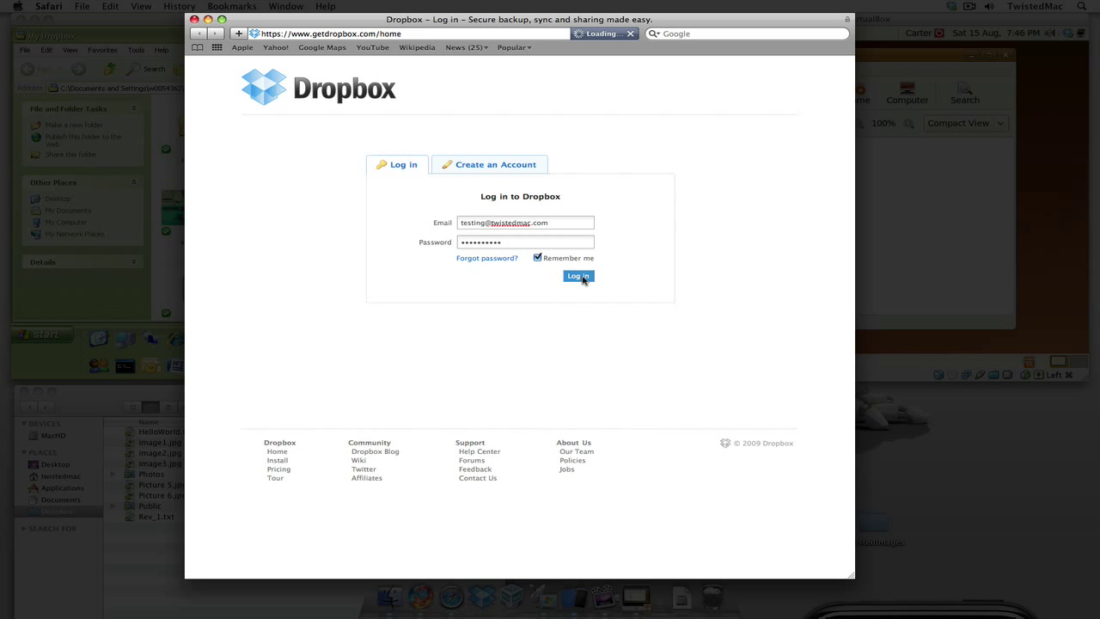
click(578, 275)
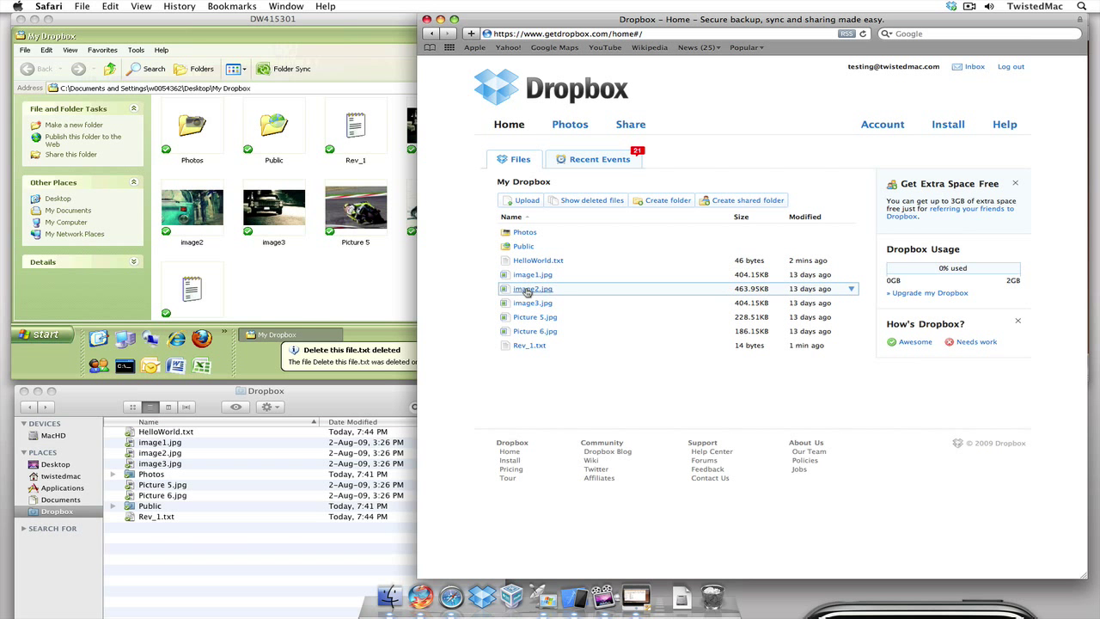
click(533, 275)
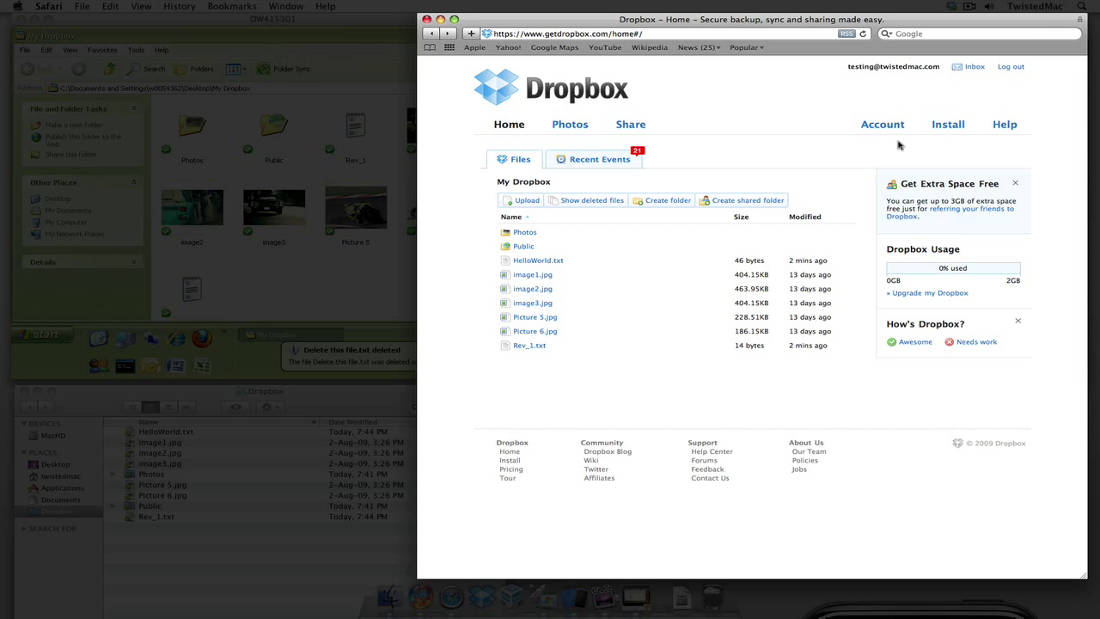
click(882, 124)
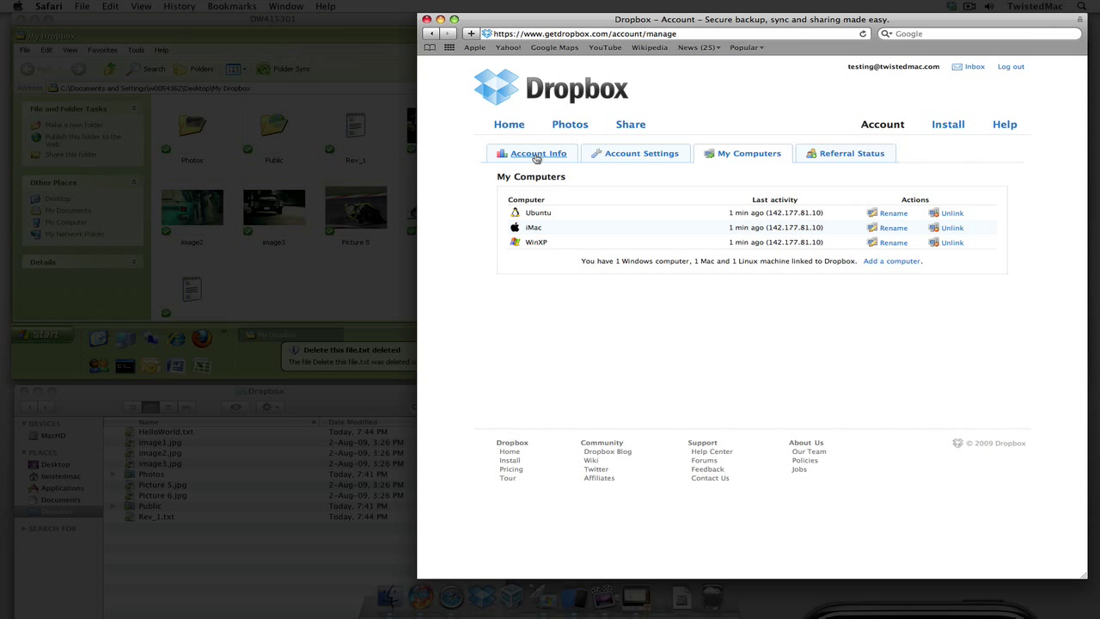
- Return to the Dropbox Home file listing
click(509, 124)
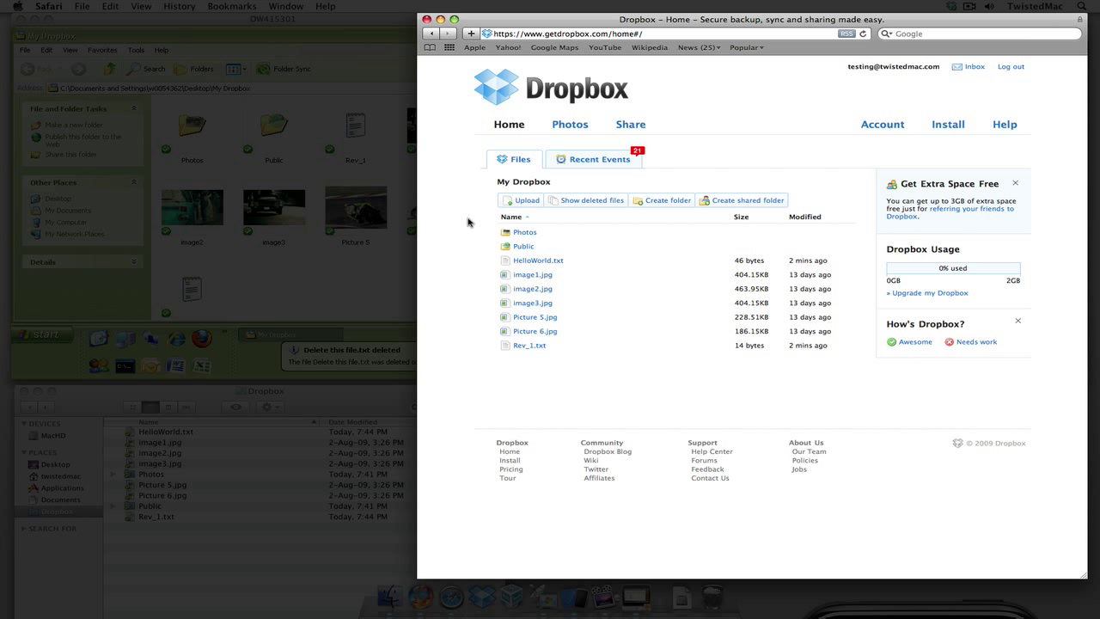
mouse_move(585, 207)
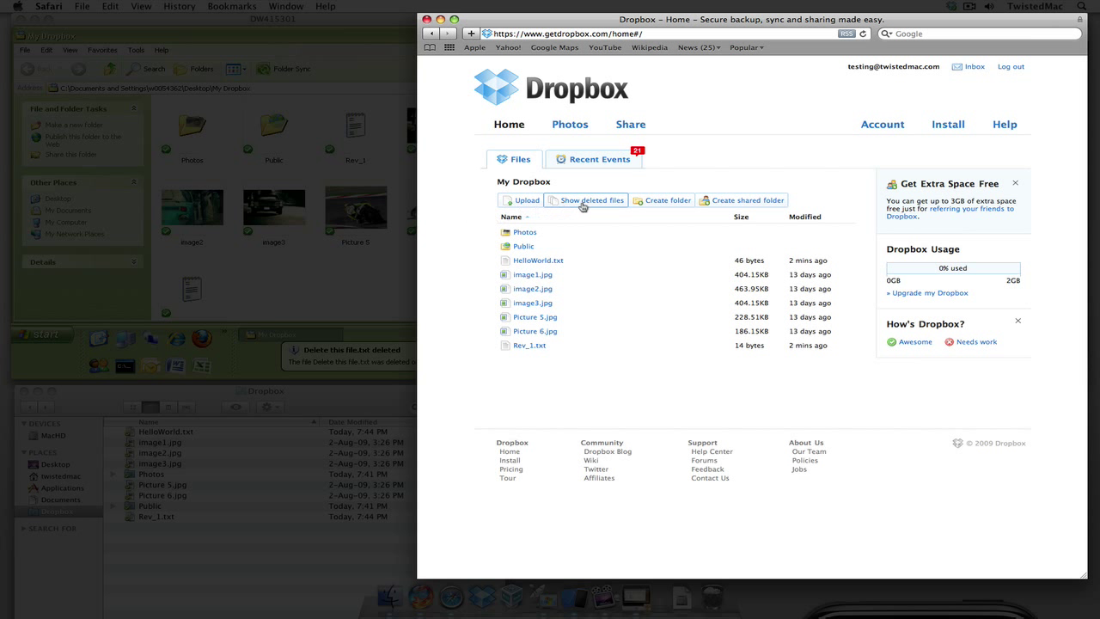
- Show deleted files and undelete 'Delete this file.txt' so it reappears on the Mac
click(592, 200)
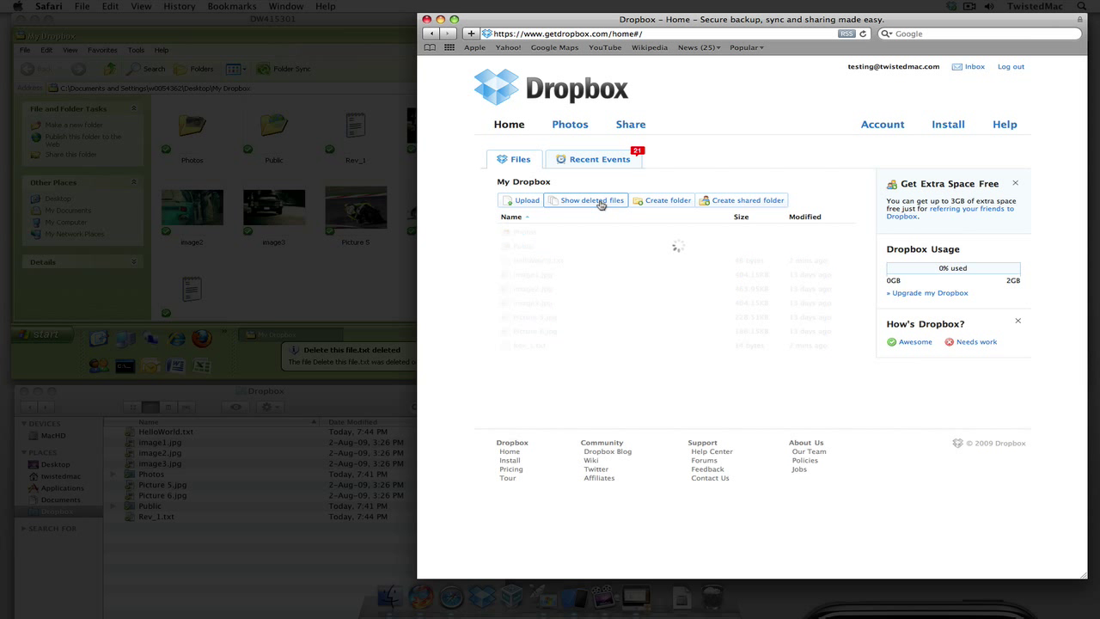
click(592, 200)
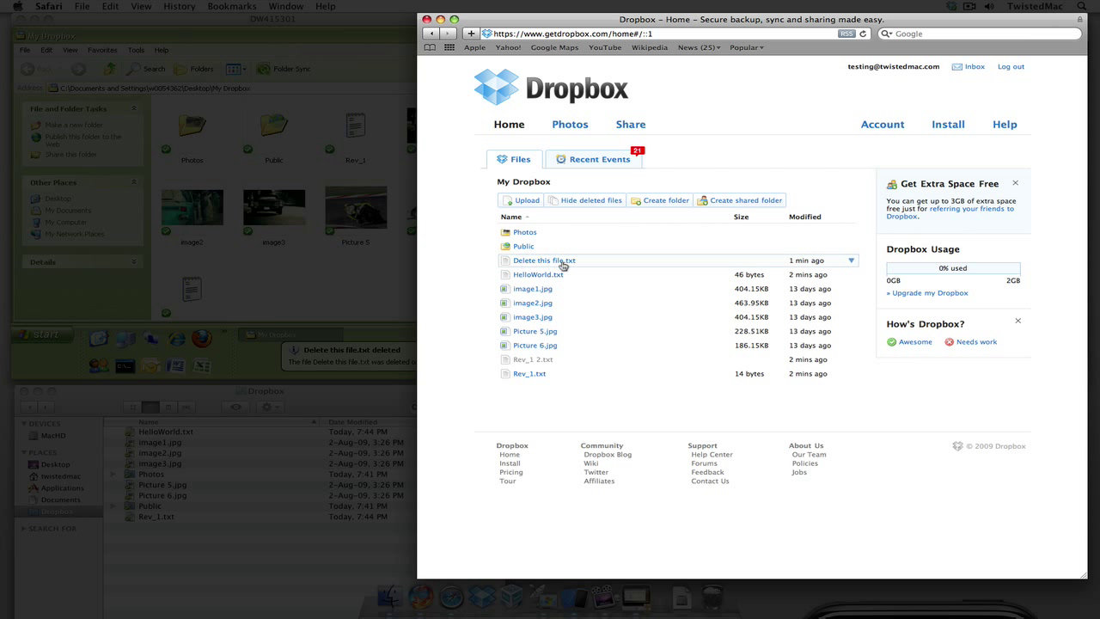
mouse_move(543, 259)
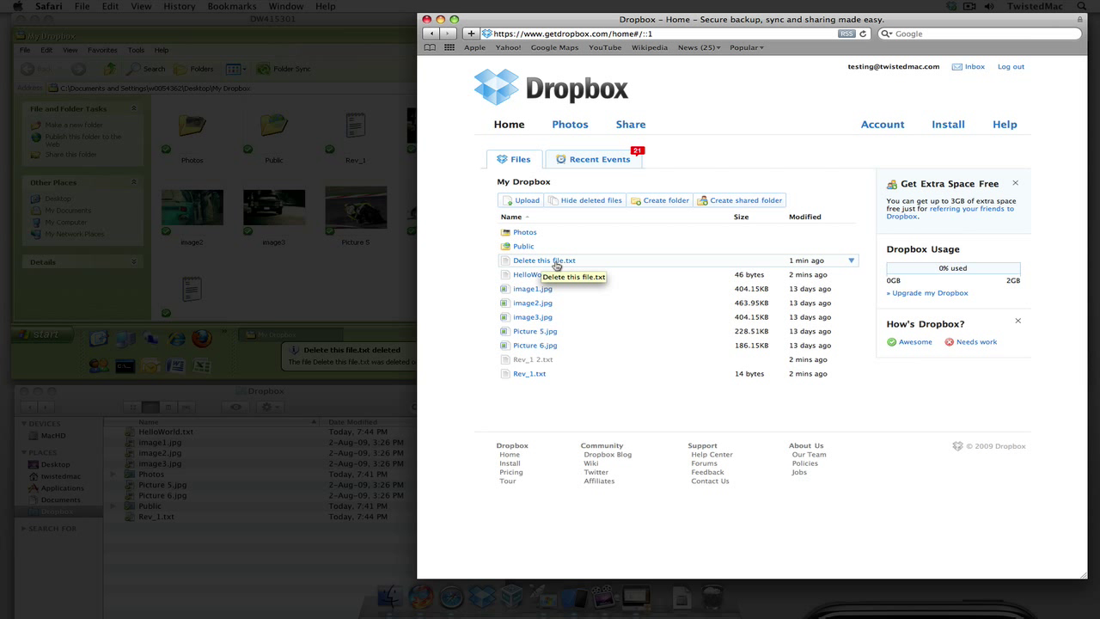
click(850, 261)
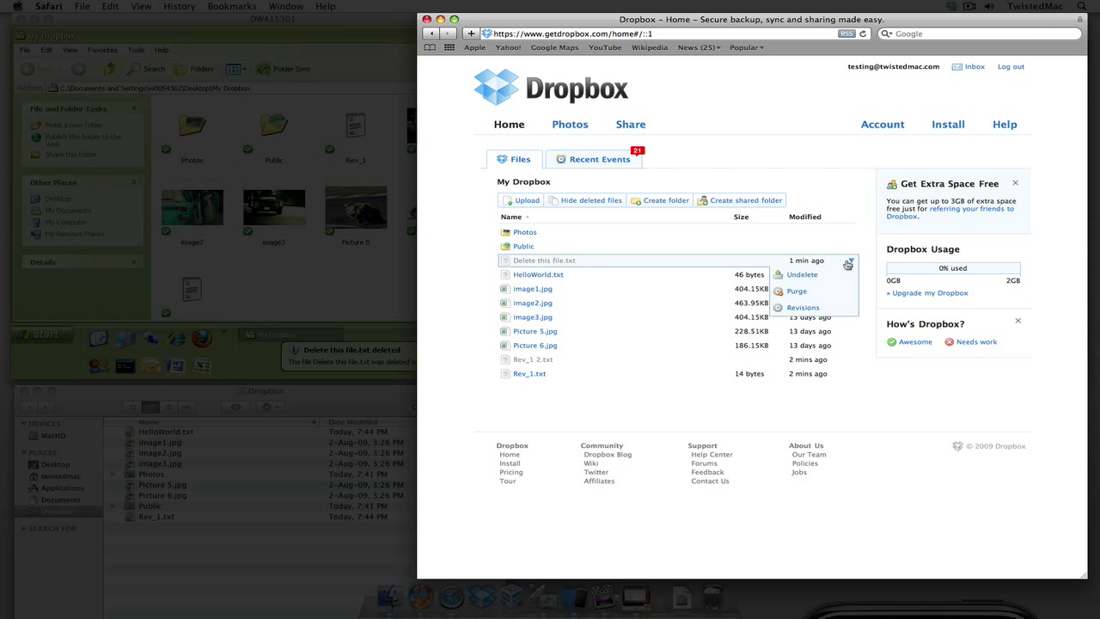
click(801, 275)
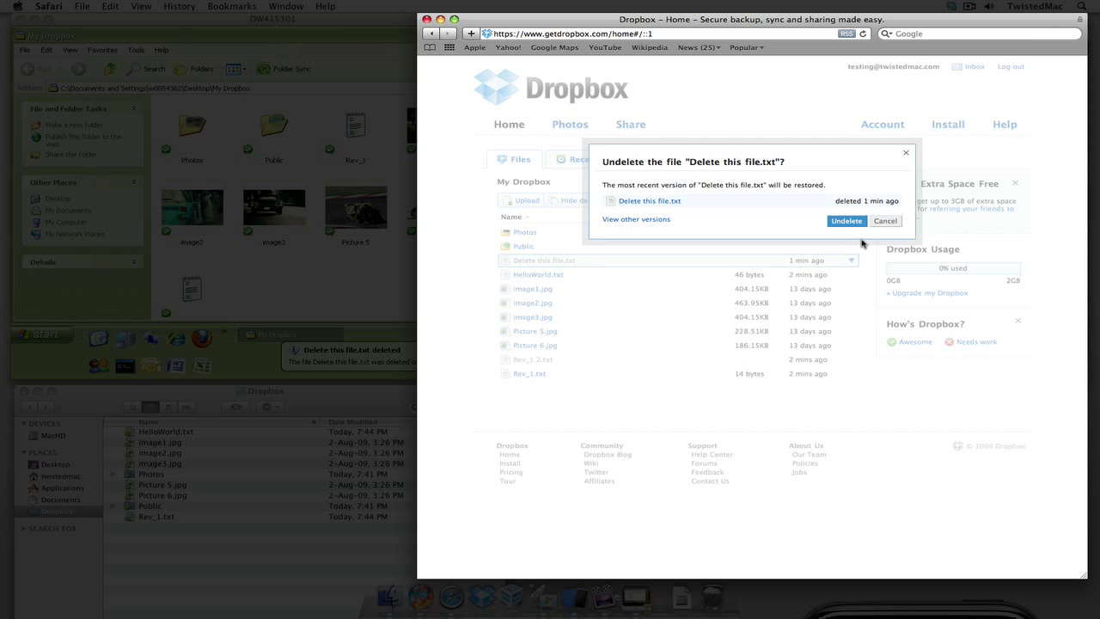
click(846, 220)
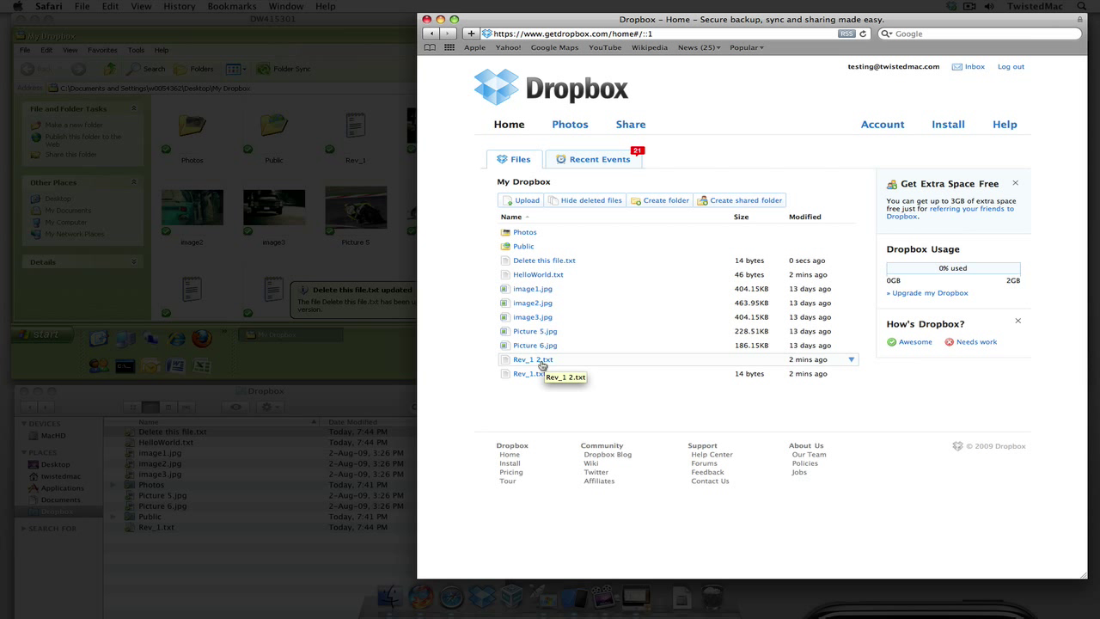
mouse_move(530, 373)
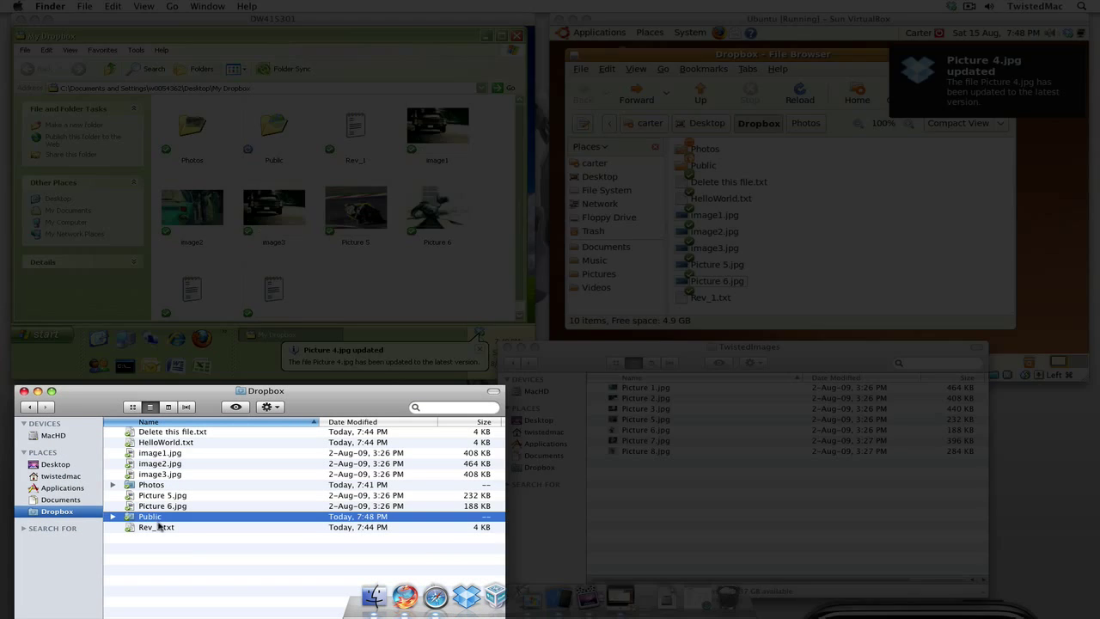
- Open the Public folder and bring up Dropbox options for Picture 4.jpg to copy its public link
double_click(151, 516)
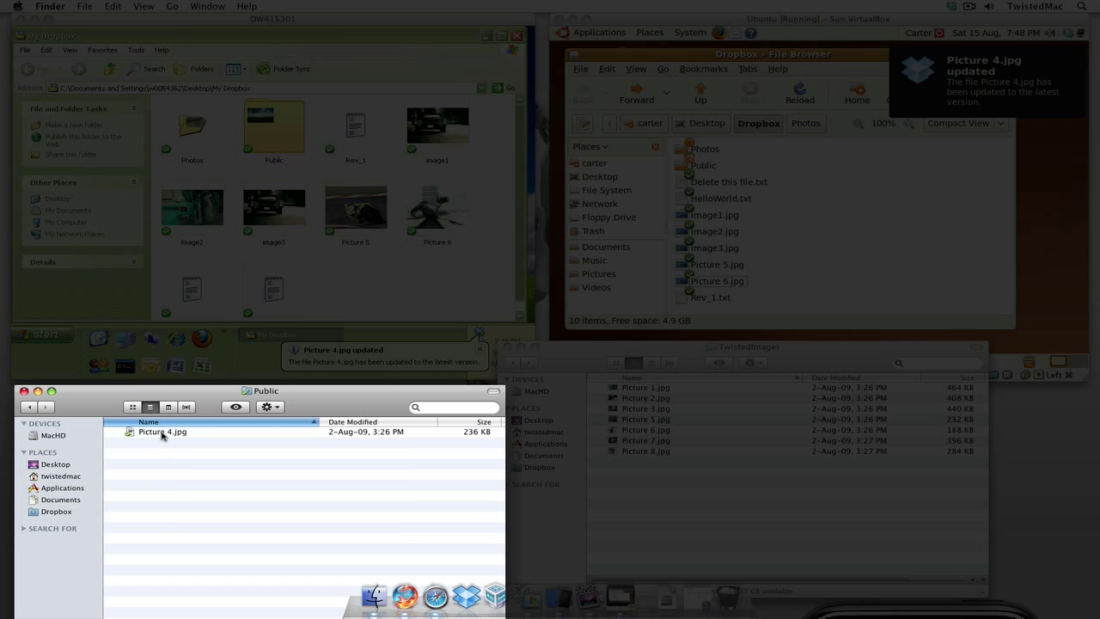
right_click(162, 431)
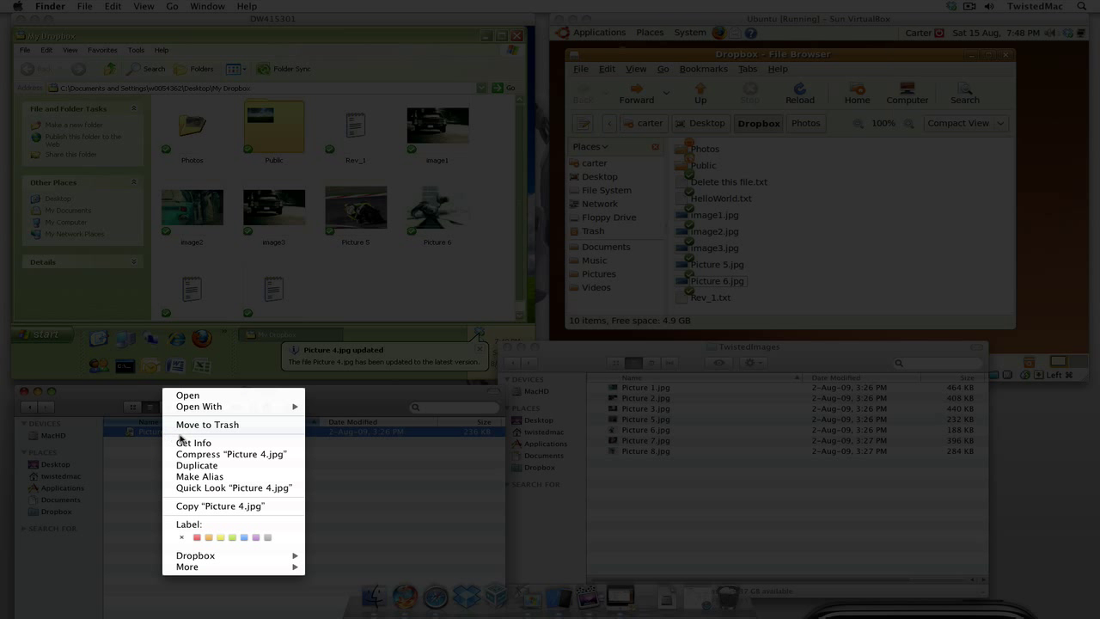
mouse_move(196, 555)
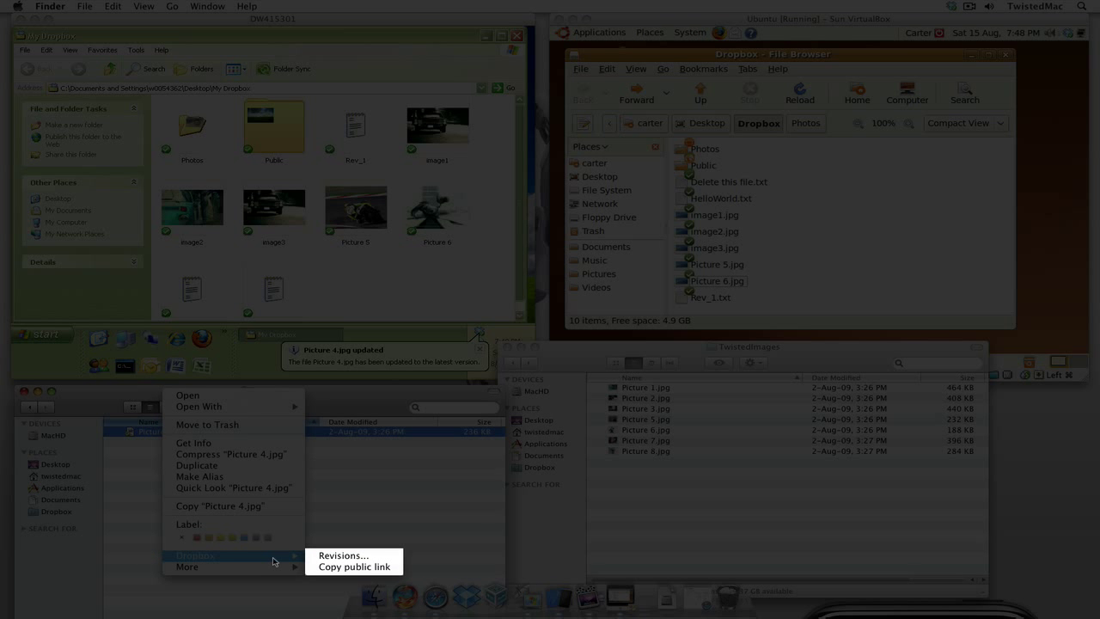
mouse_move(354, 567)
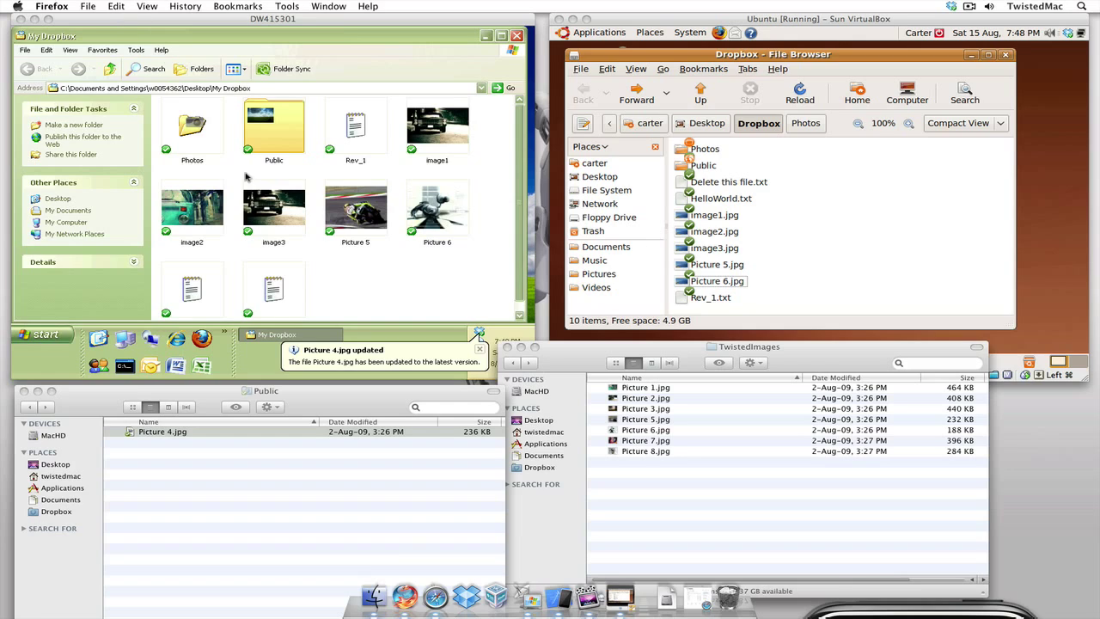
- Refocus Finder and return from Public to the main Dropbox folder listing via the sidebar
click(264, 390)
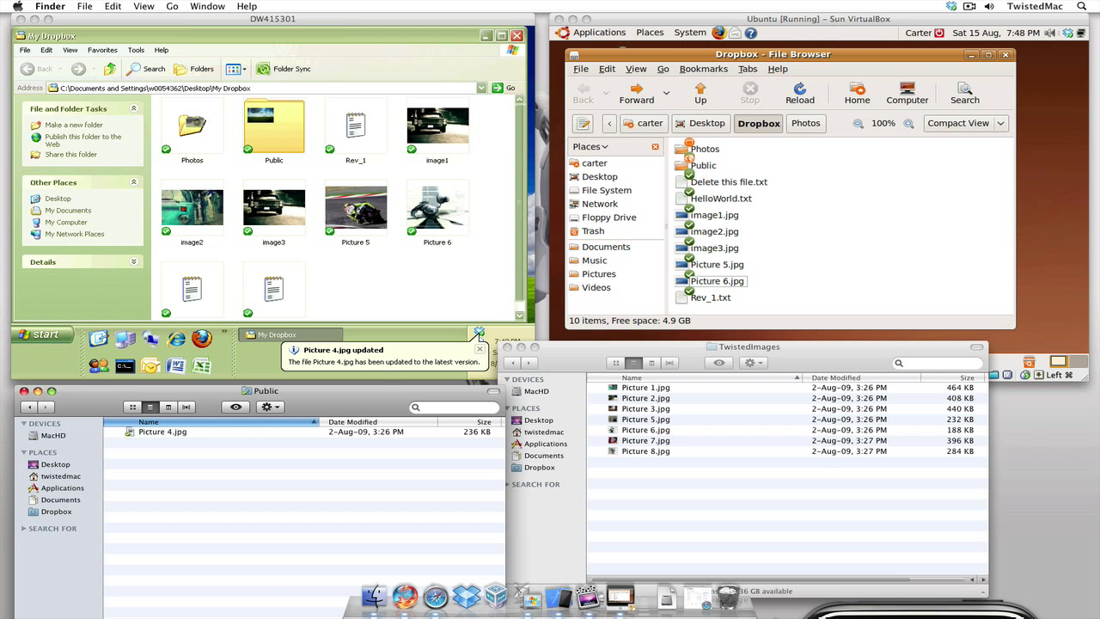
mouse_move(288, 502)
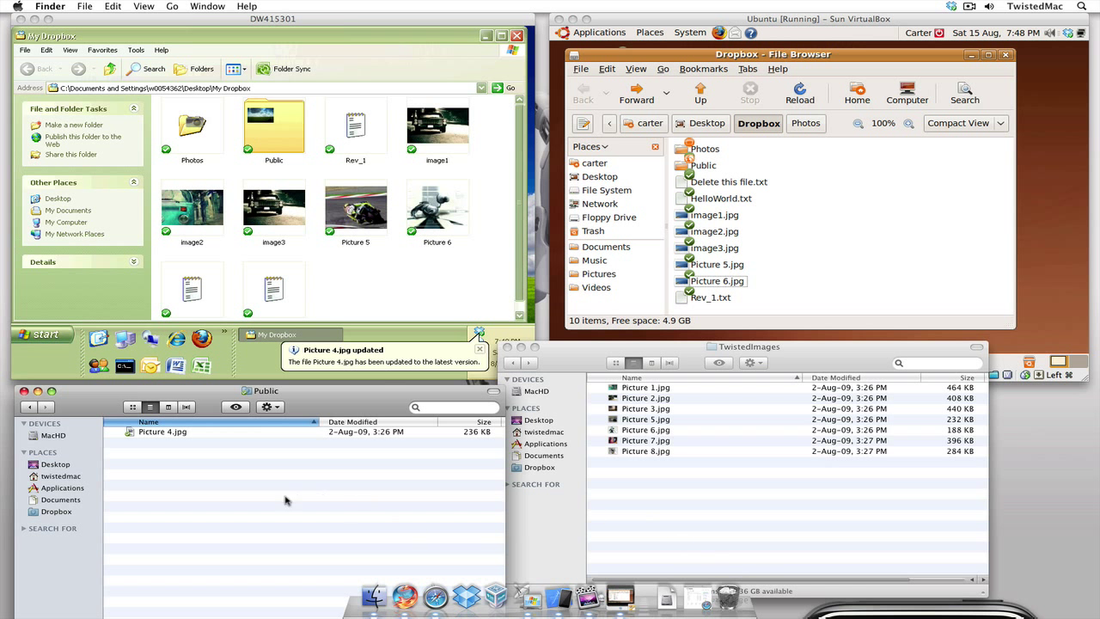
click(743, 348)
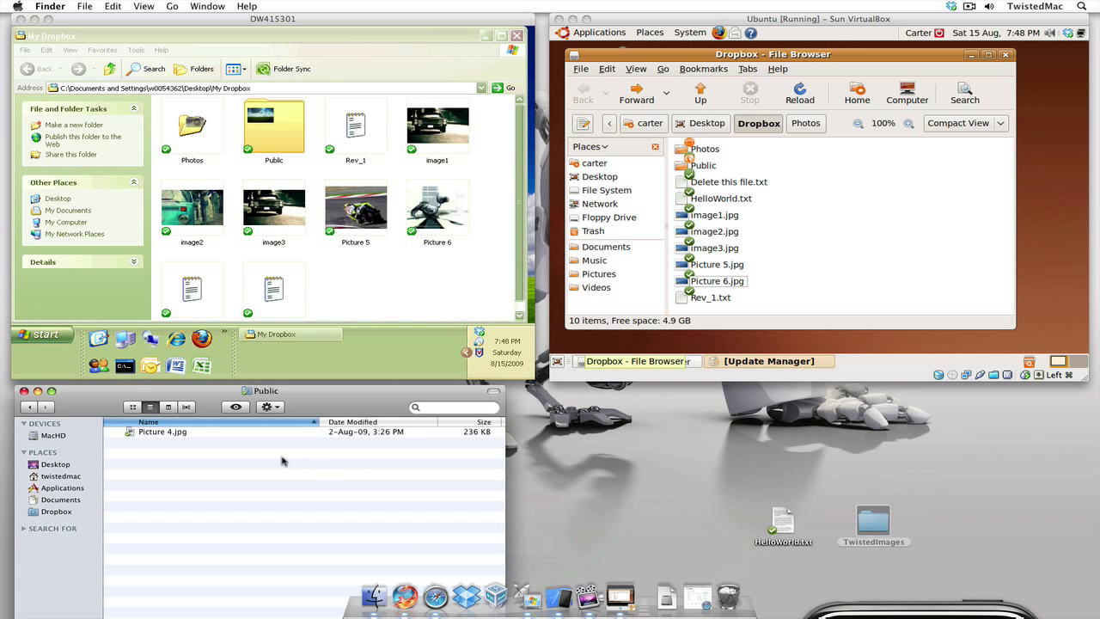
click(55, 512)
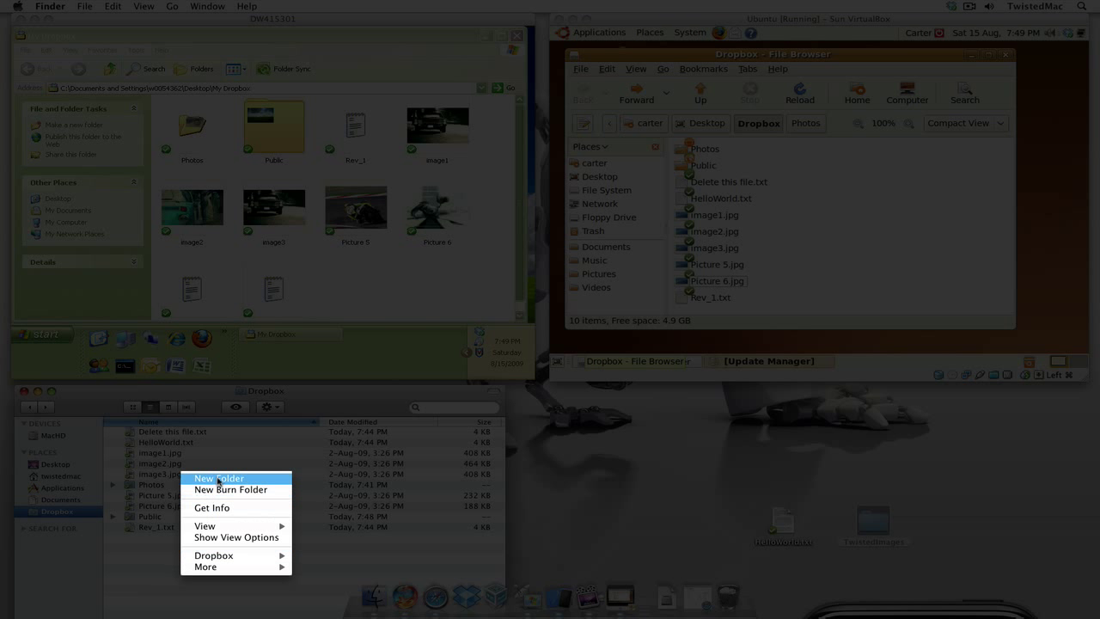
- Create a 'Share Files' folder in Dropbox and choose Dropbox > Share this folder on it
click(218, 478)
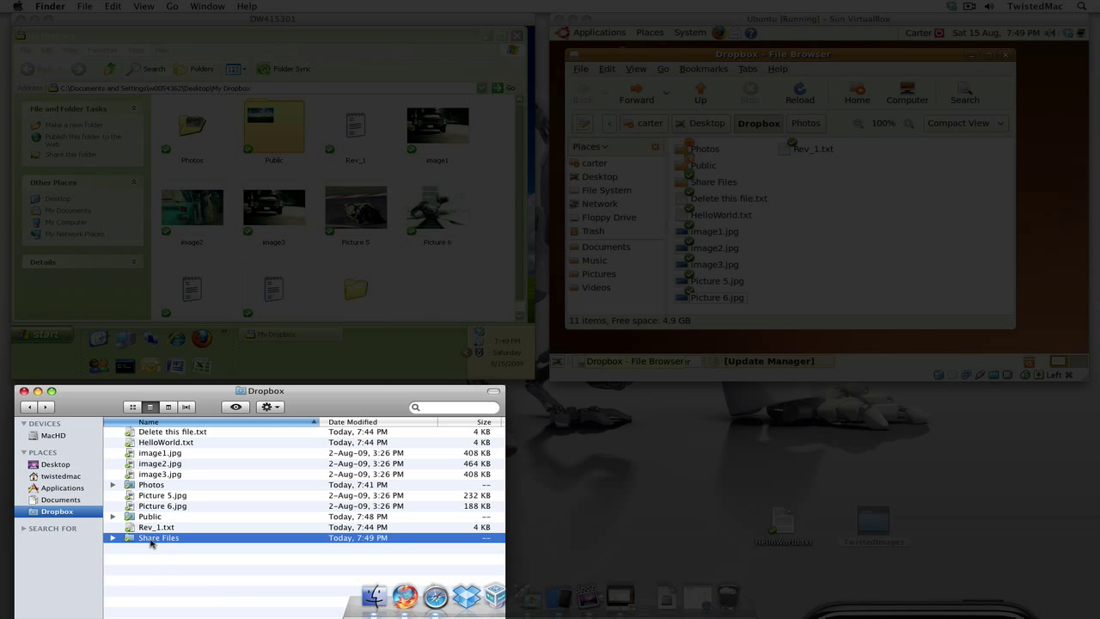
right_click(158, 536)
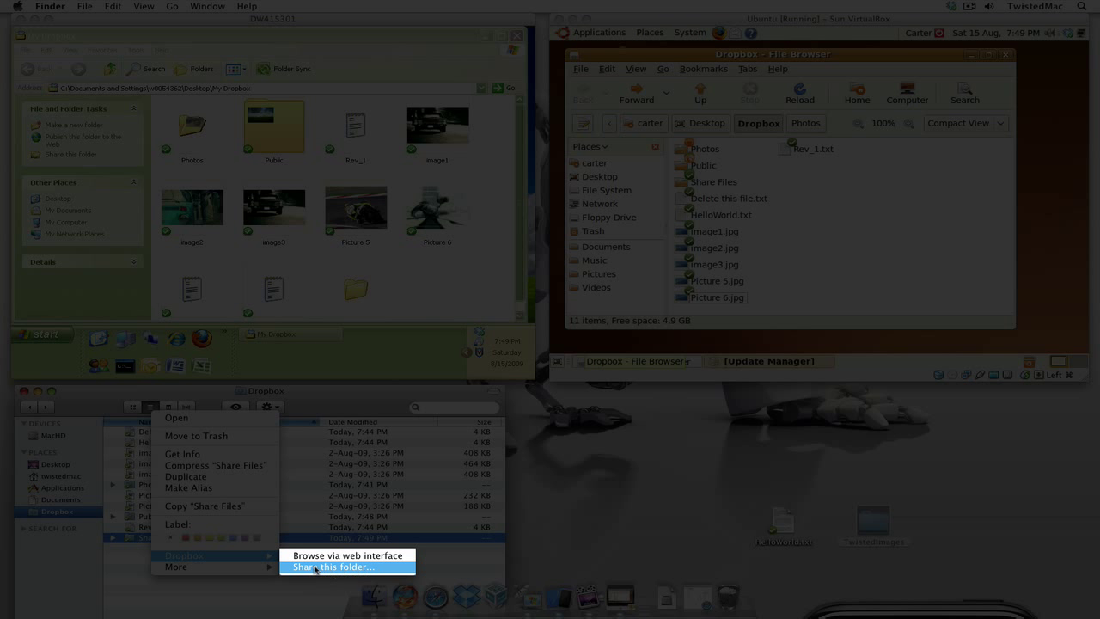
click(334, 568)
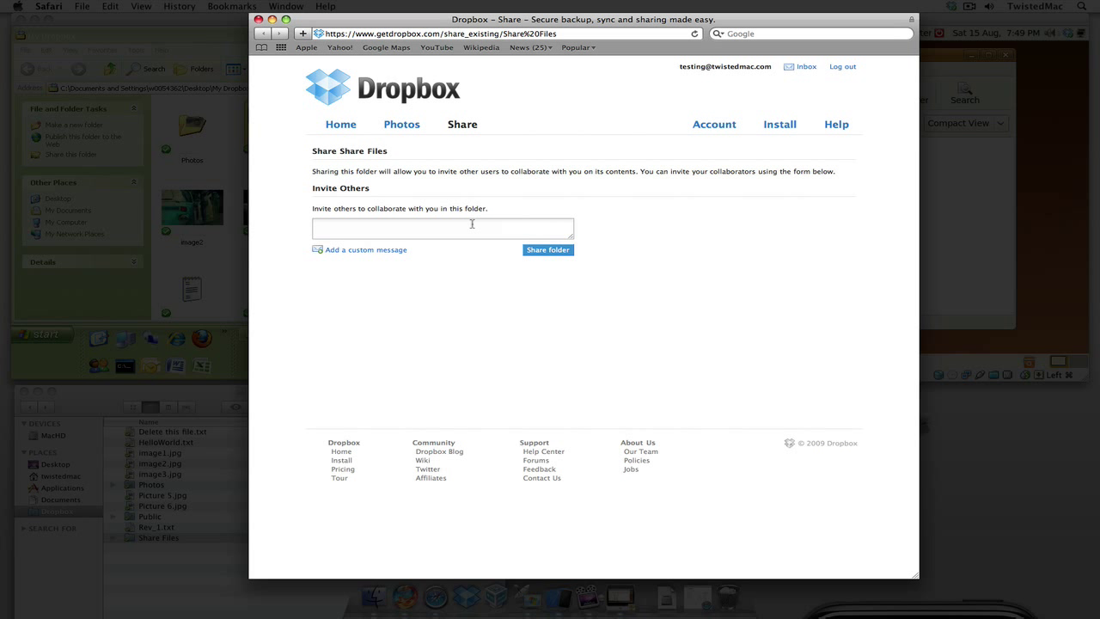
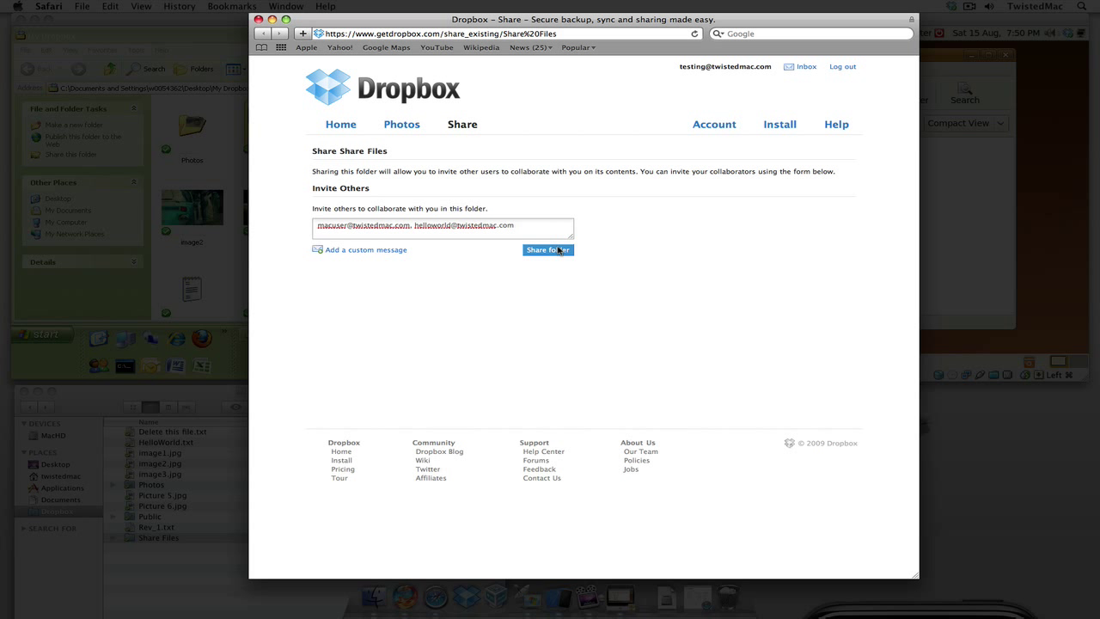
mouse_move(595, 227)
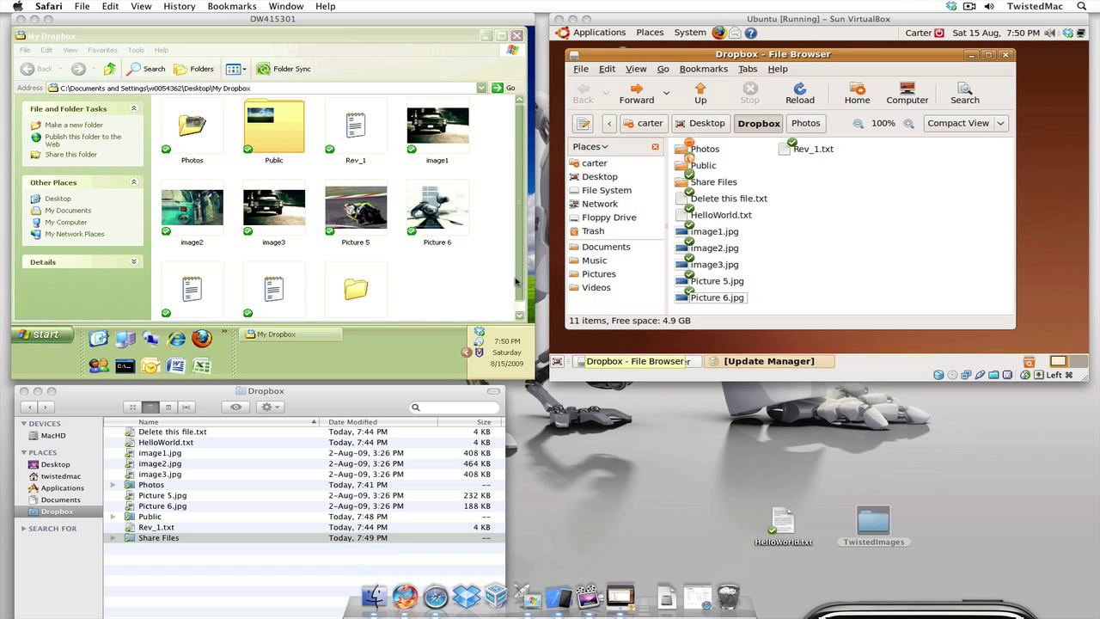
- Check the shared Share Files folder now holds HelloWorld.txt, then return to the Dropbox folder
click(159, 536)
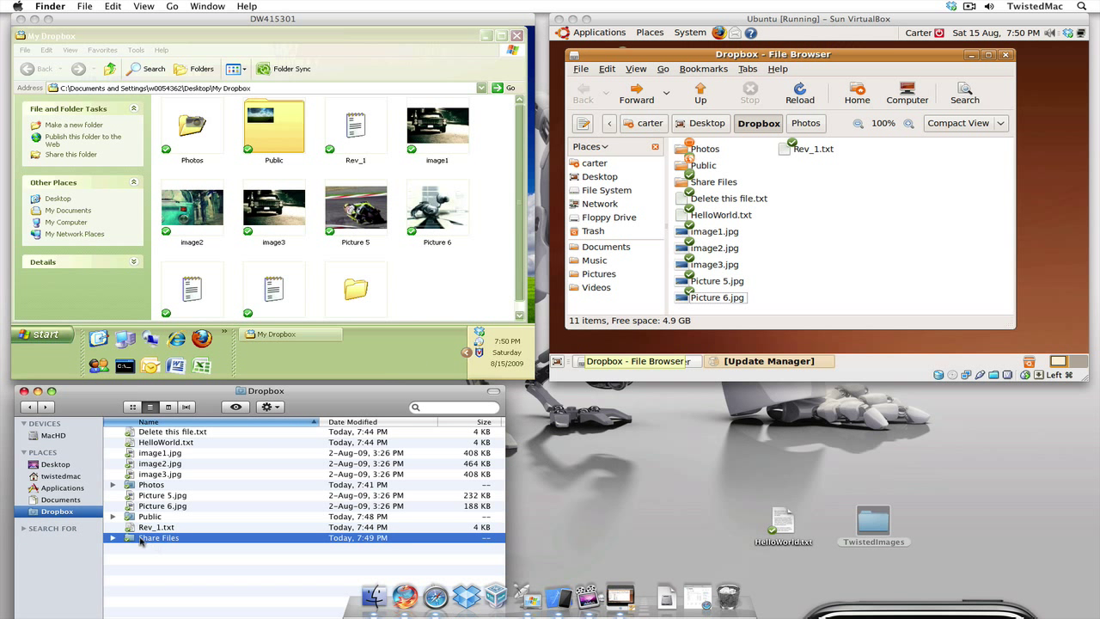
double_click(158, 537)
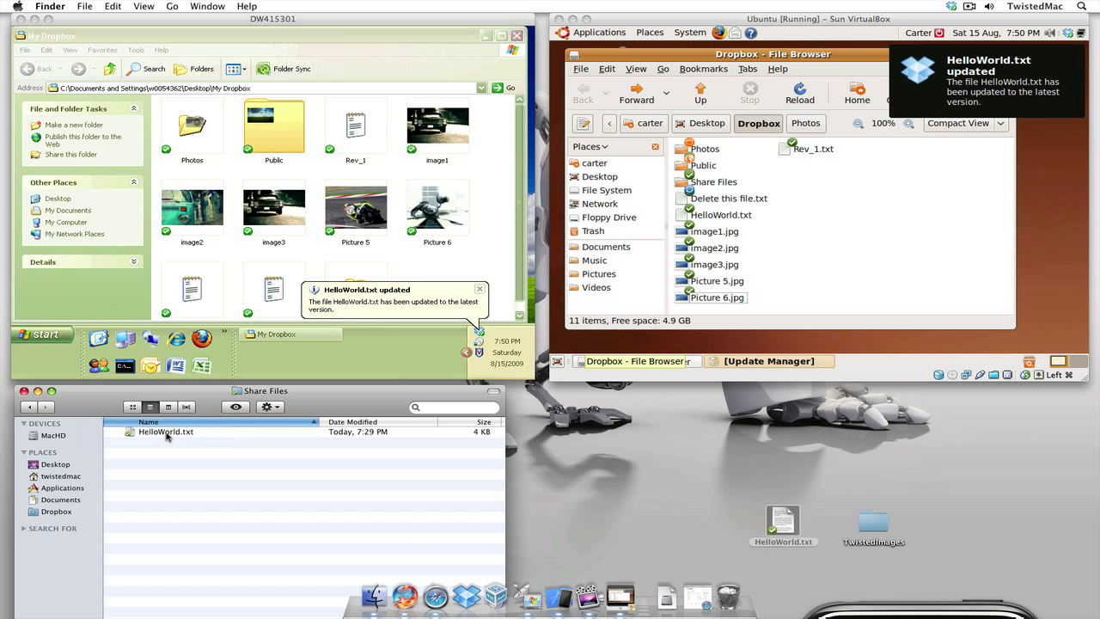
click(165, 432)
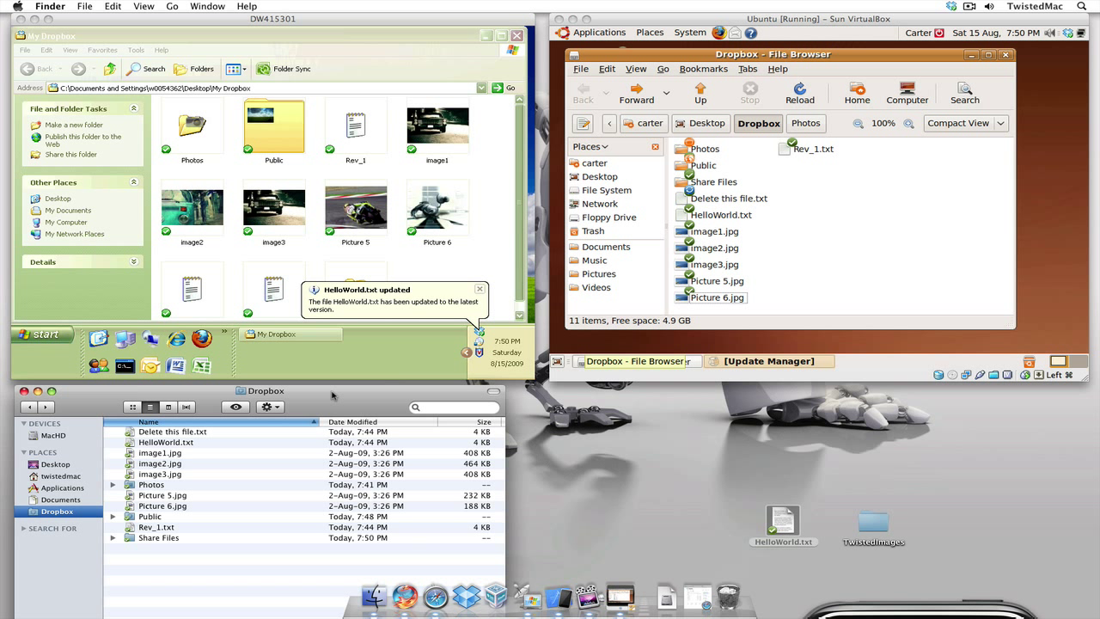
mouse_move(335, 395)
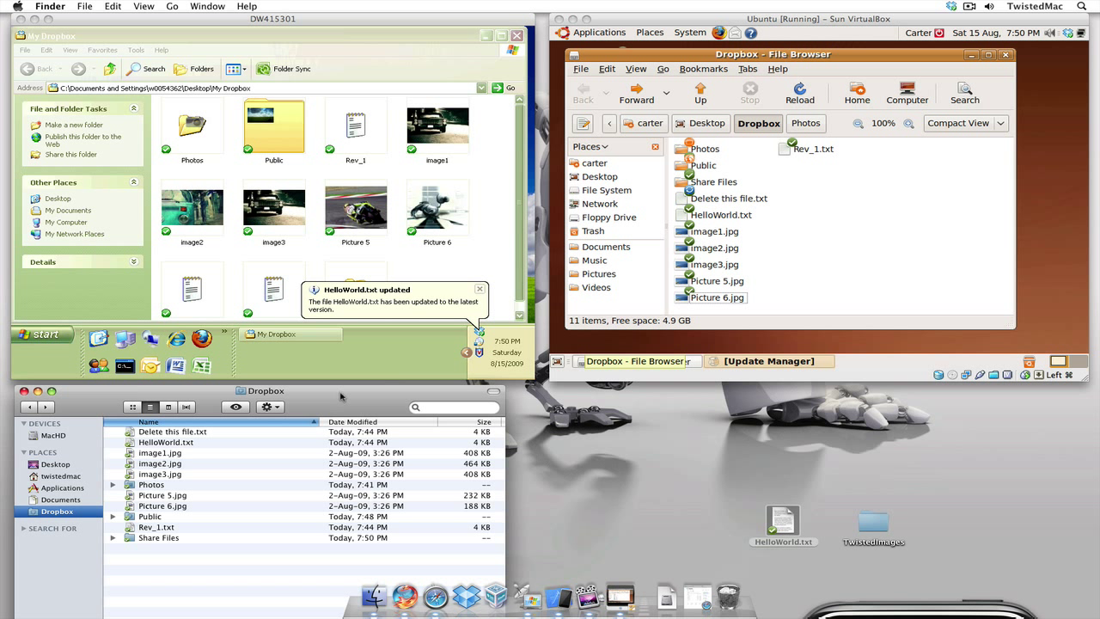
double_click(151, 485)
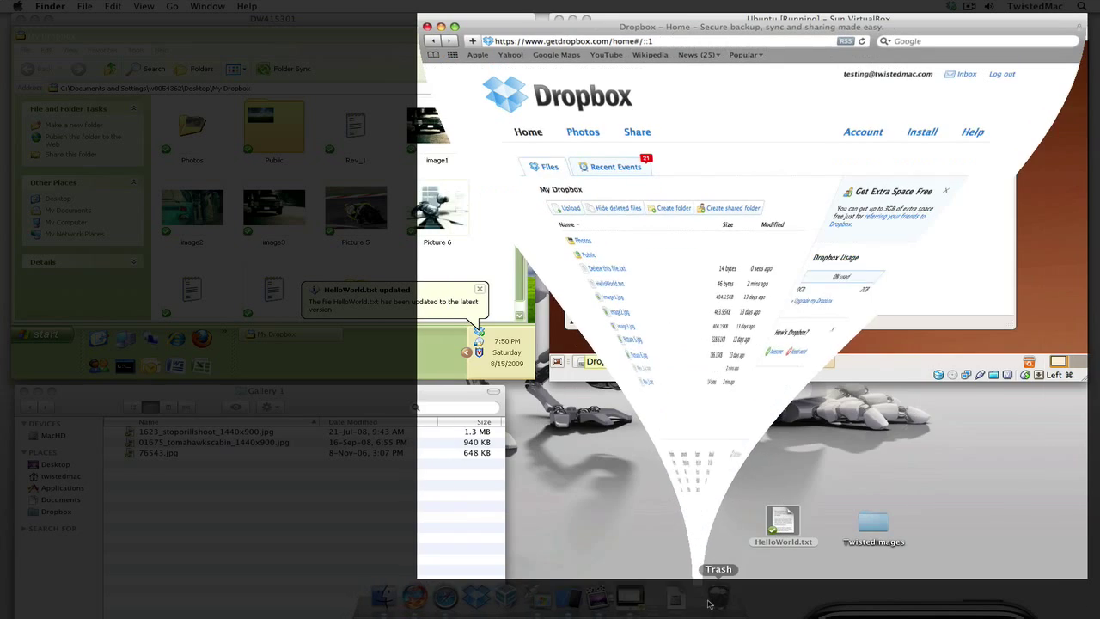
- From the Photos page open Gallery 1 and copy its public share link to the clipboard
click(569, 123)
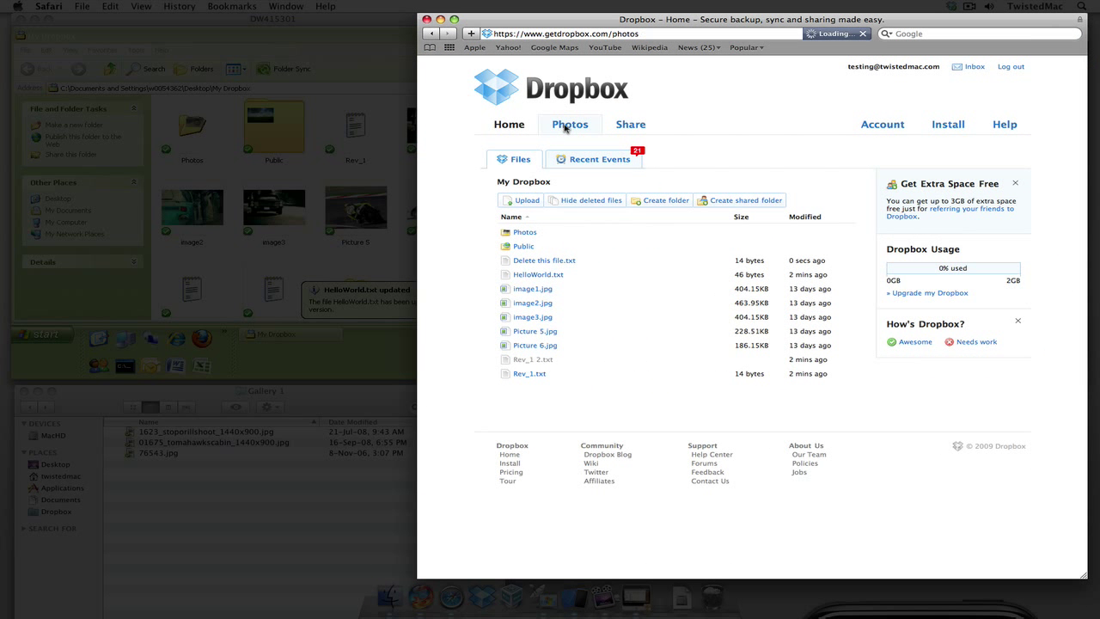
click(569, 123)
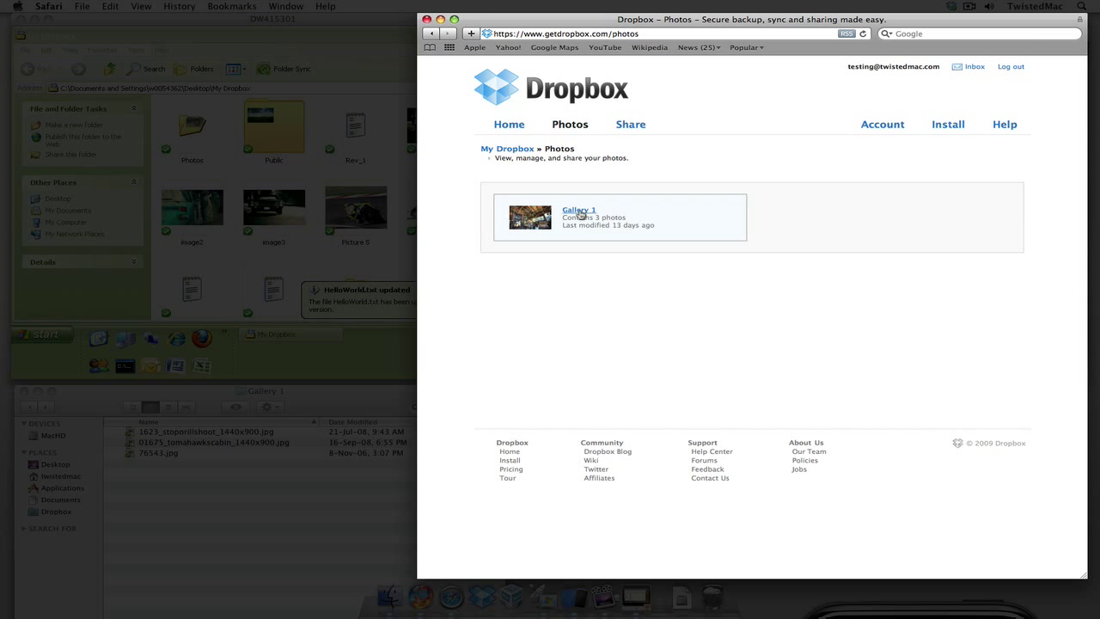
click(577, 210)
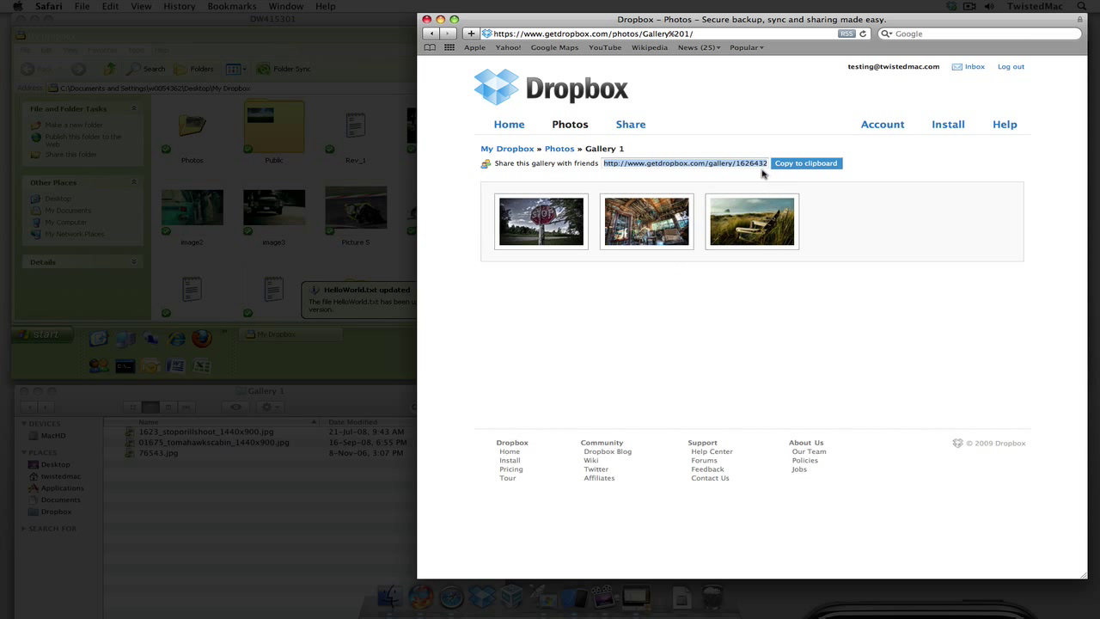
click(805, 164)
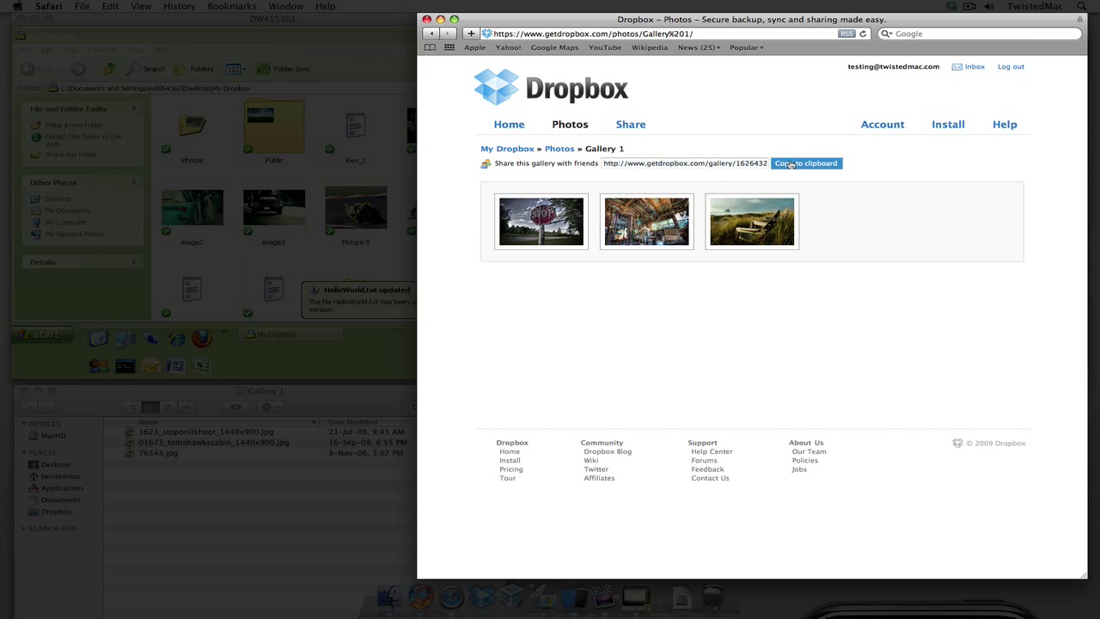
click(805, 164)
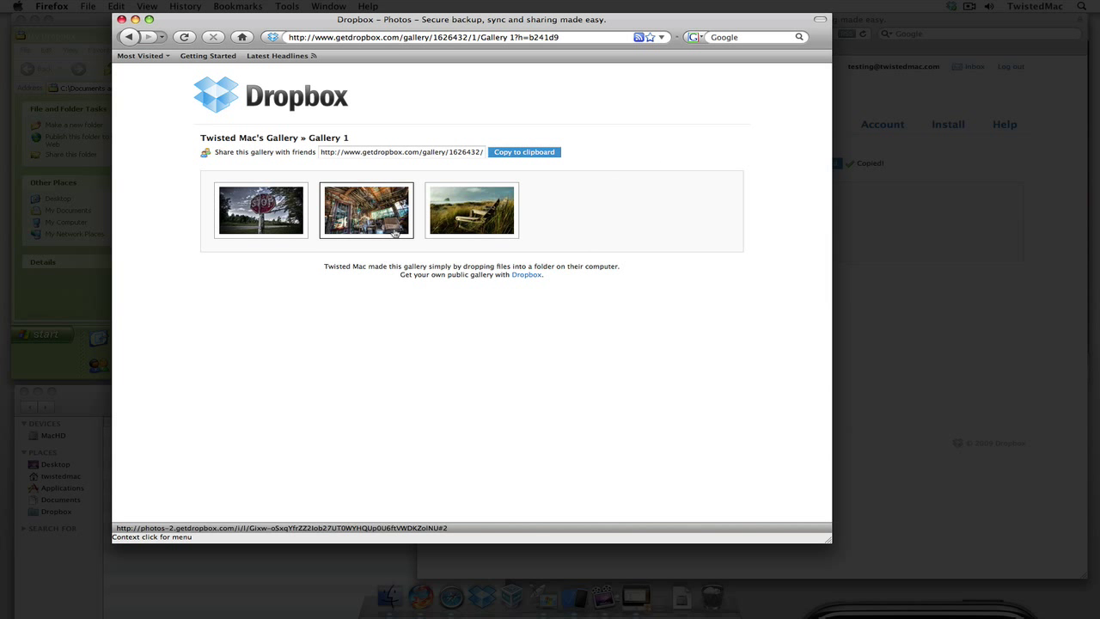
- Enlarge the garage photo in the shared gallery and view it at full size
click(366, 210)
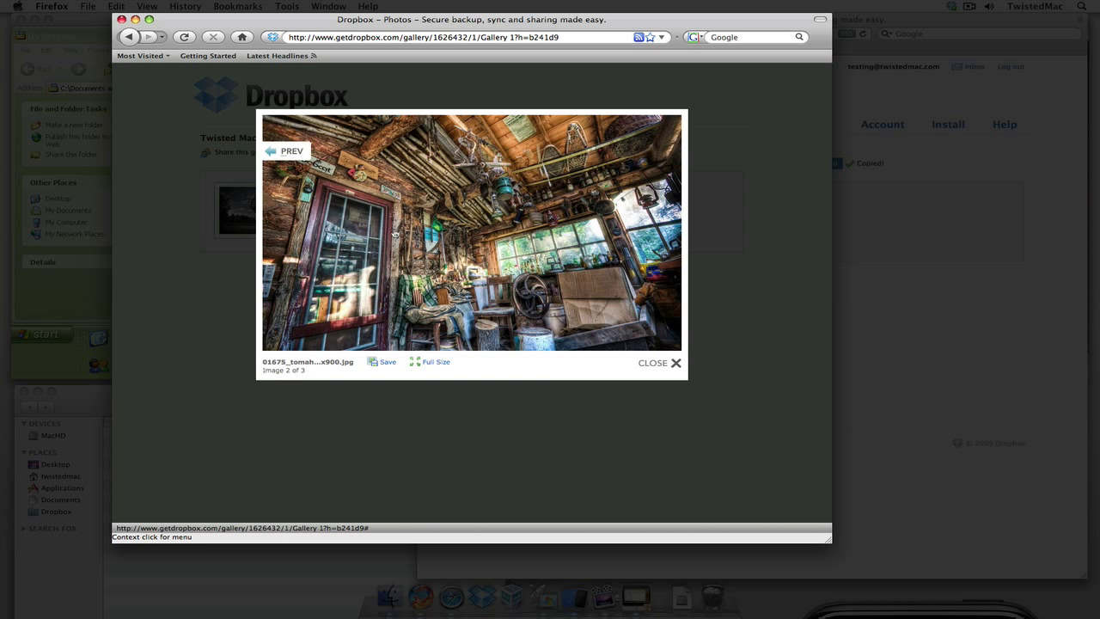
click(436, 361)
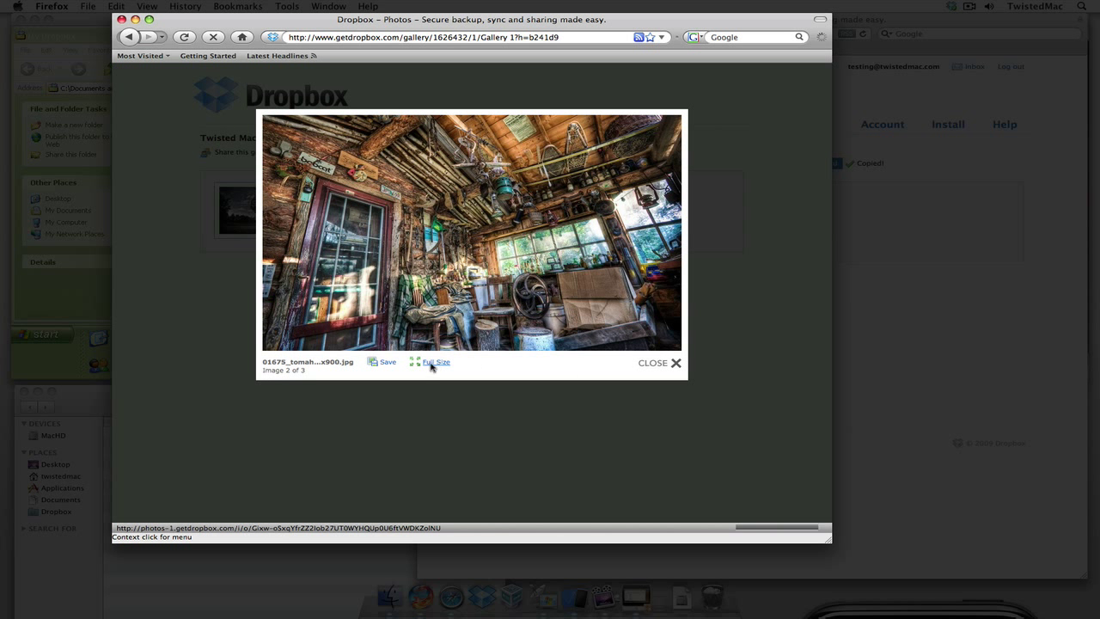
click(436, 361)
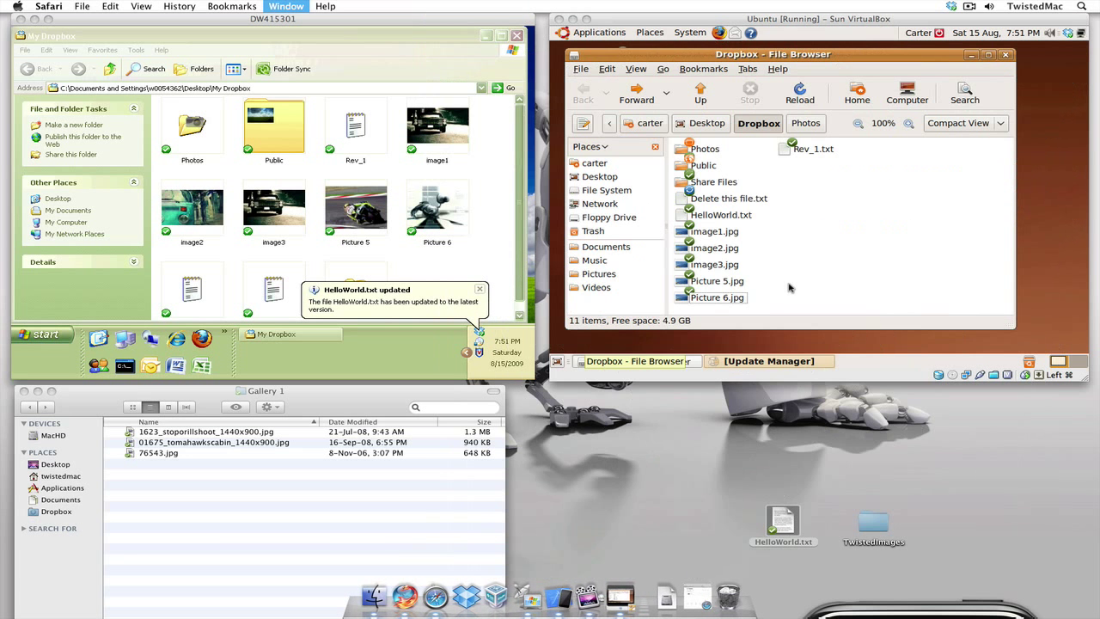
- Review the TwistedImages pictures and place the folder inside Dropbox Photos to sync as a gallery
double_click(873, 519)
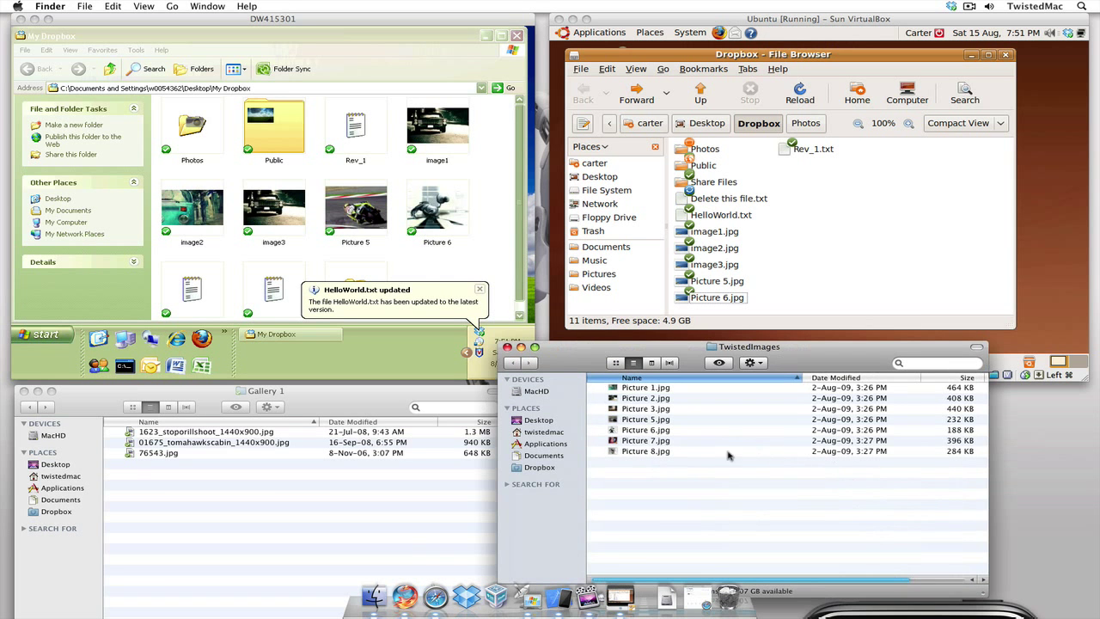
click(647, 430)
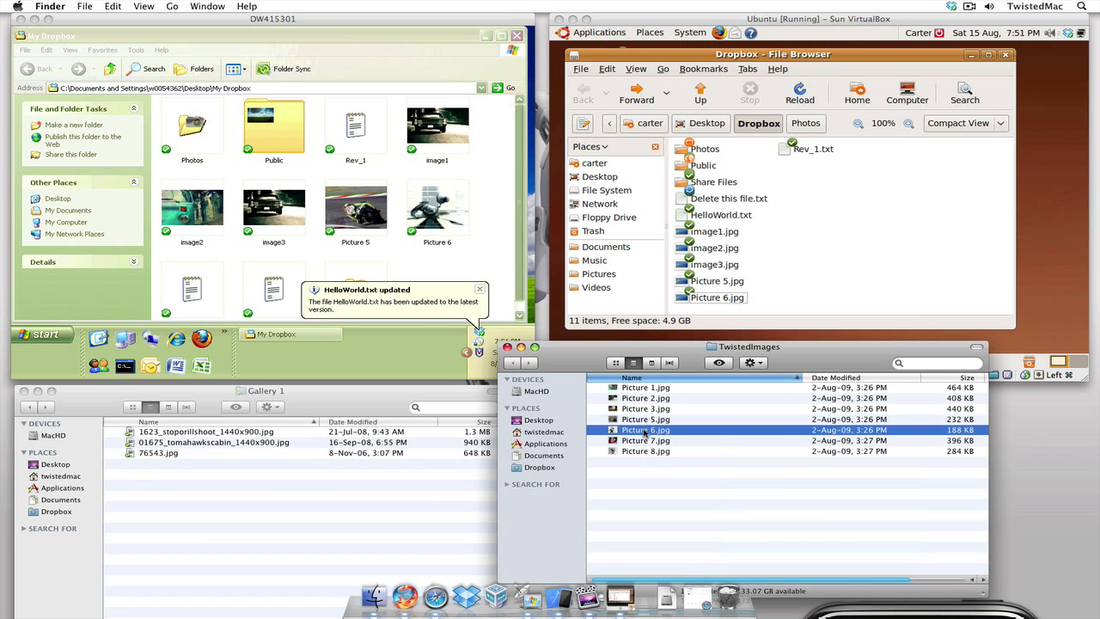
click(647, 451)
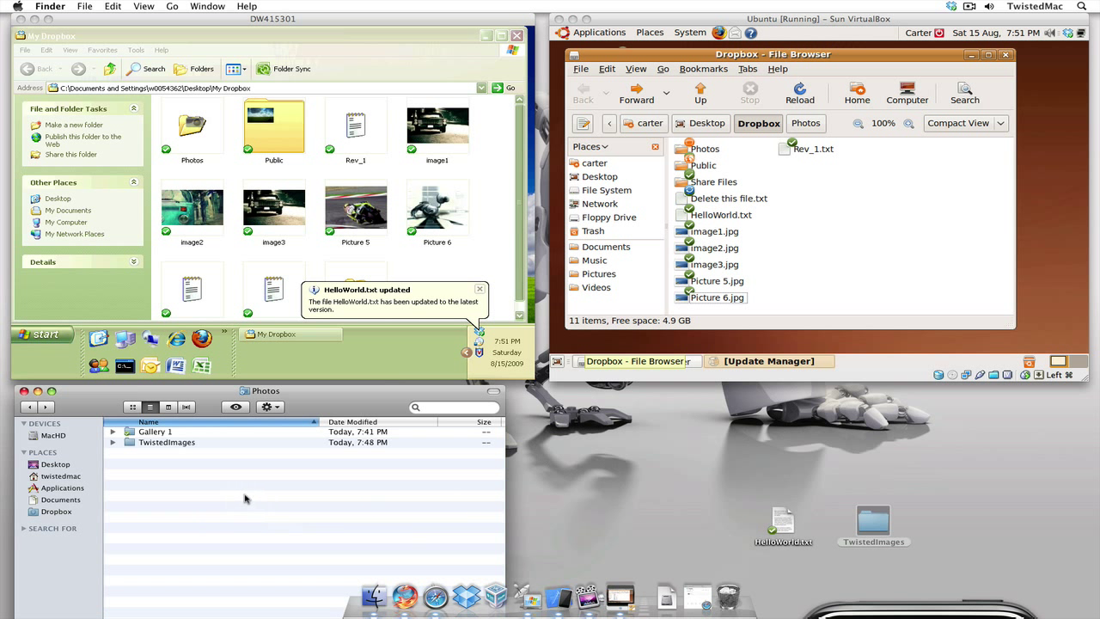
click(193, 129)
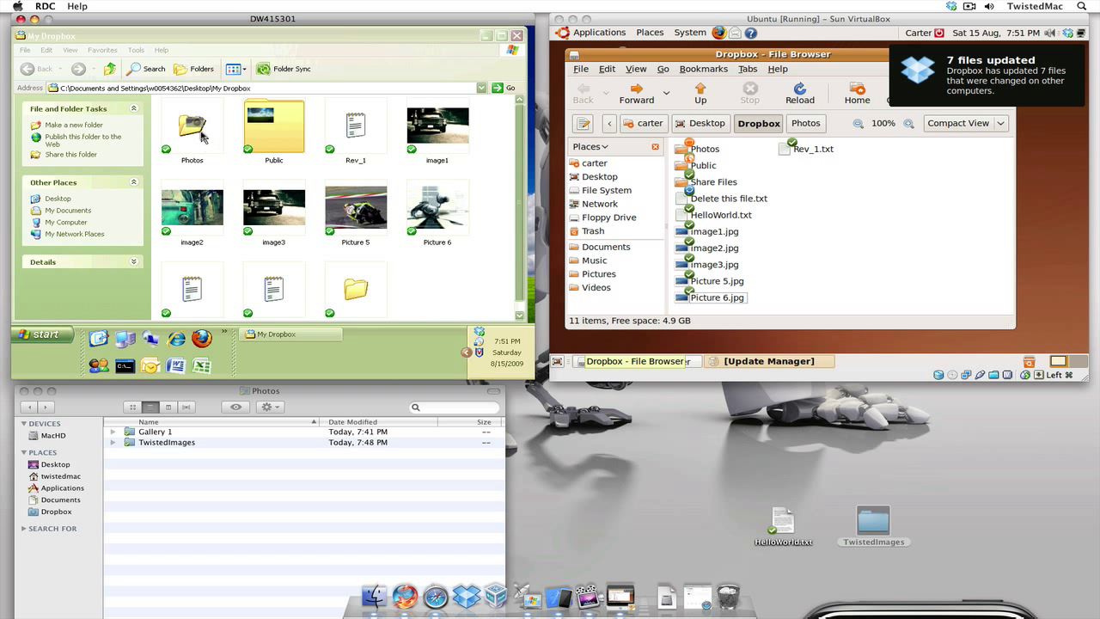
double_click(192, 124)
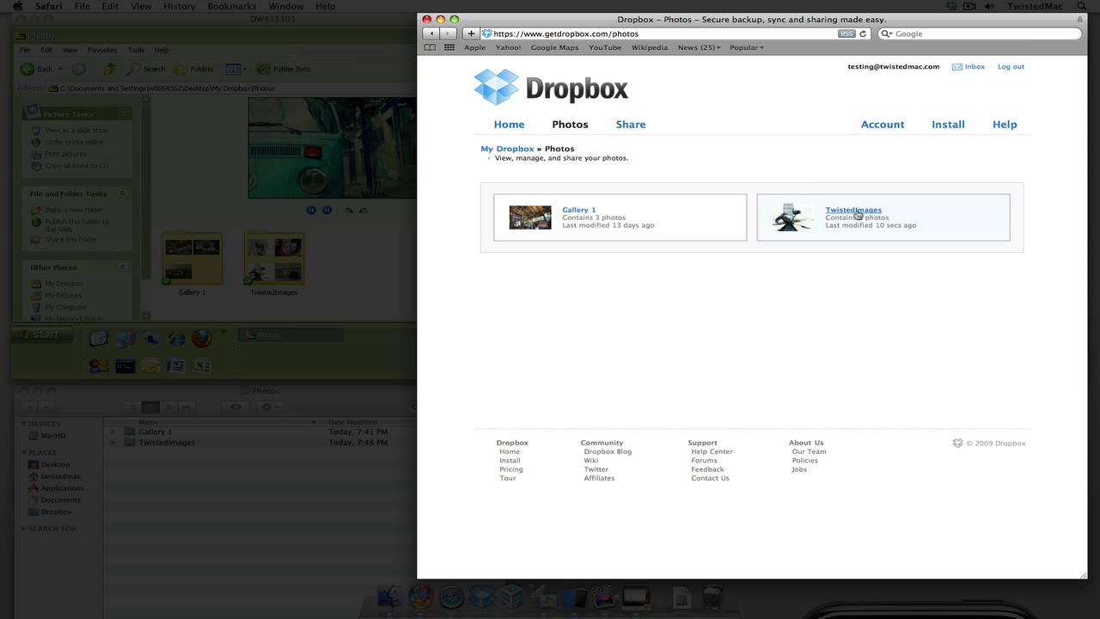
- Browse the TwistedImages web gallery in the lightbox, close it and return to the desktop
click(852, 210)
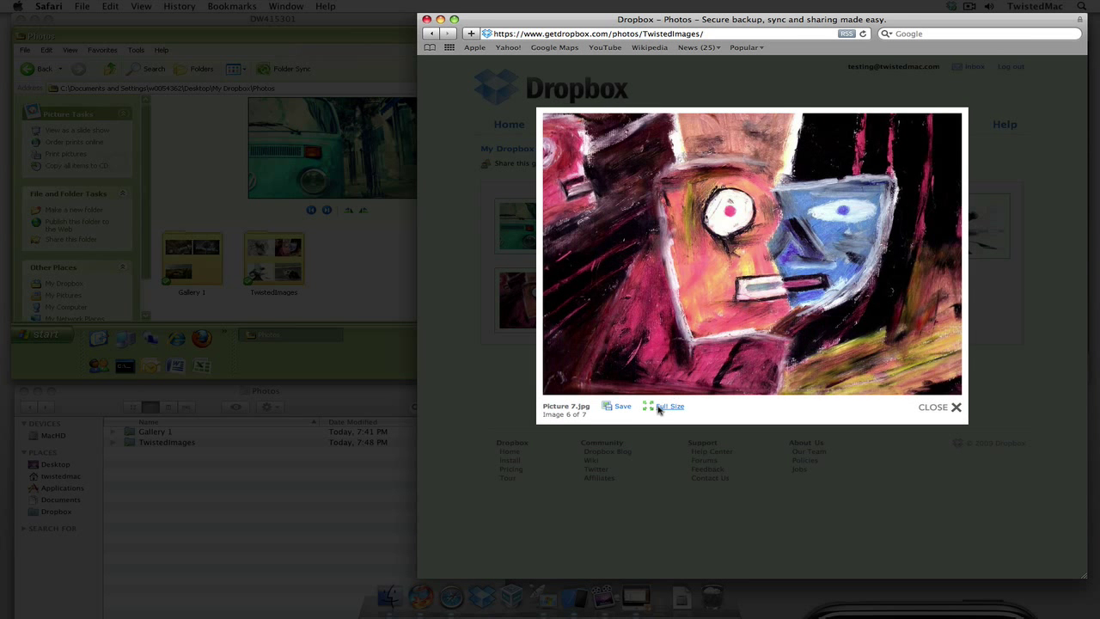
click(673, 405)
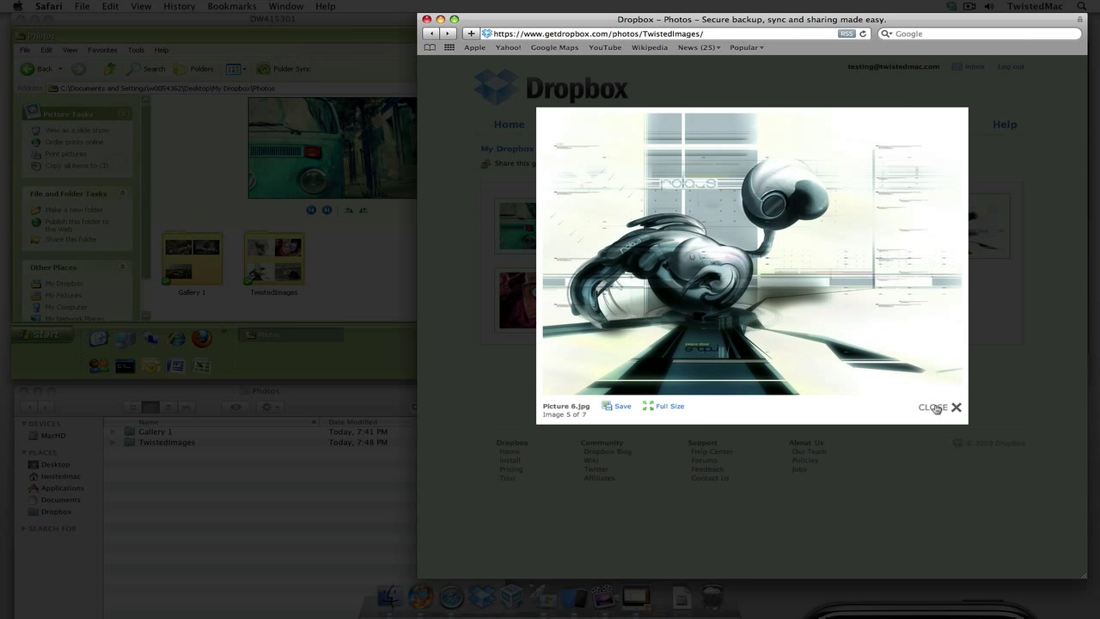
click(936, 406)
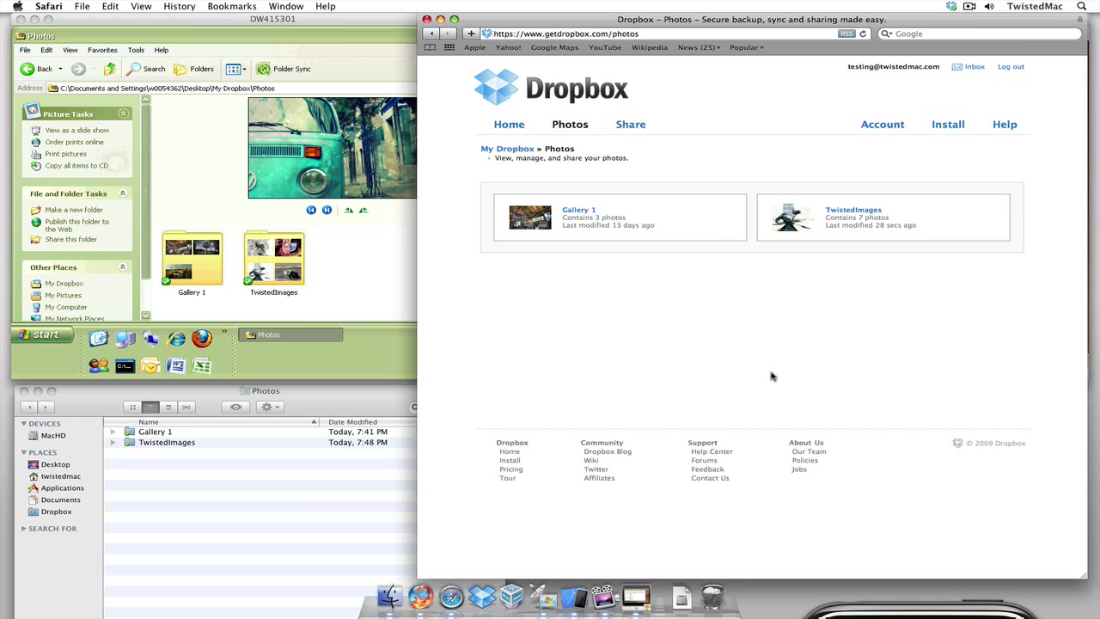
click(286, 6)
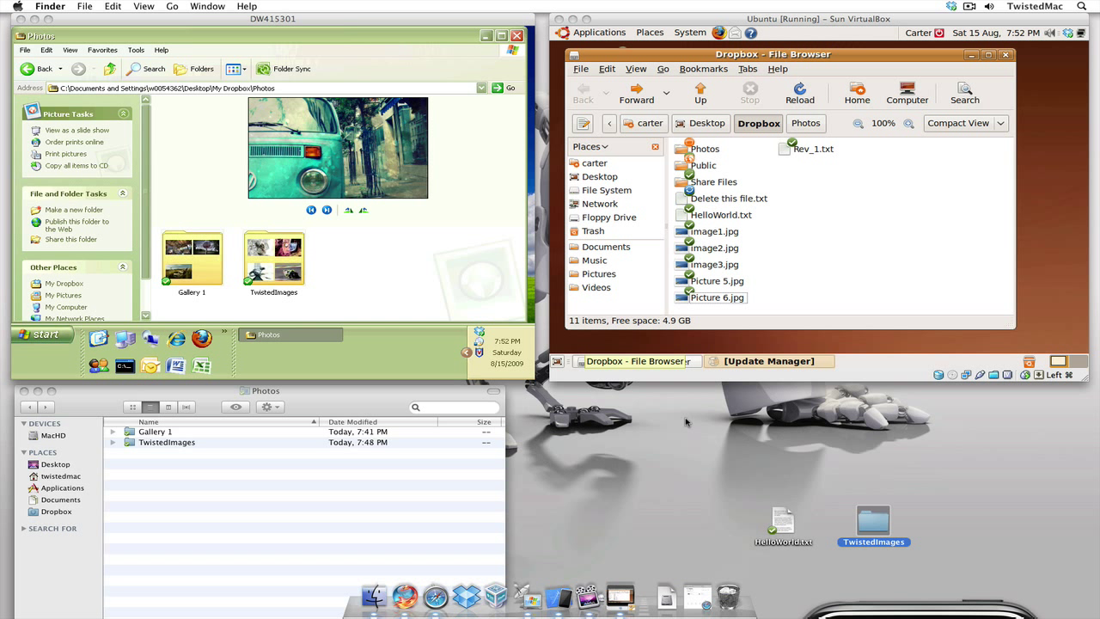
mouse_move(225, 536)
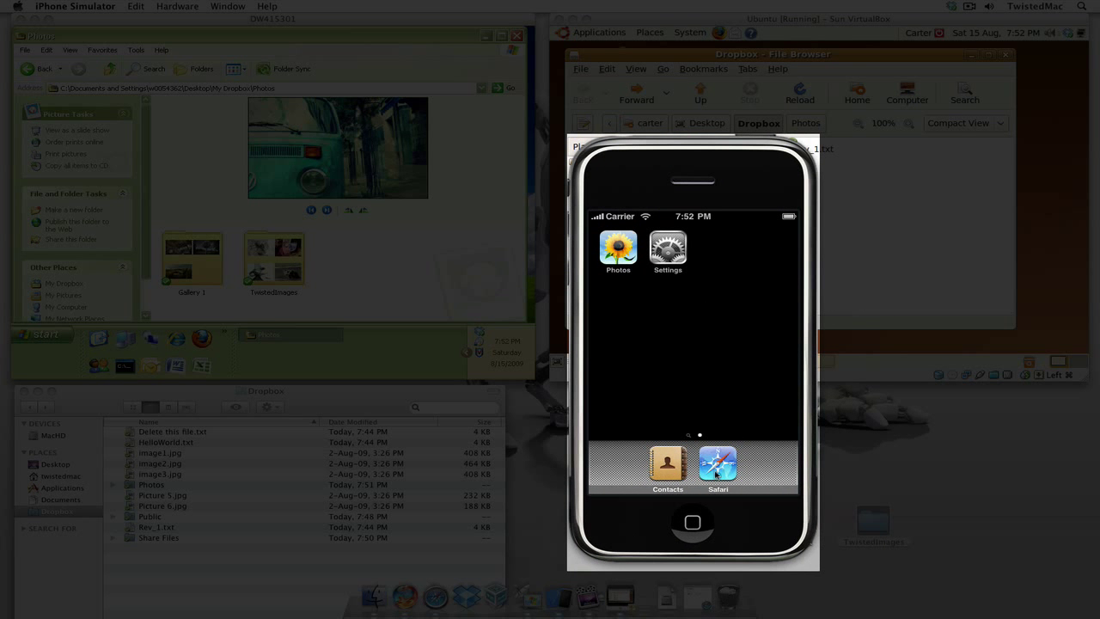
- Launch the simulator's Safari and go to getdropbox.com from the 'getdrop' suggestion
click(719, 464)
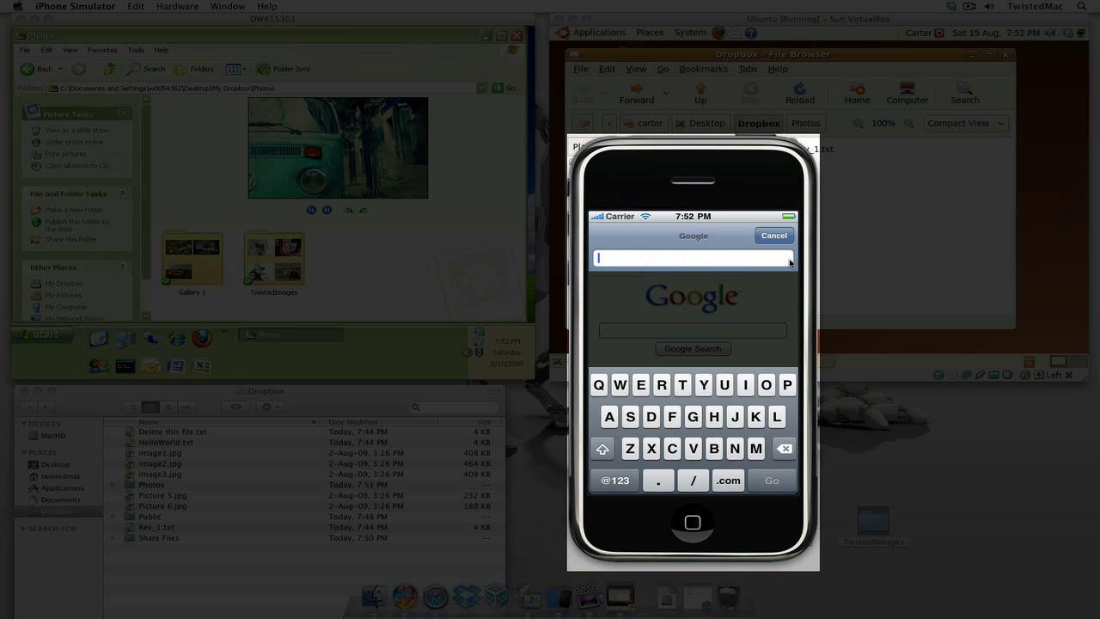
text(getdrop)
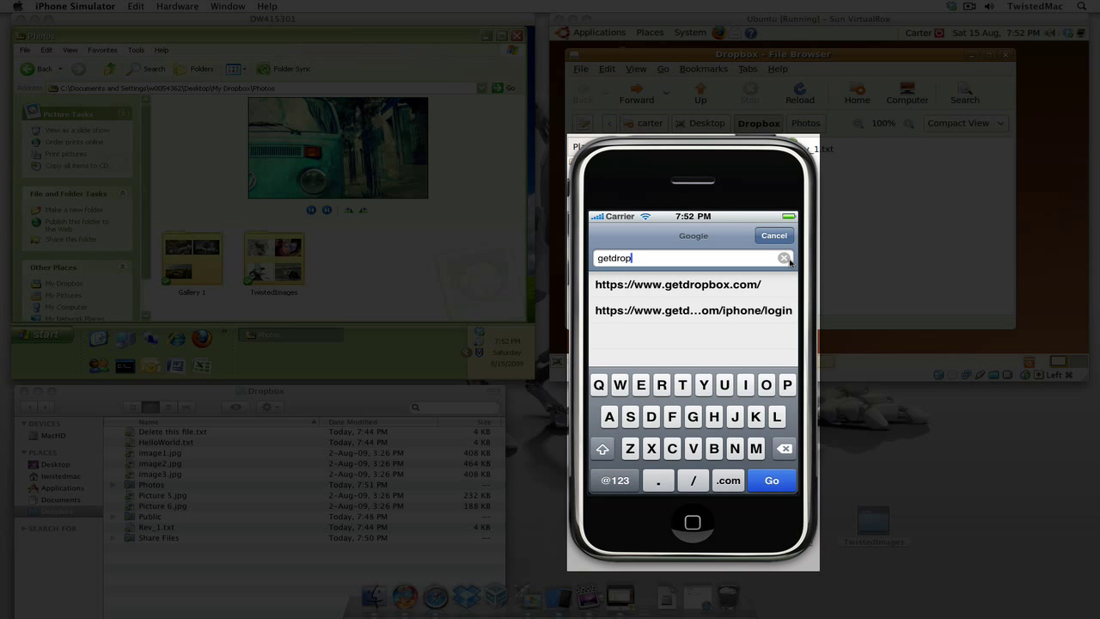
click(678, 284)
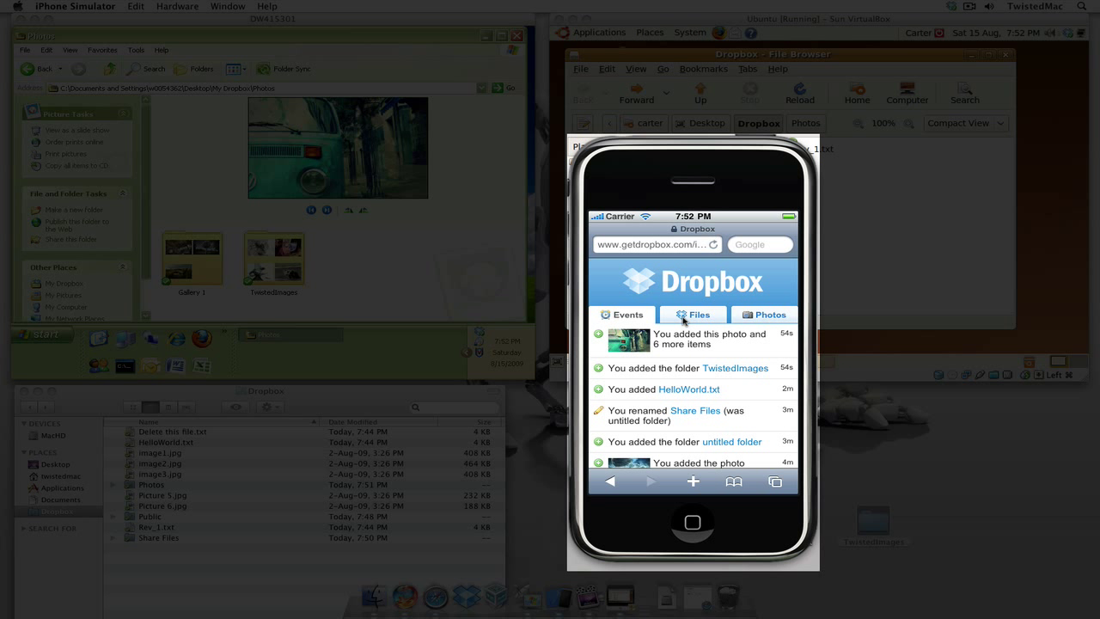
- On the mobile site view Files, then Photos, and step through TwistedImages pictures one by one
click(692, 312)
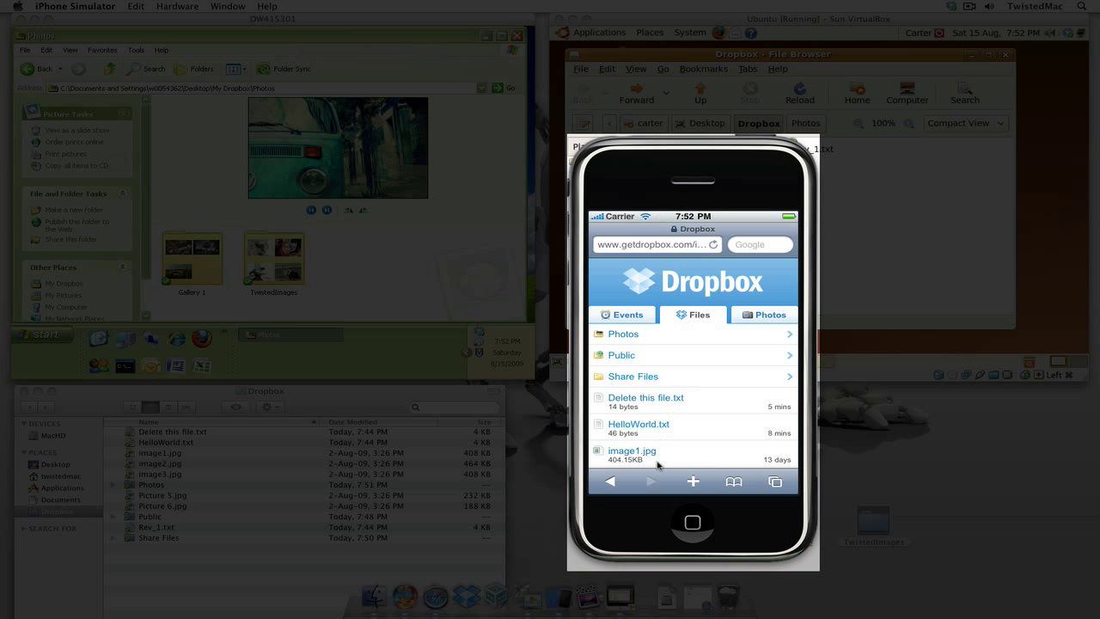
mouse_move(181, 481)
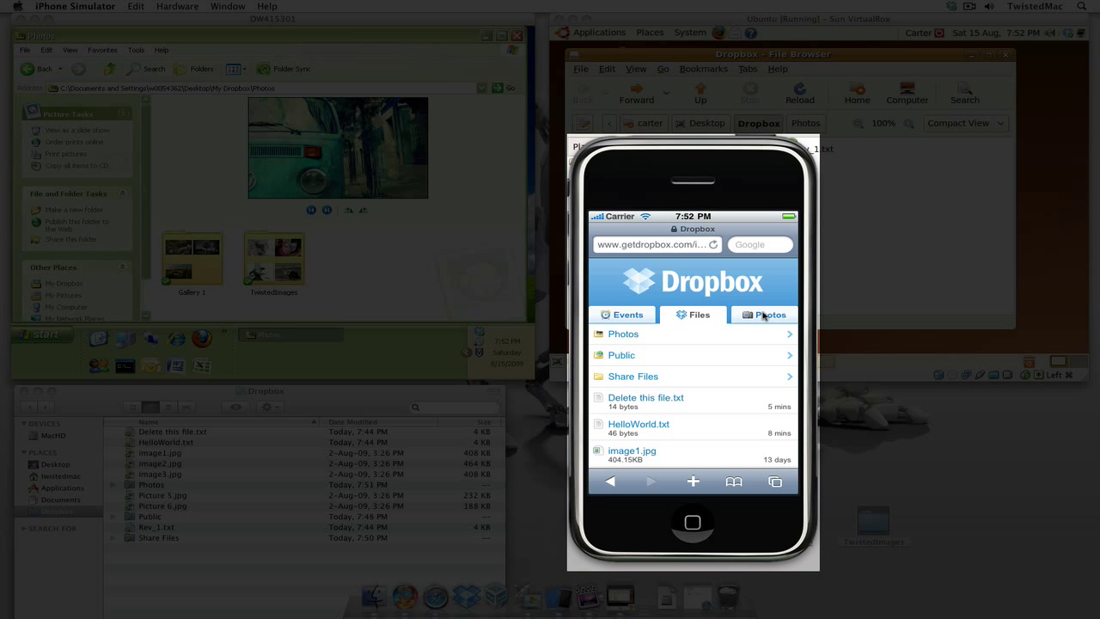
click(767, 315)
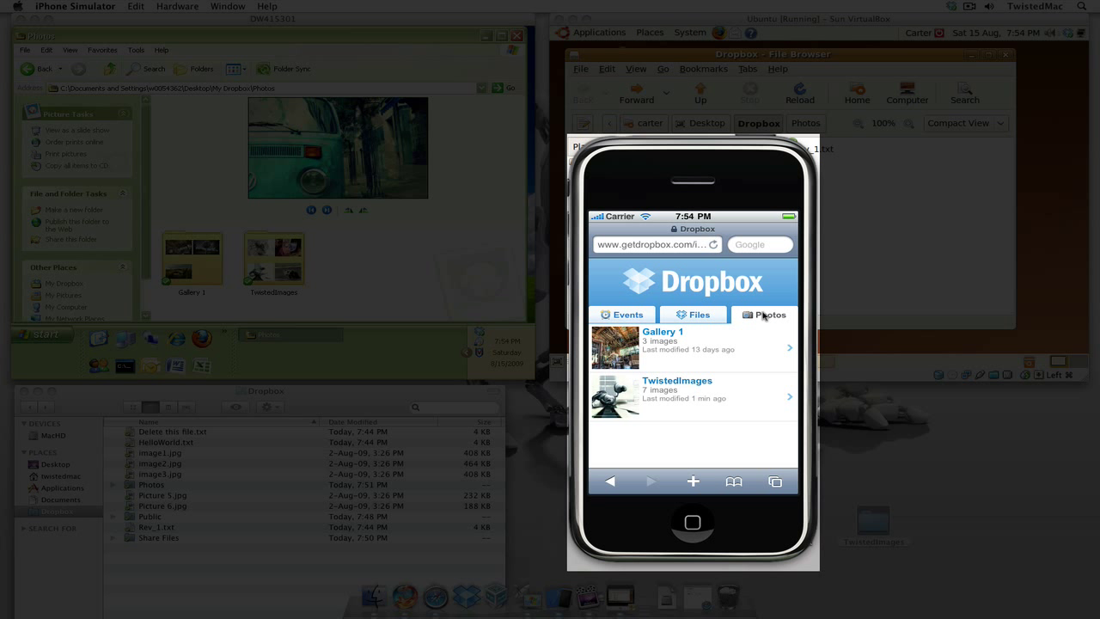
mouse_move(657, 385)
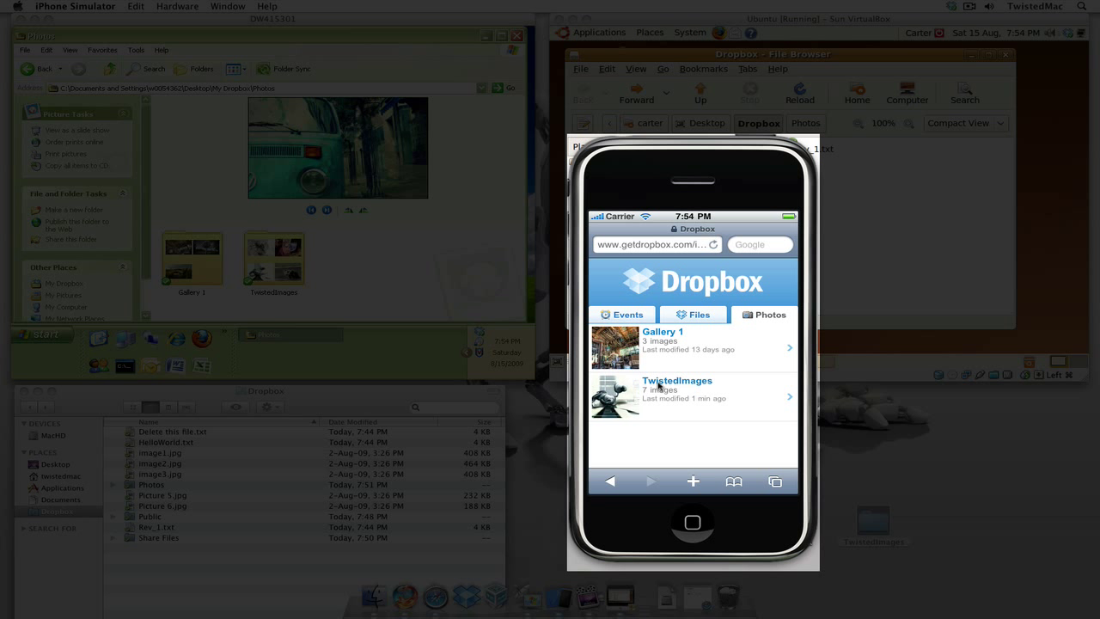
click(678, 392)
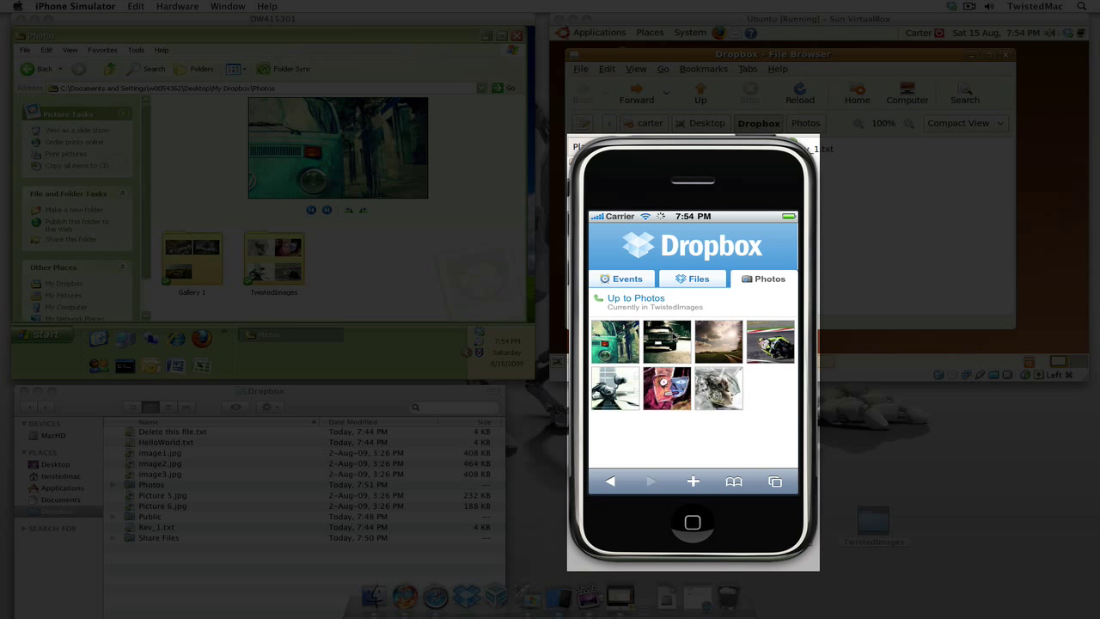
click(667, 340)
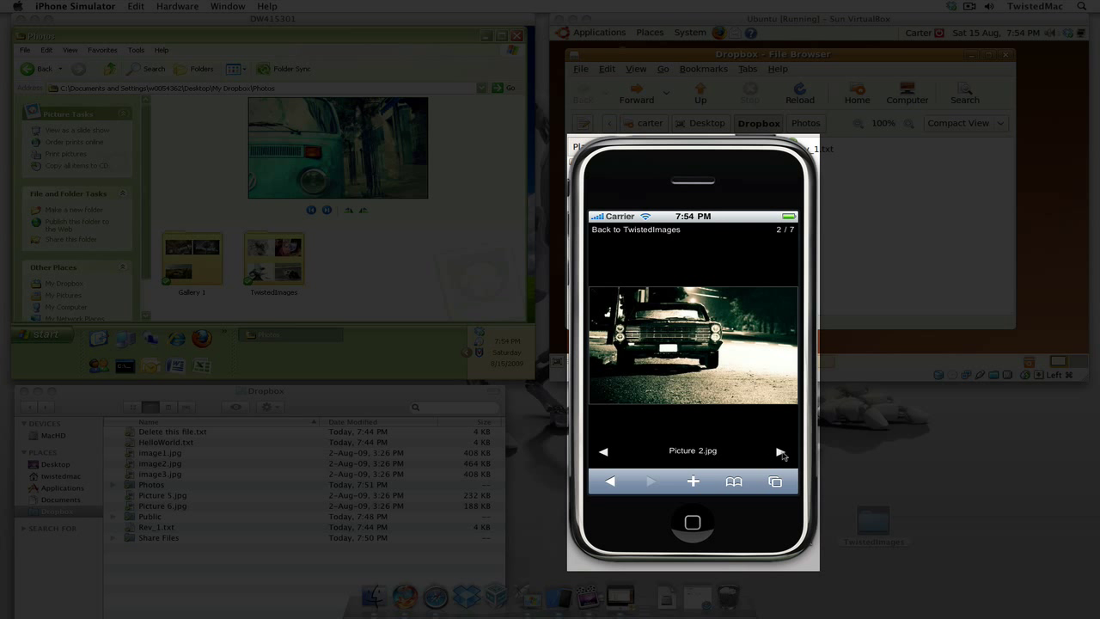
click(780, 450)
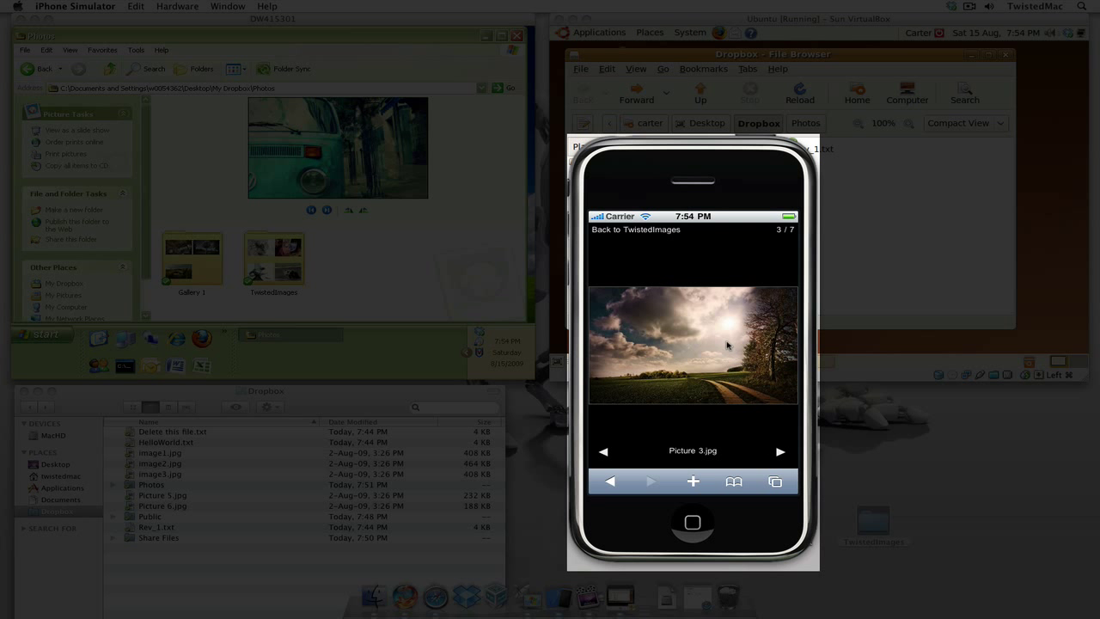